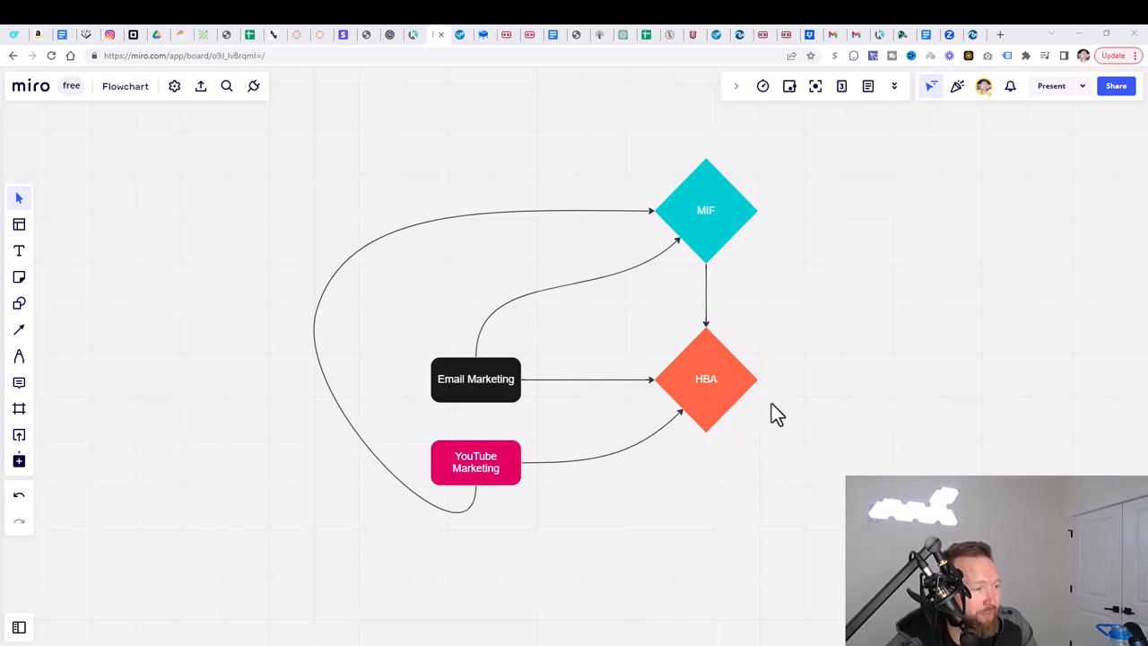
{"action": "mouse_move", "coordinate": [697, 349]}
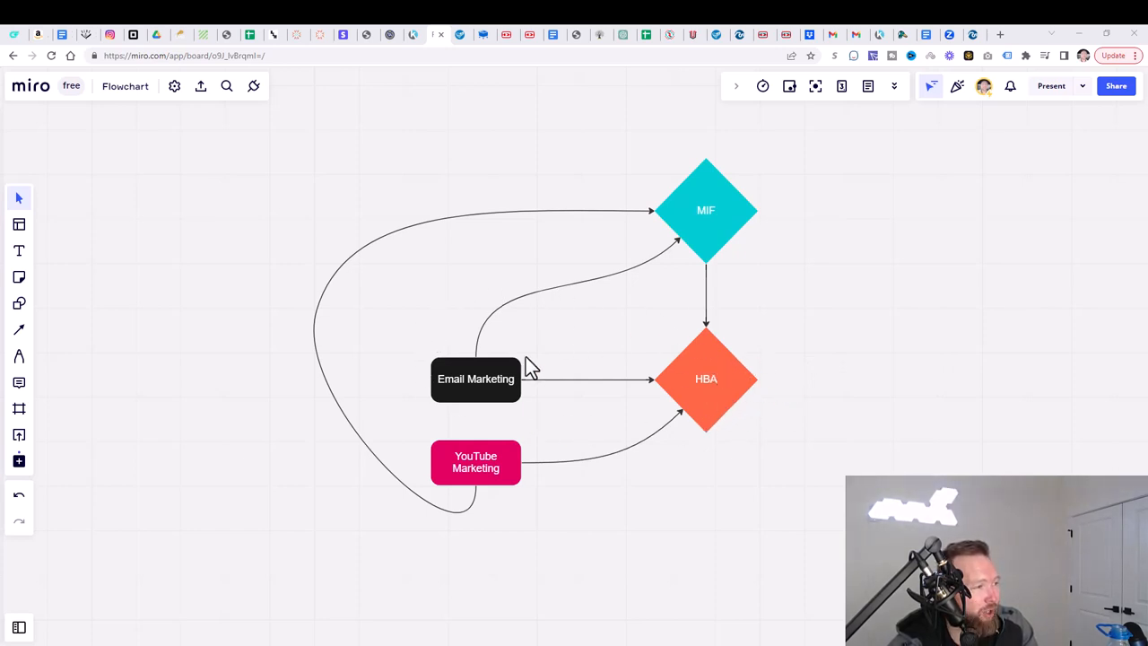
{"action": "mouse_move", "coordinate": [645, 381]}
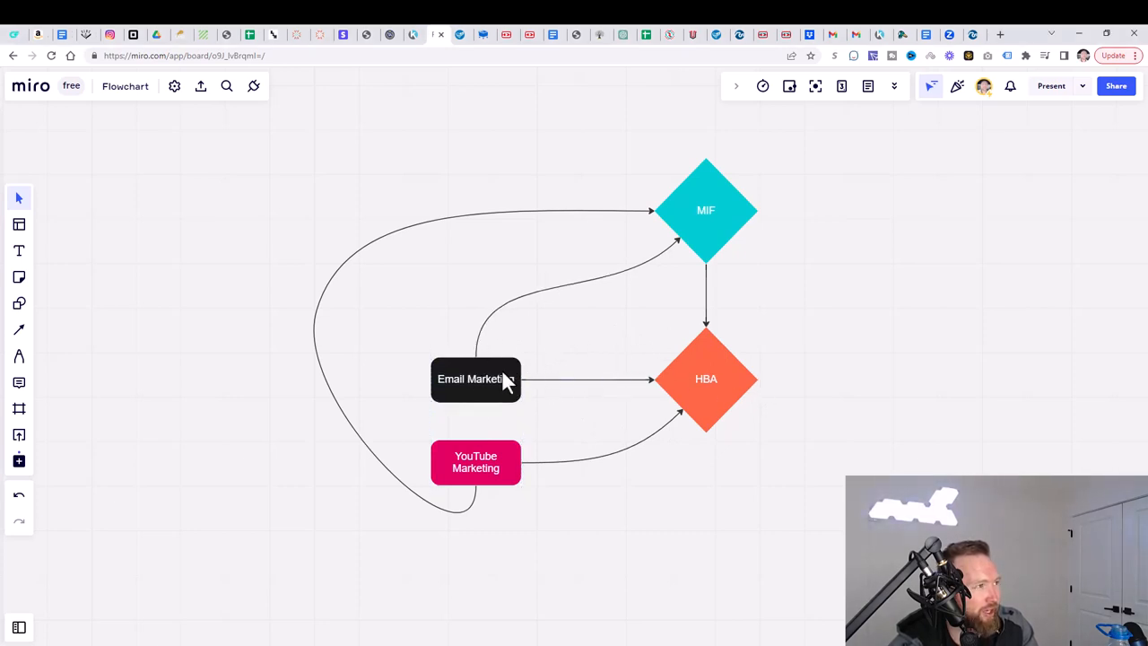
{"action": "mouse_move", "coordinate": [569, 298]}
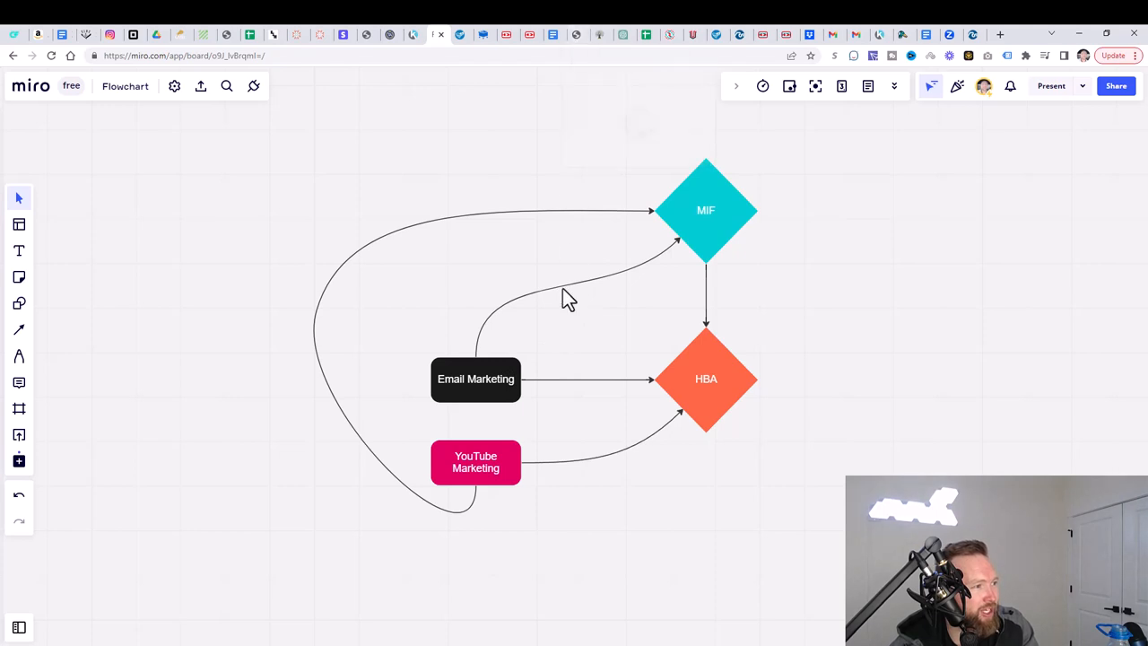
{"action": "mouse_move", "coordinate": [735, 384]}
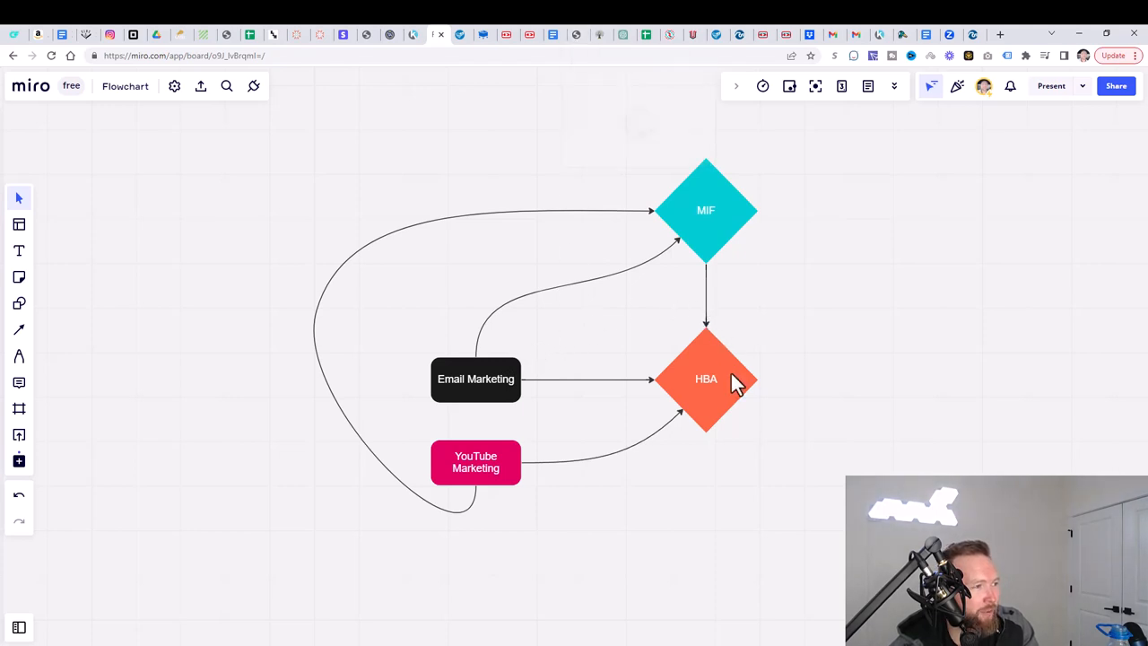
{"action": "mouse_move", "coordinate": [738, 371]}
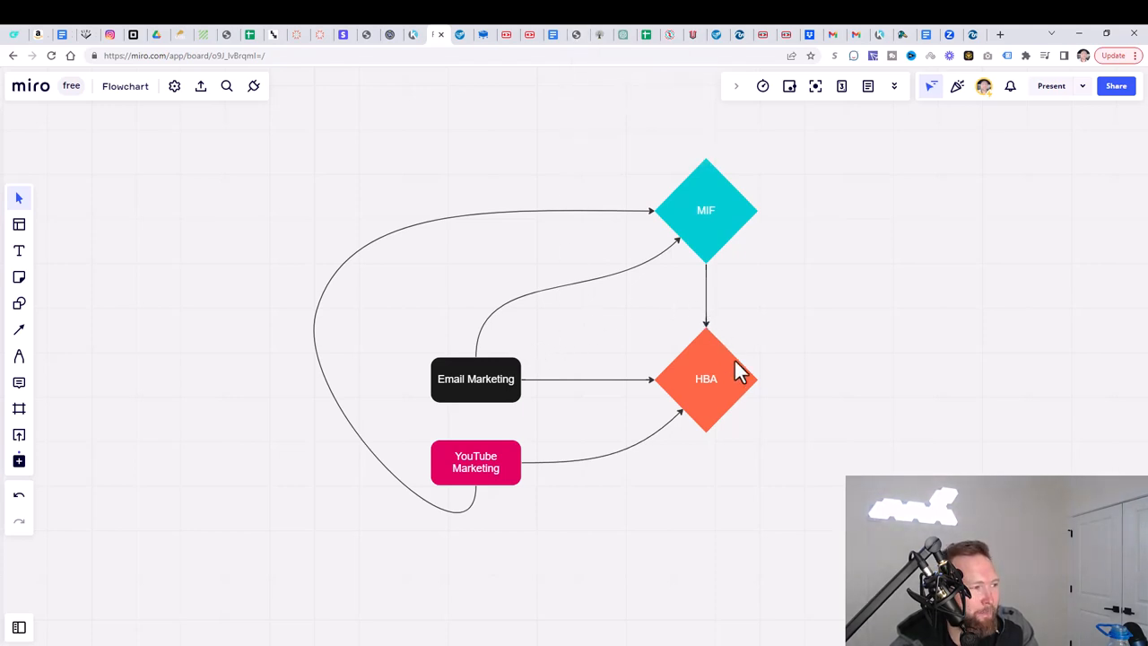
{"action": "mouse_move", "coordinate": [713, 380]}
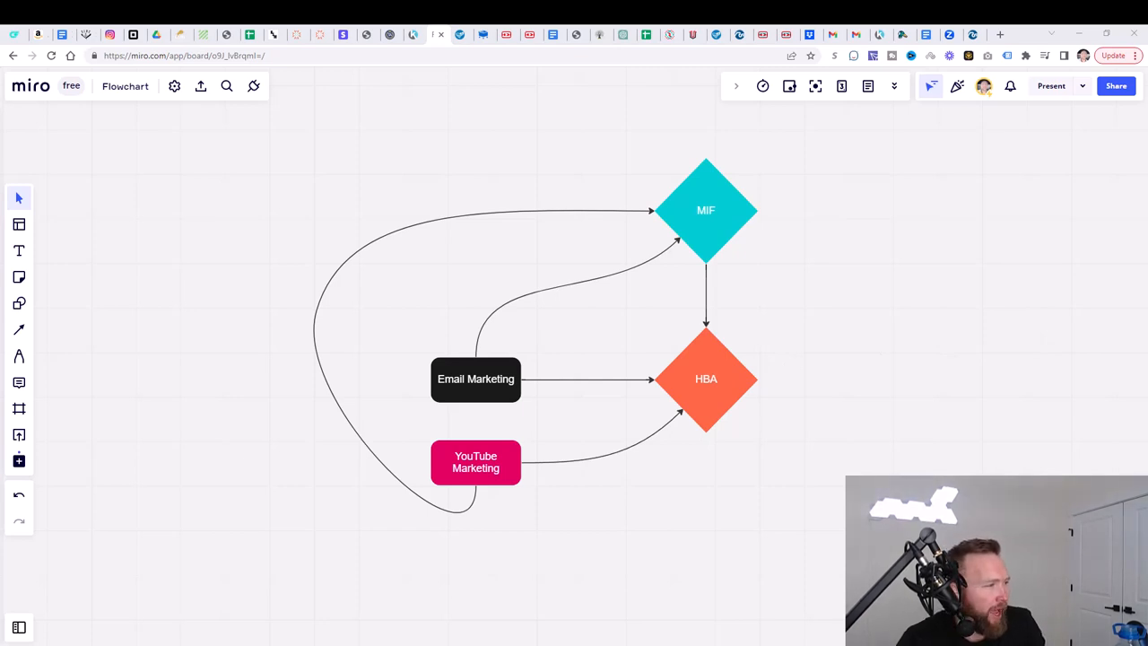
{"action": "mouse_move", "coordinate": [538, 474]}
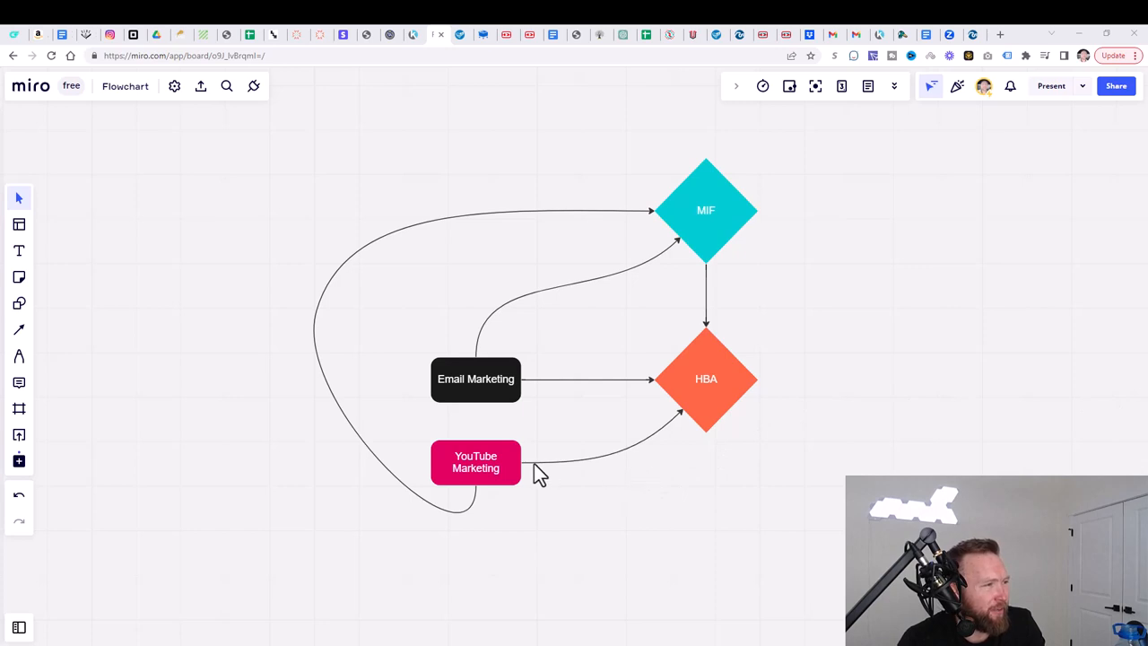
{"action": "mouse_move", "coordinate": [684, 225]}
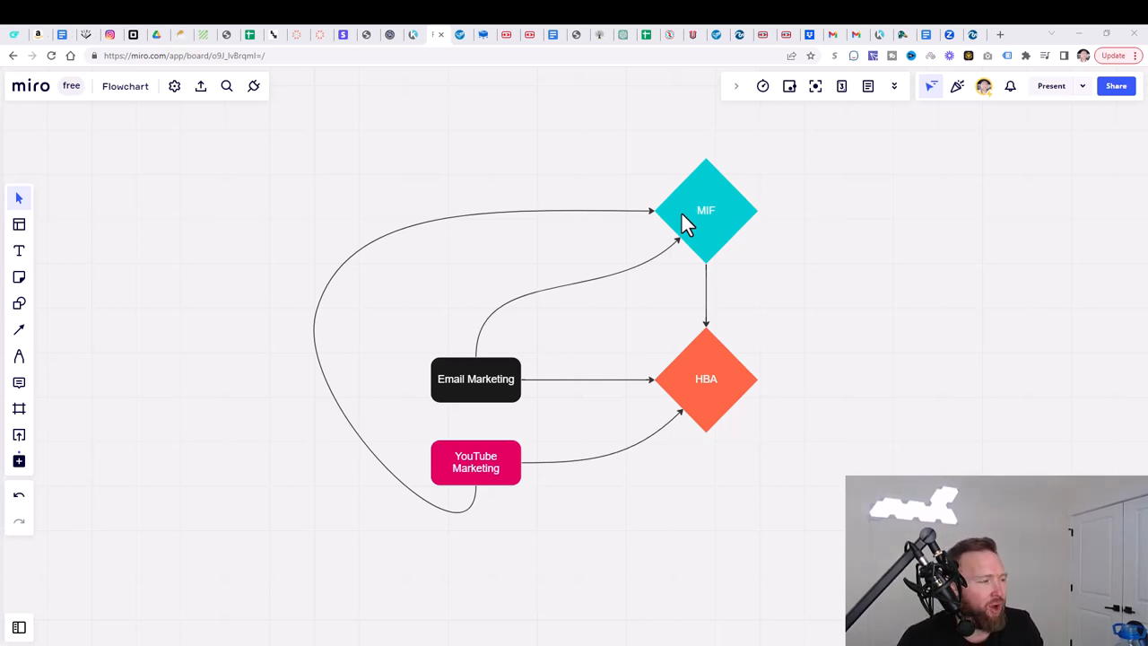
{"action": "mouse_move", "coordinate": [708, 387]}
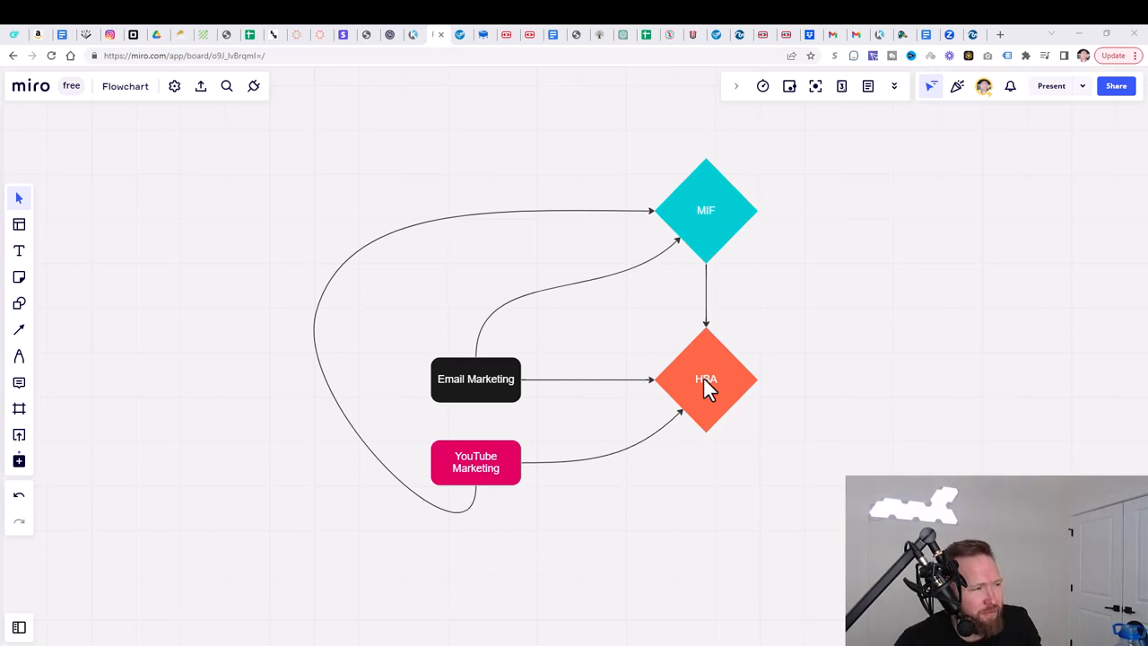
{"action": "mouse_move", "coordinate": [702, 357]}
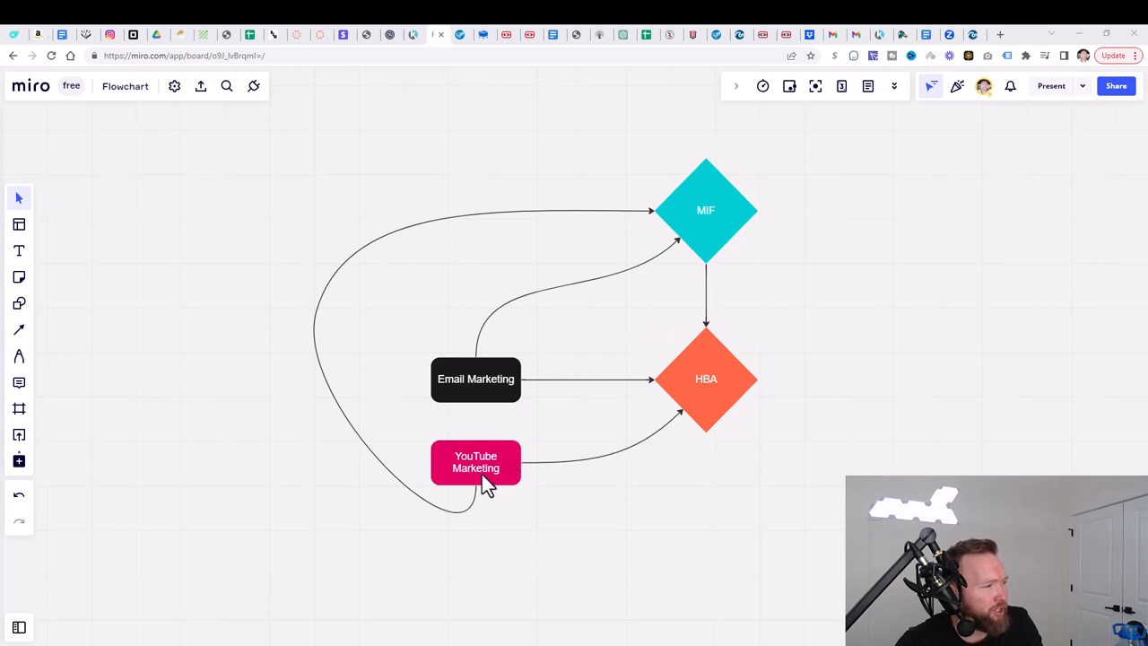
{"action": "mouse_move", "coordinate": [525, 485]}
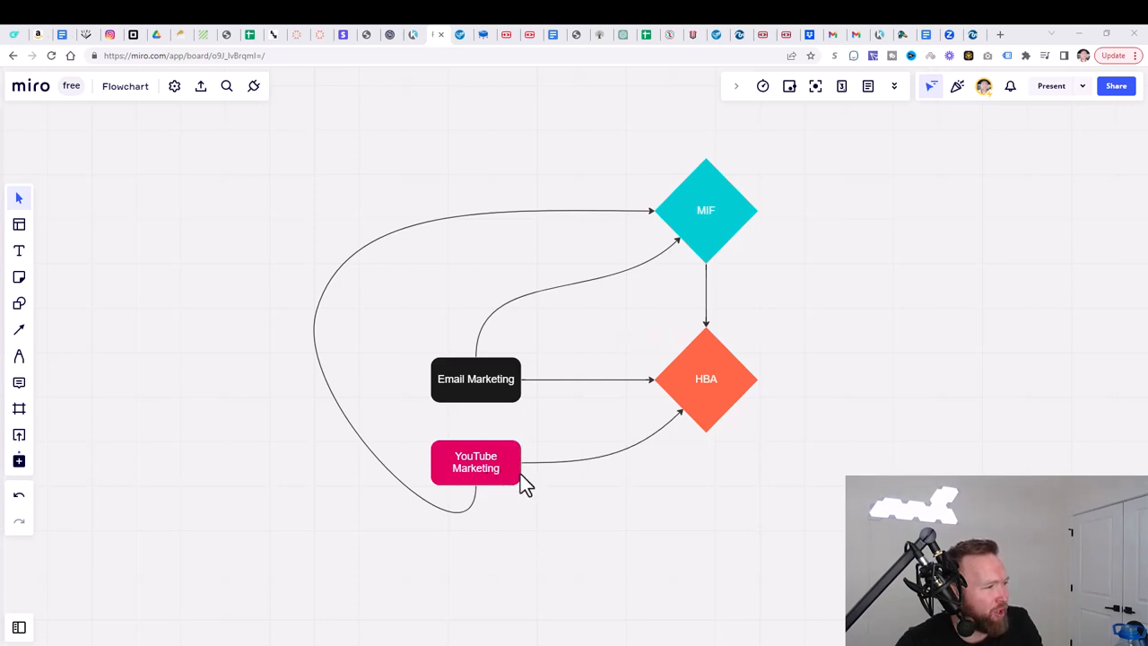
{"action": "mouse_move", "coordinate": [706, 399]}
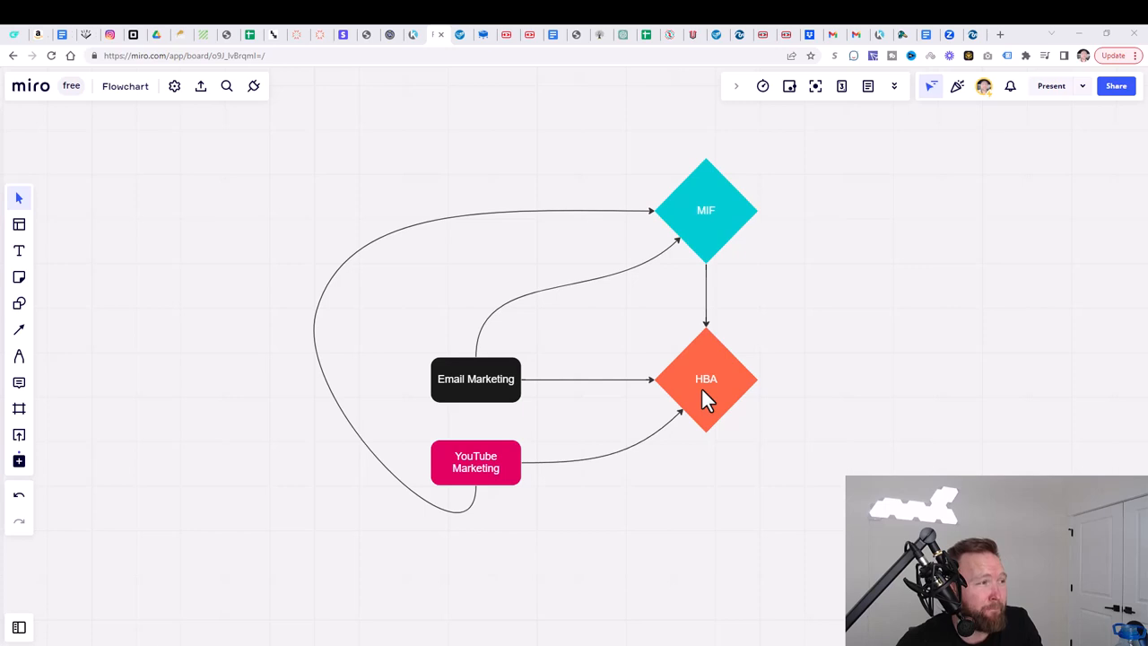
{"action": "mouse_move", "coordinate": [706, 223]}
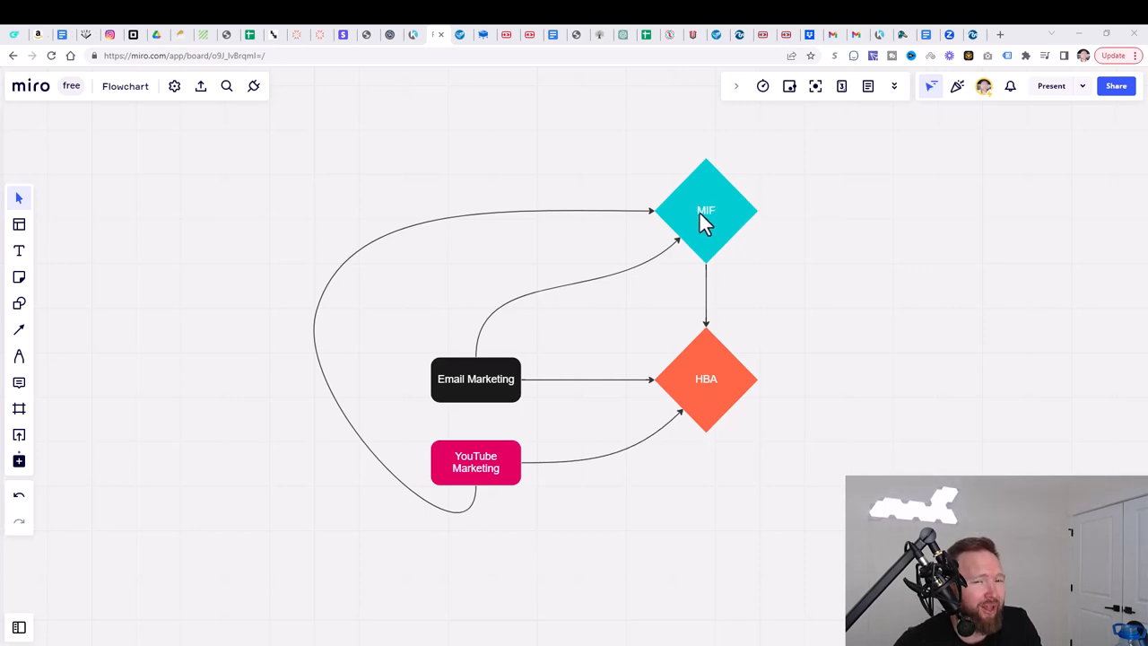
{"action": "mouse_move", "coordinate": [725, 220]}
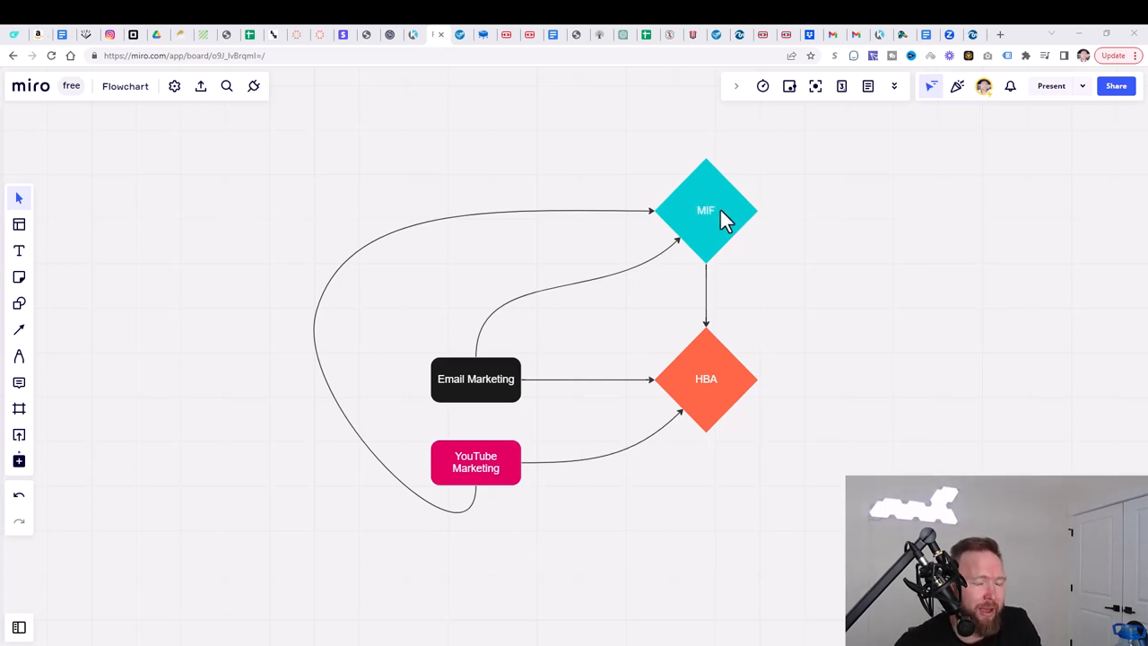
{"action": "mouse_move", "coordinate": [730, 288]}
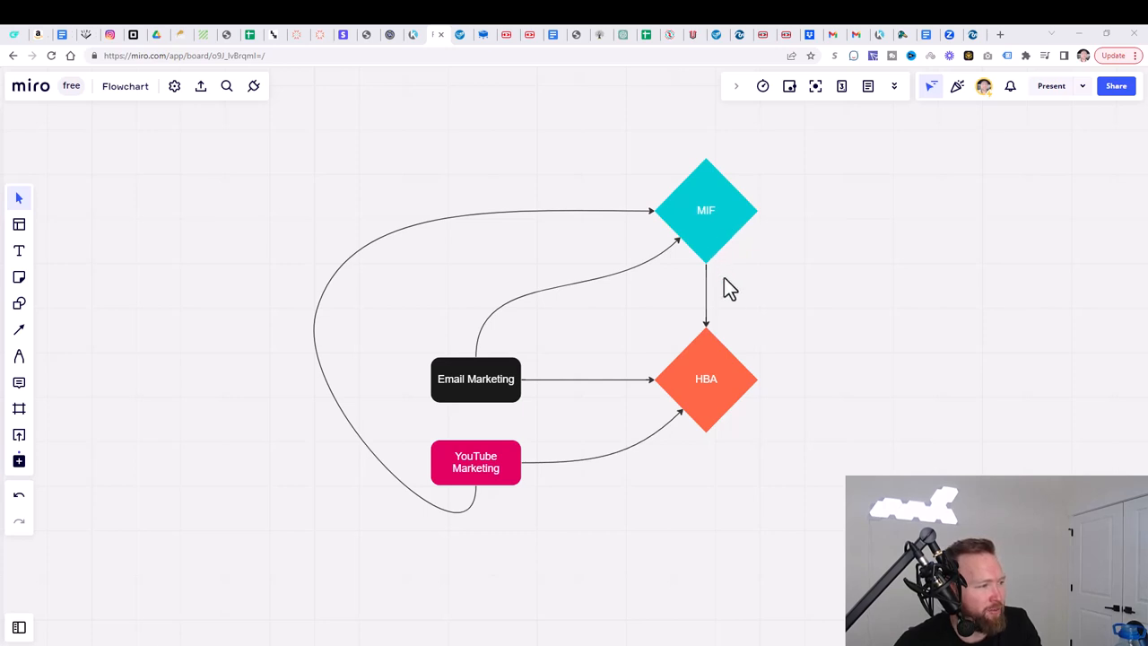
{"action": "mouse_move", "coordinate": [631, 117]}
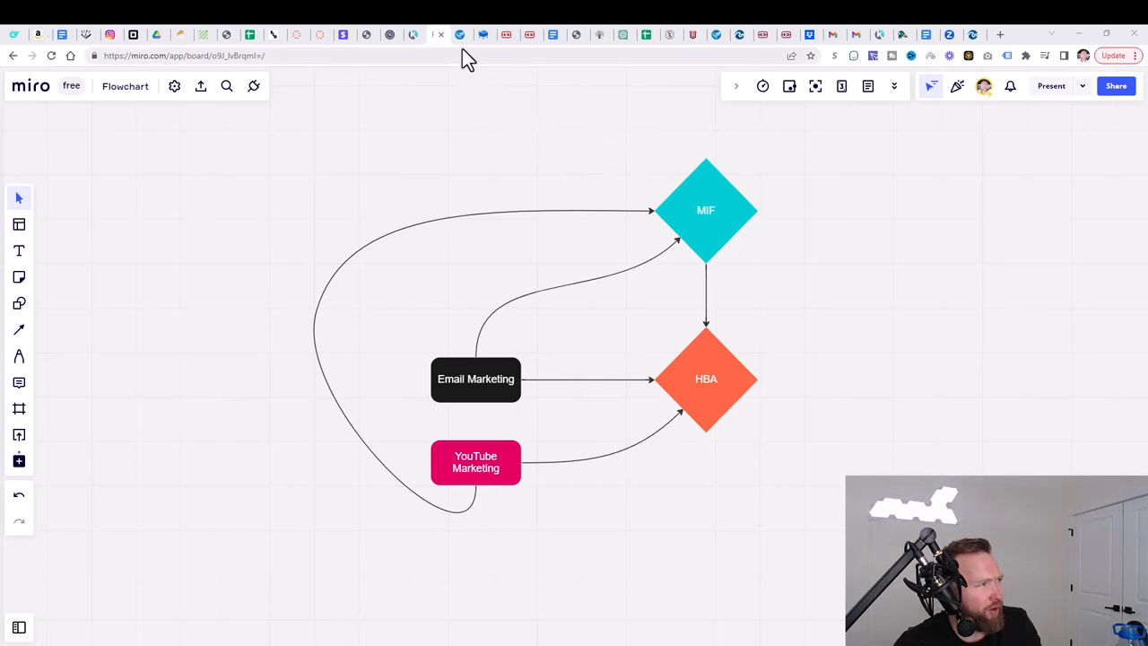
Step: Switch to the SamCart affiliate dashboard showing $8,974.40 in total commissions
{"action": "left_click", "coordinate": [460, 34]}
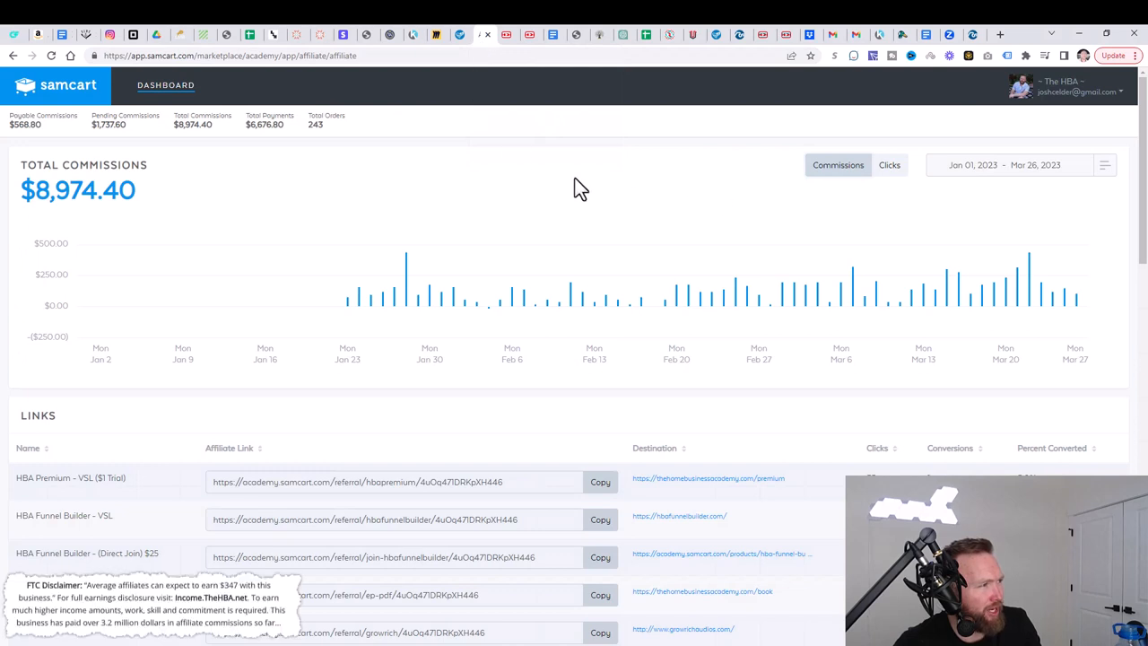
{"action": "mouse_move", "coordinate": [600, 278]}
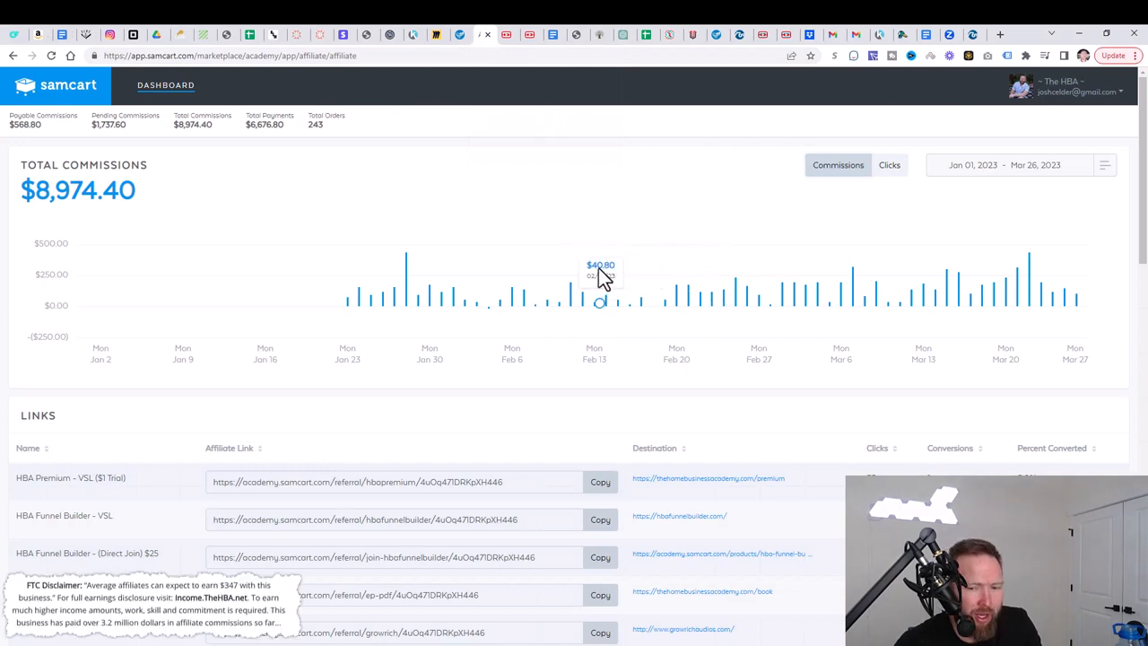
{"action": "mouse_move", "coordinate": [358, 291]}
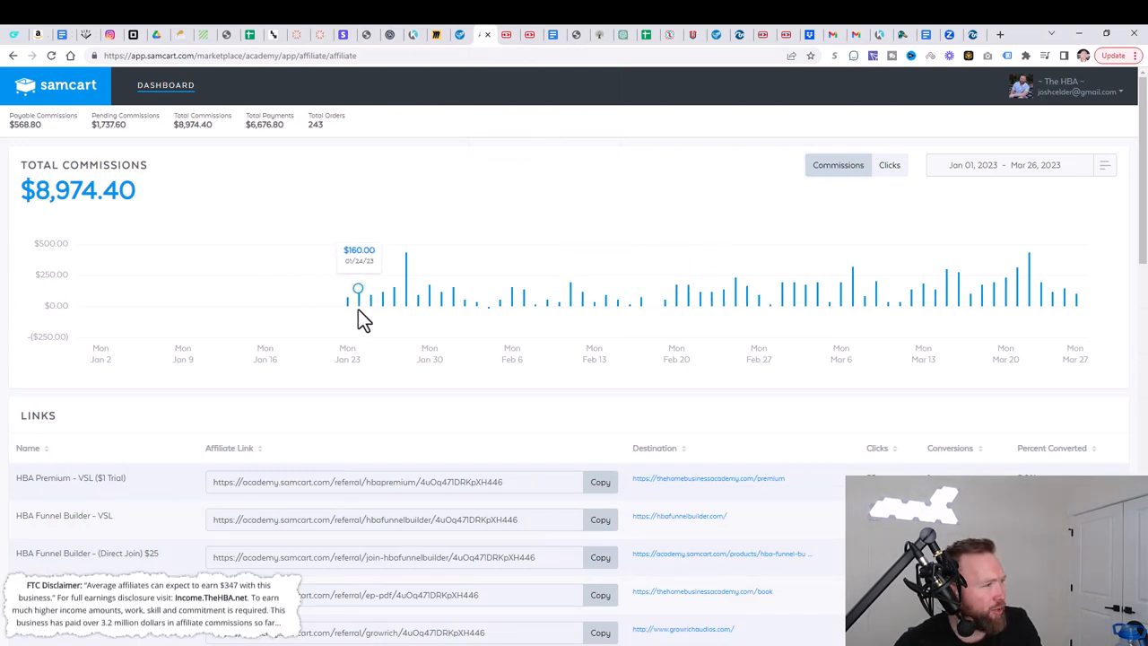
{"action": "mouse_move", "coordinate": [897, 299]}
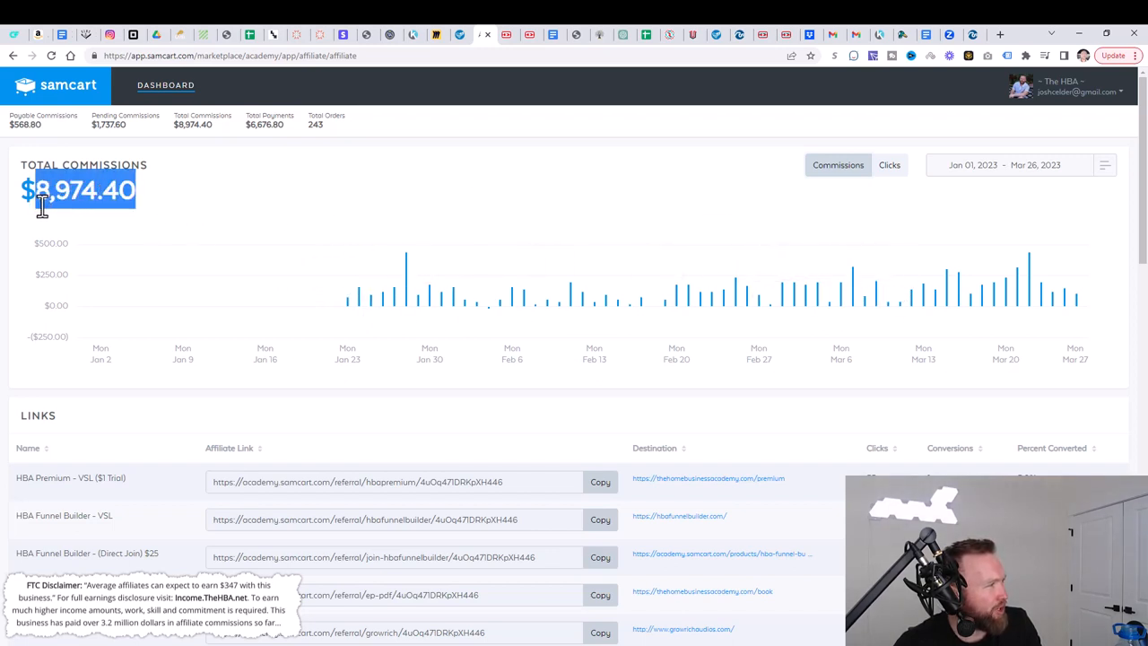
{"action": "mouse_move", "coordinate": [365, 215]}
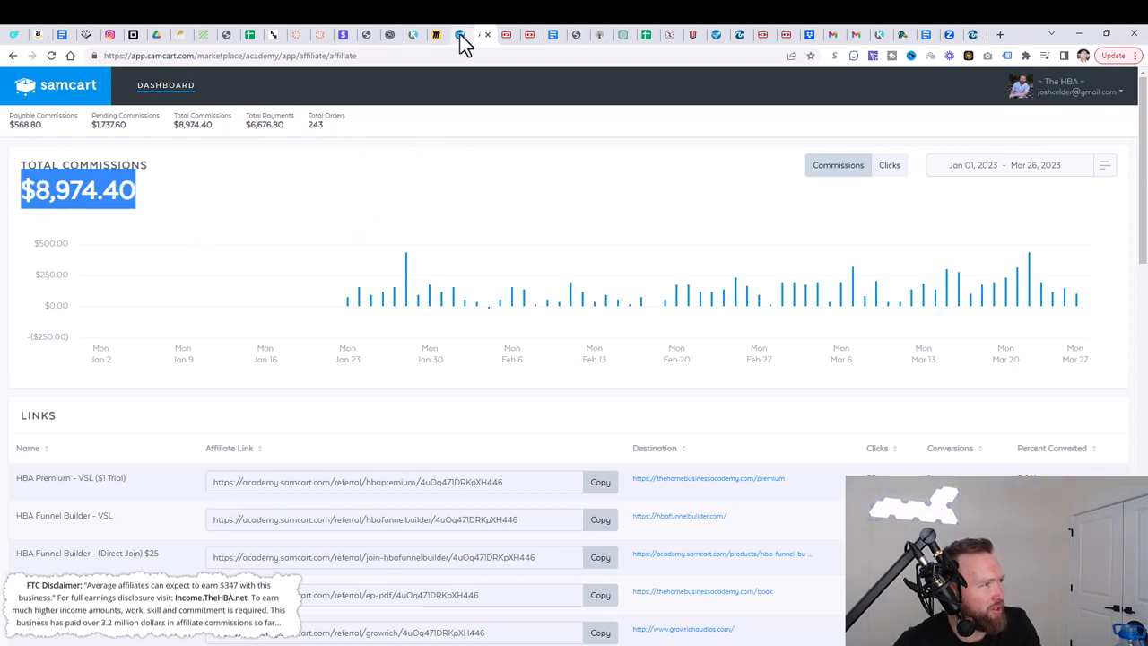
Step: Scroll through the Multiple Income Funnel weekly payment records, $29,250 total paid
{"action": "left_click", "coordinate": [461, 34]}
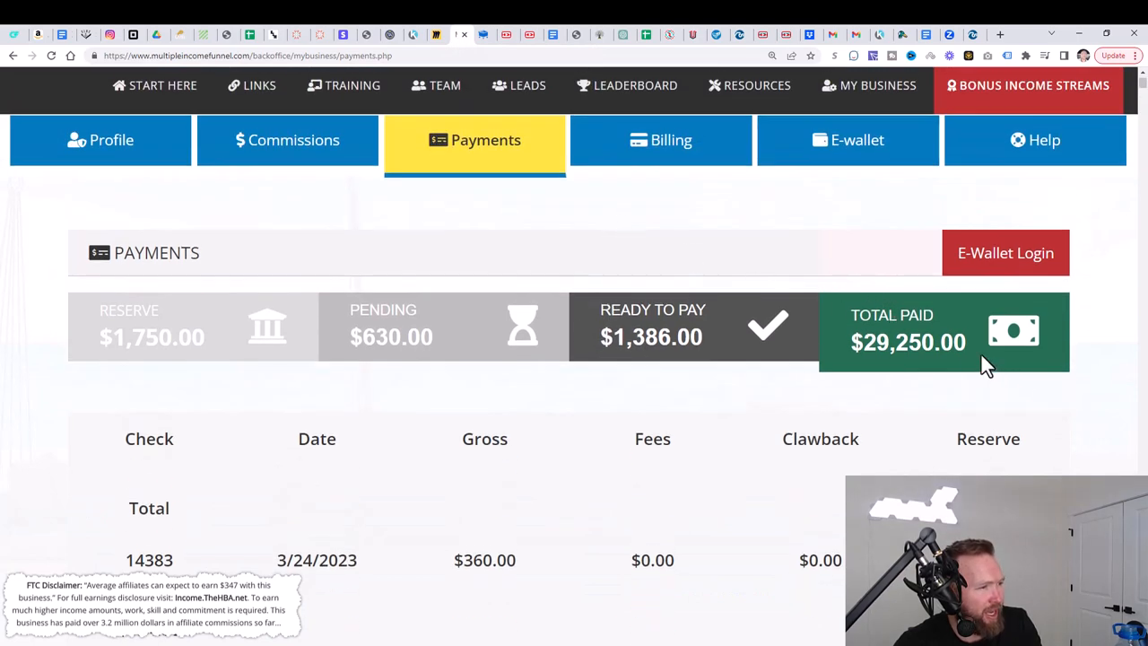
{"action": "mouse_move", "coordinate": [987, 350]}
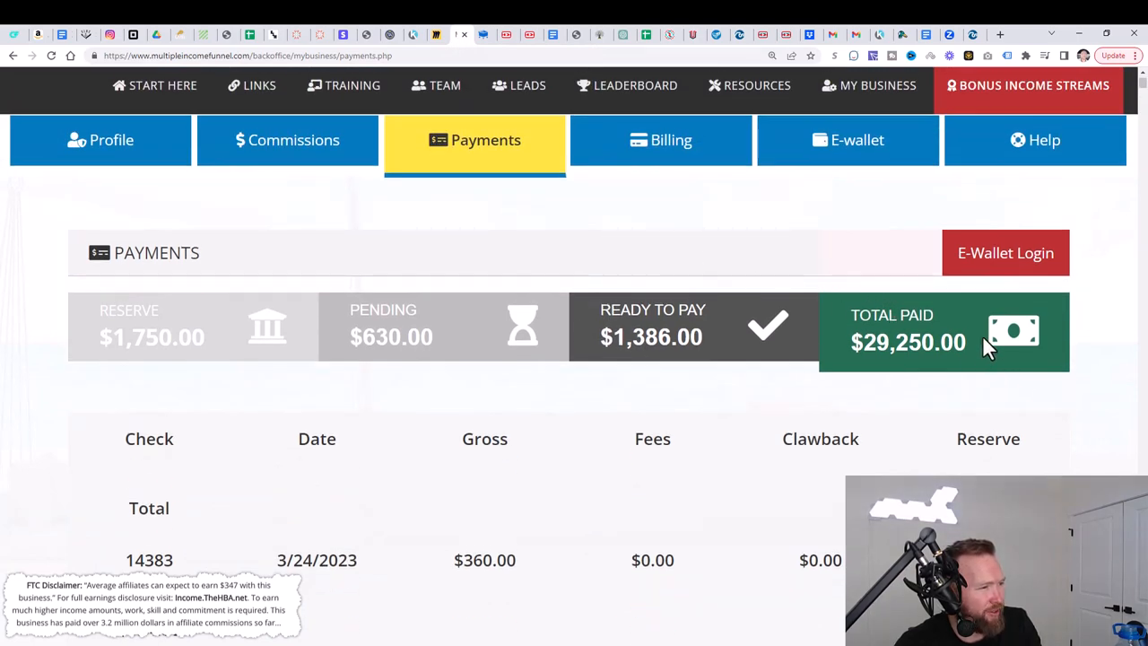
{"action": "mouse_move", "coordinate": [535, 260]}
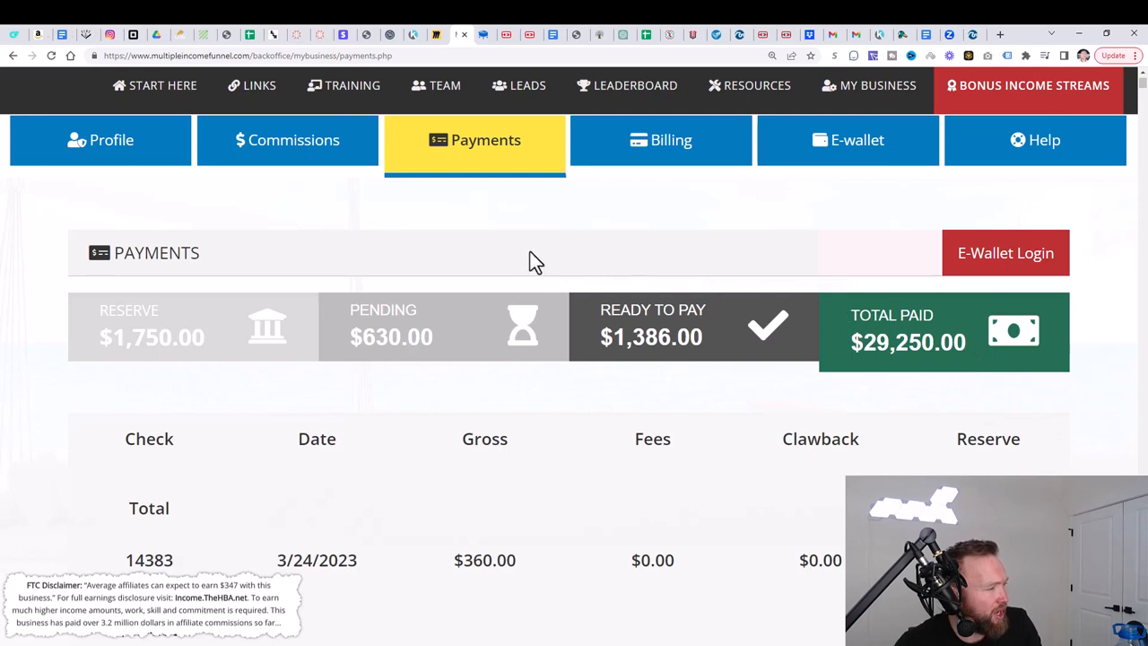
{"action": "scroll", "scroll_direction": "down", "scroll_amount": 3}
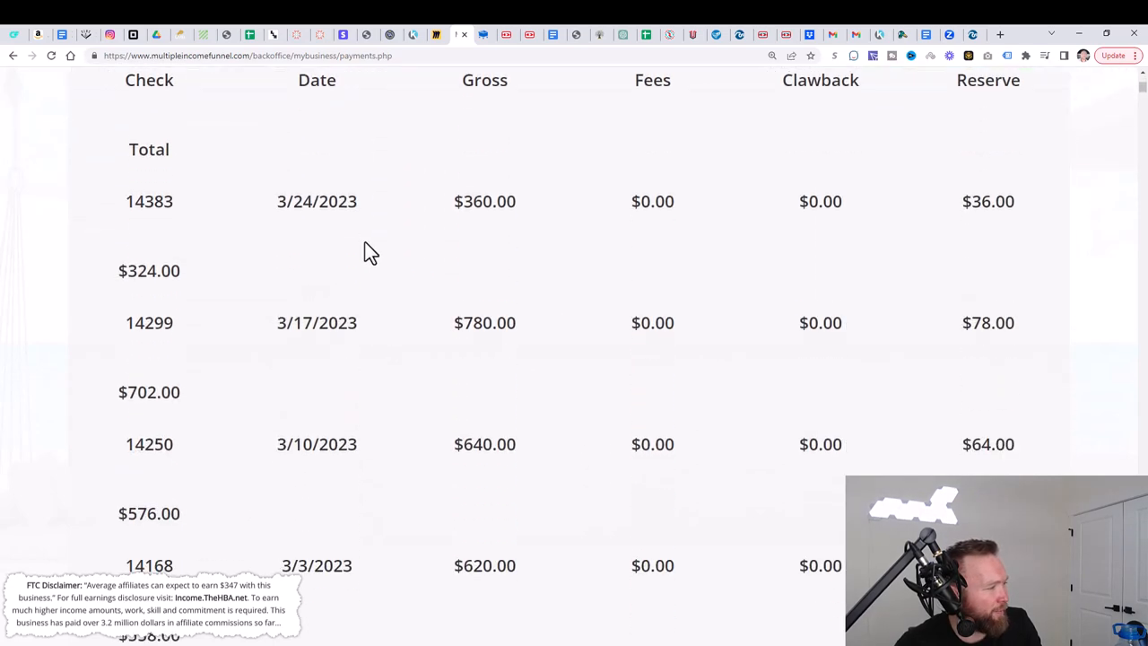
{"action": "scroll", "scroll_direction": "down", "scroll_amount": 3}
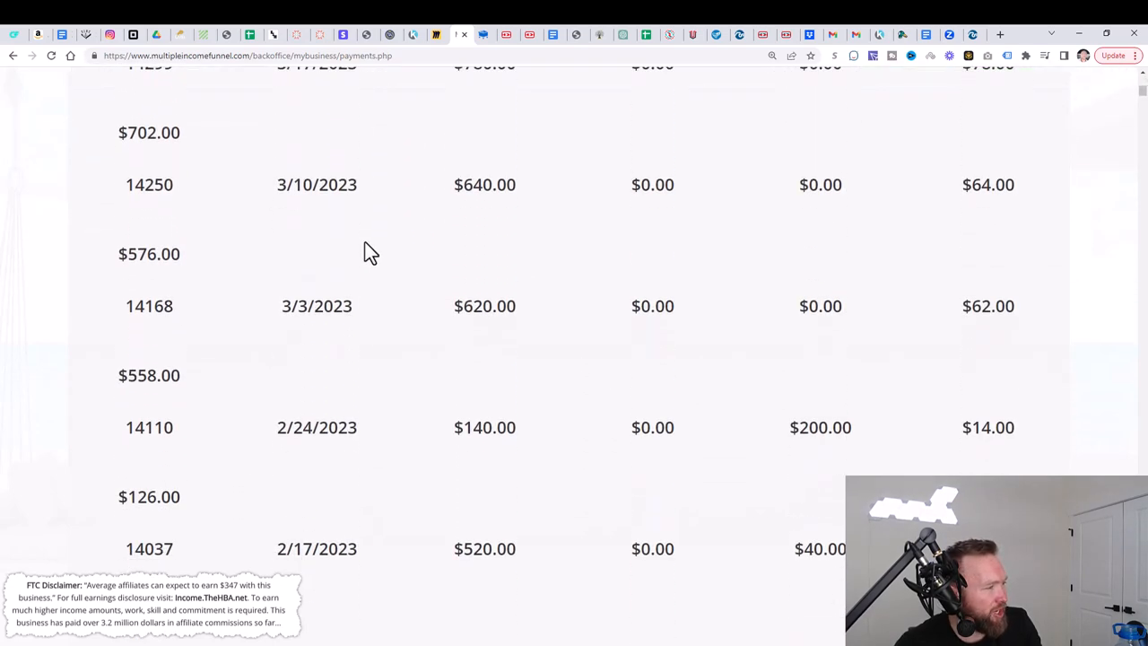
{"action": "scroll", "scroll_direction": "down", "scroll_amount": 3}
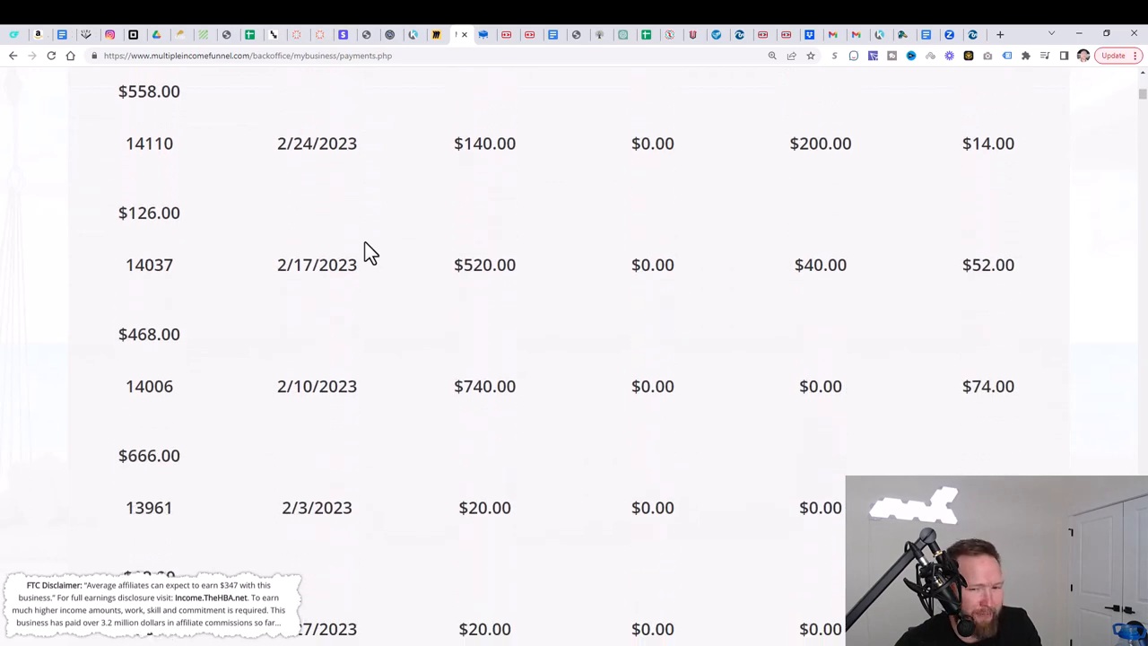
{"action": "scroll", "scroll_direction": "down", "scroll_amount": 3}
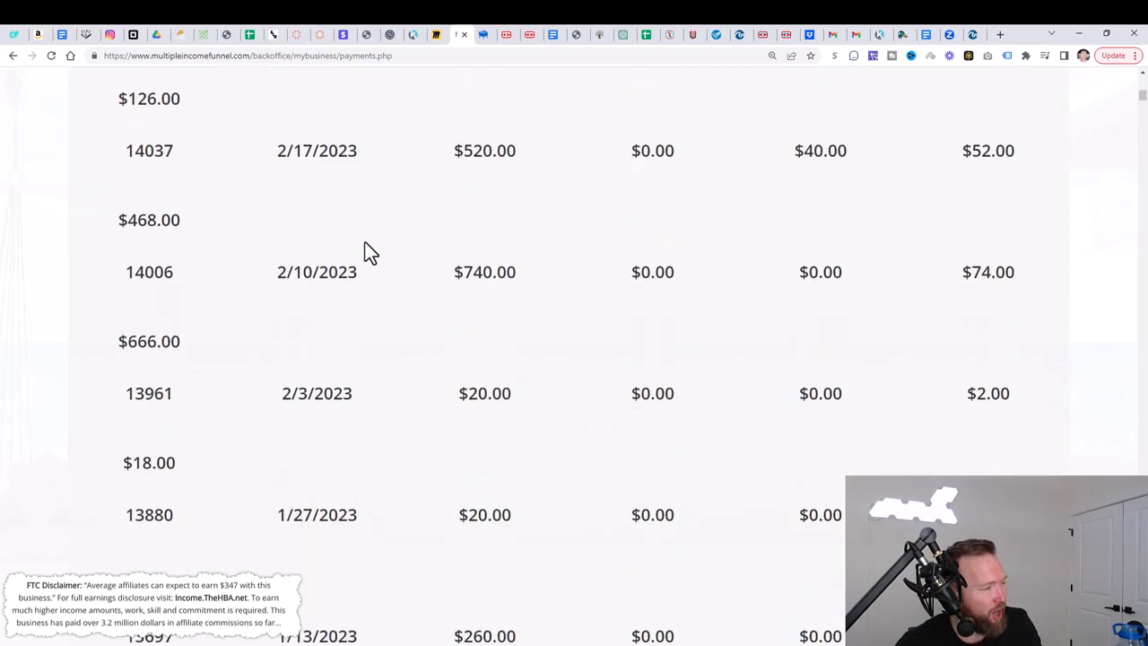
{"action": "scroll", "scroll_direction": "down", "scroll_amount": 3}
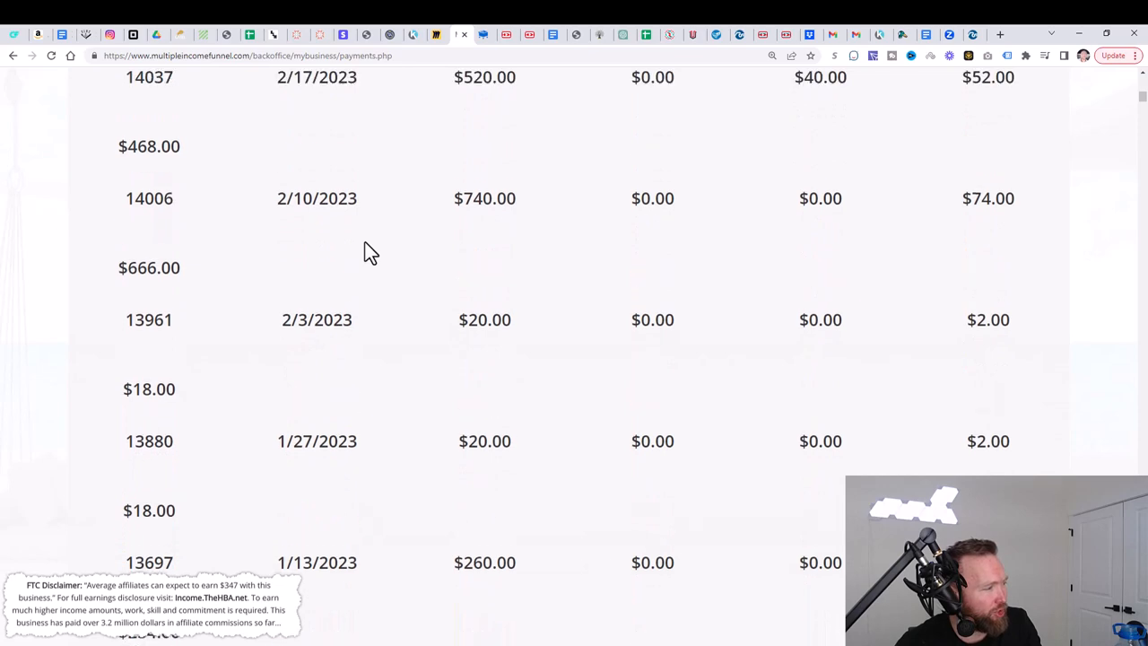
{"action": "scroll", "scroll_direction": "down", "scroll_amount": 3}
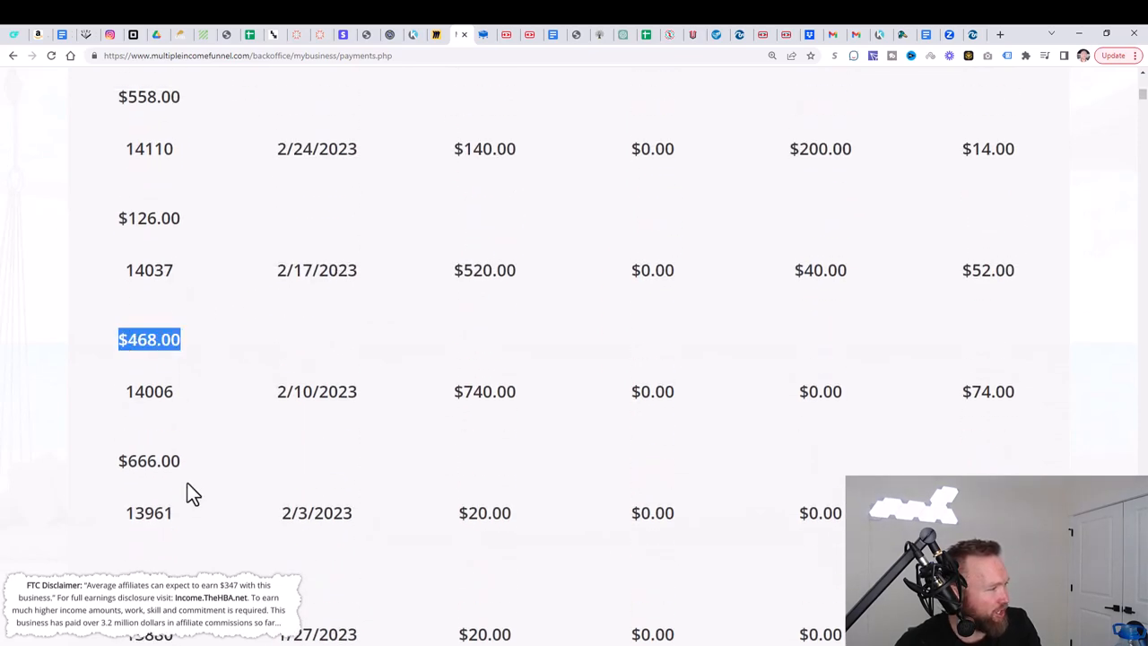
{"action": "scroll", "scroll_direction": "up", "scroll_amount": 3}
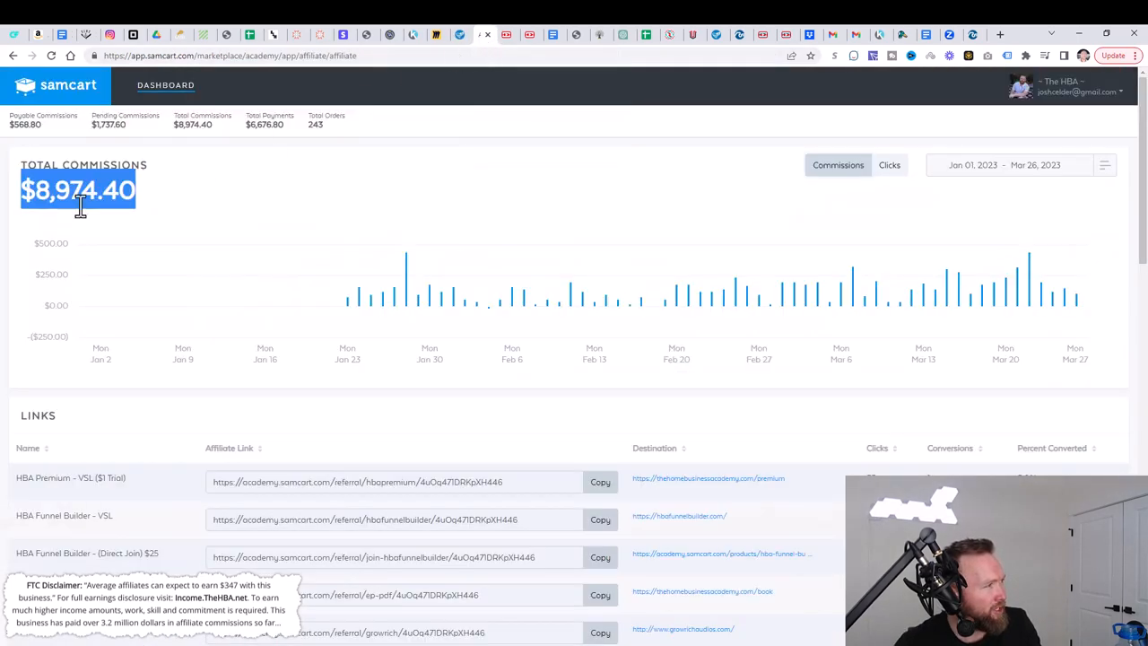
{"action": "mouse_move", "coordinate": [233, 214]}
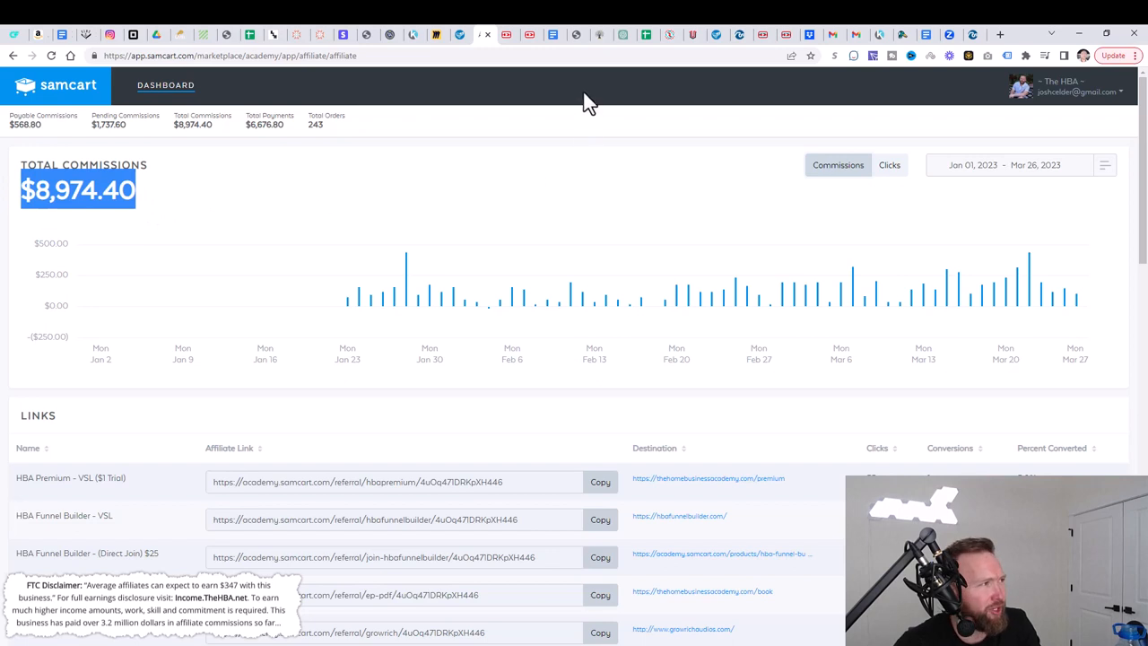
{"action": "mouse_move", "coordinate": [678, 285]}
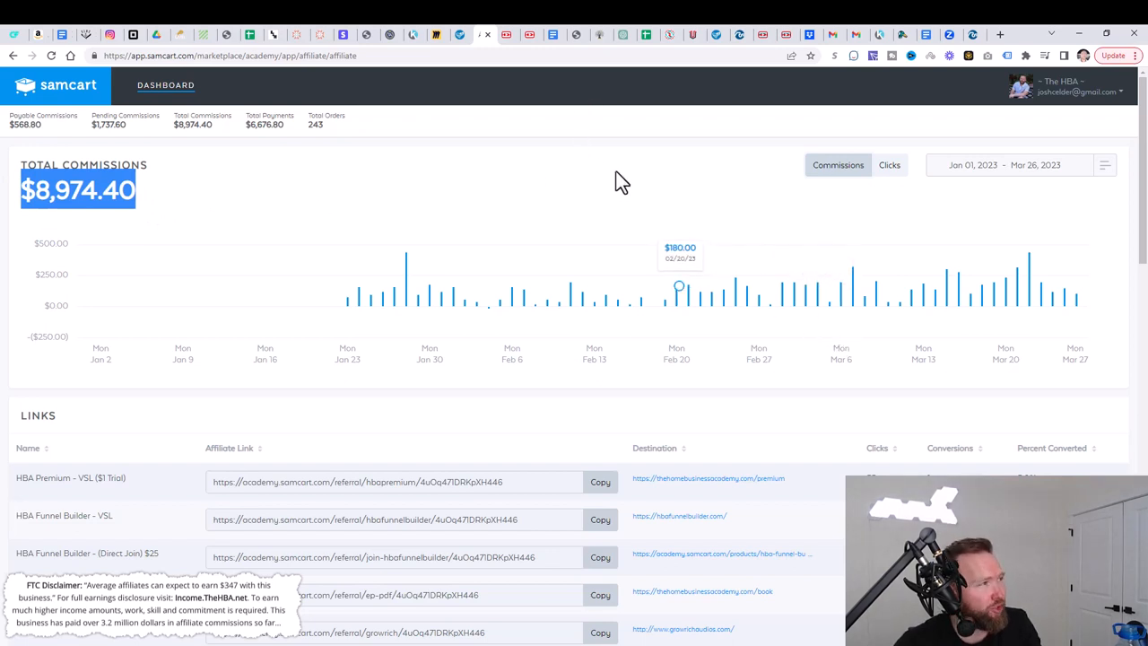
{"action": "mouse_move", "coordinate": [525, 117]}
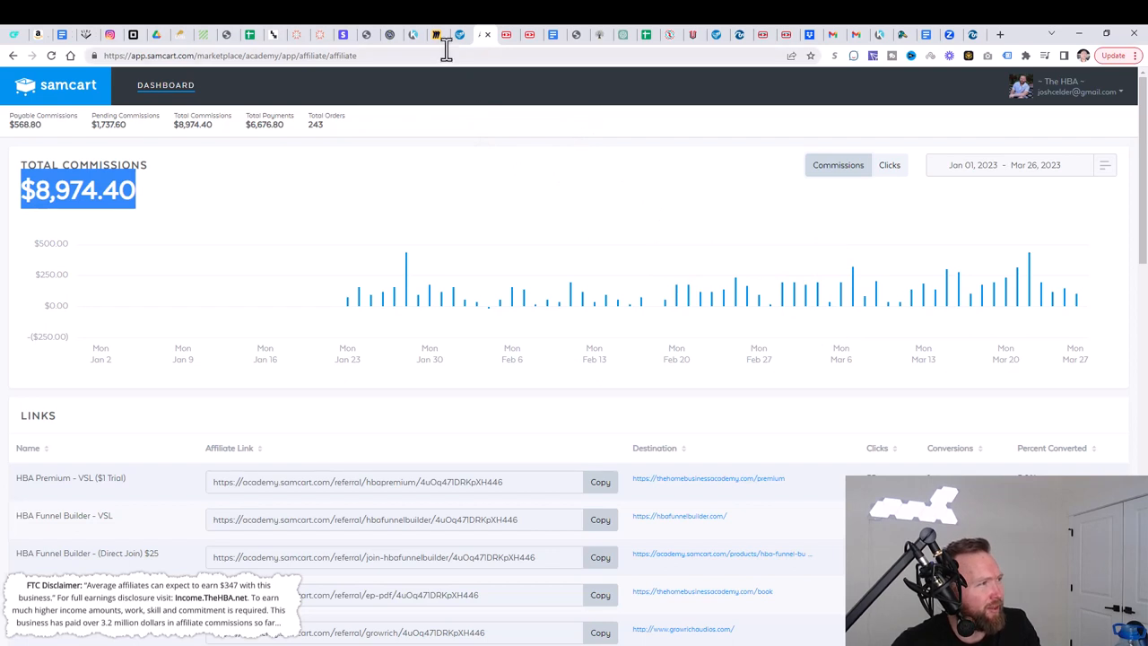
Step: Switch to the Miro board with the Email and YouTube Marketing flowchart
{"action": "left_click", "coordinate": [438, 35]}
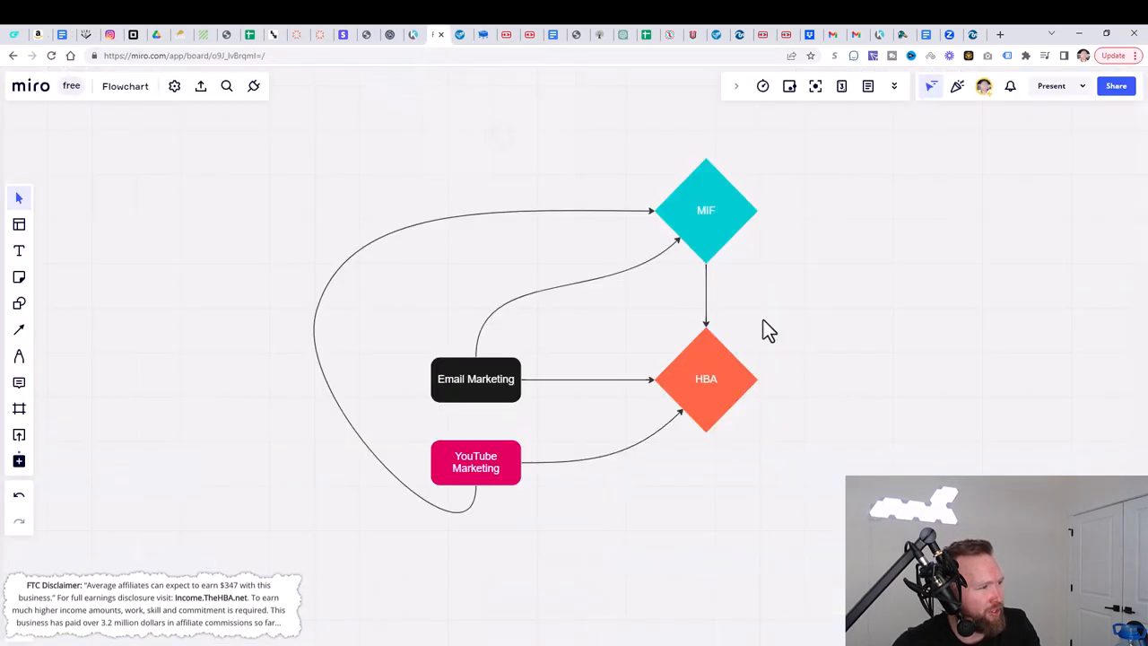
{"action": "mouse_move", "coordinate": [636, 320]}
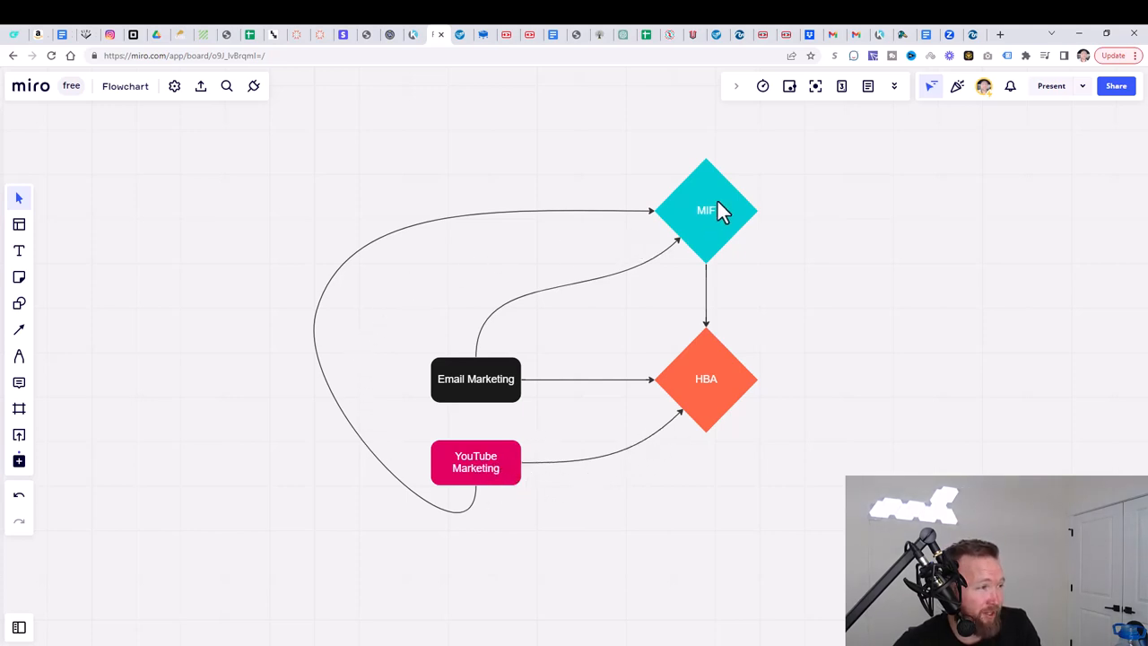
{"action": "mouse_move", "coordinate": [610, 365]}
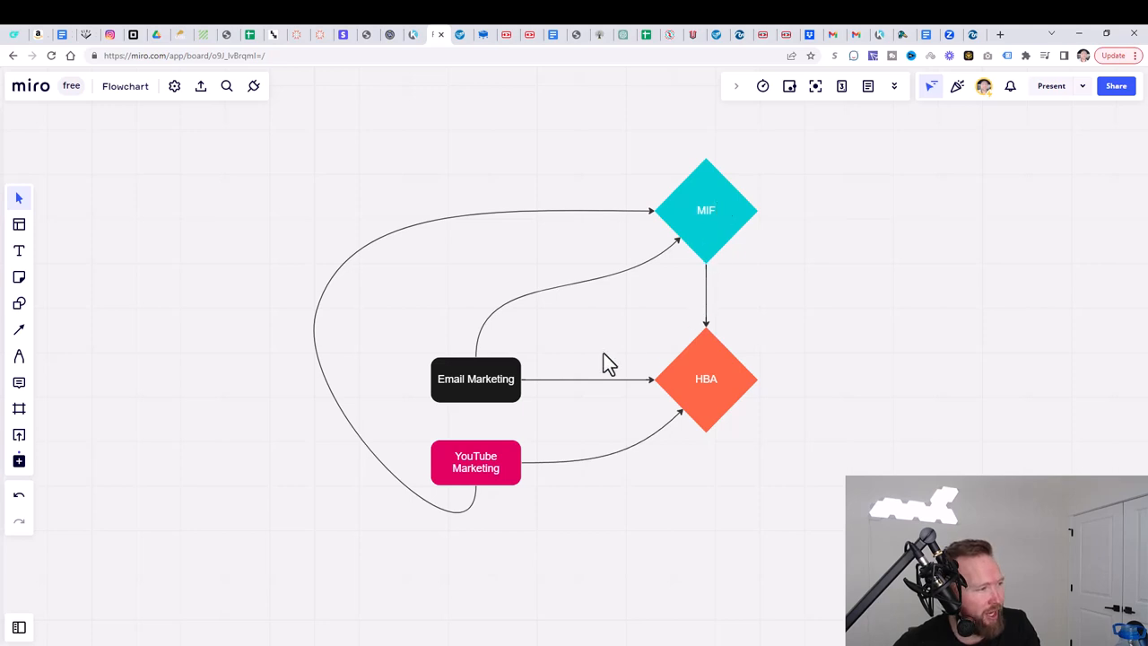
{"action": "mouse_move", "coordinate": [509, 422]}
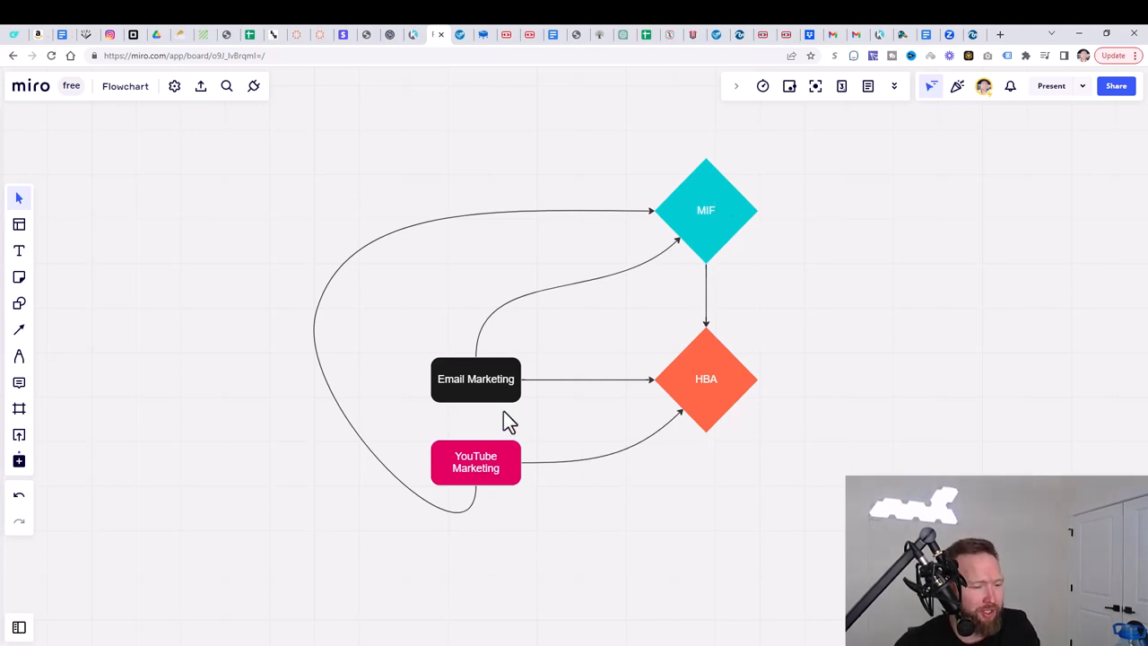
{"action": "mouse_move", "coordinate": [682, 140]}
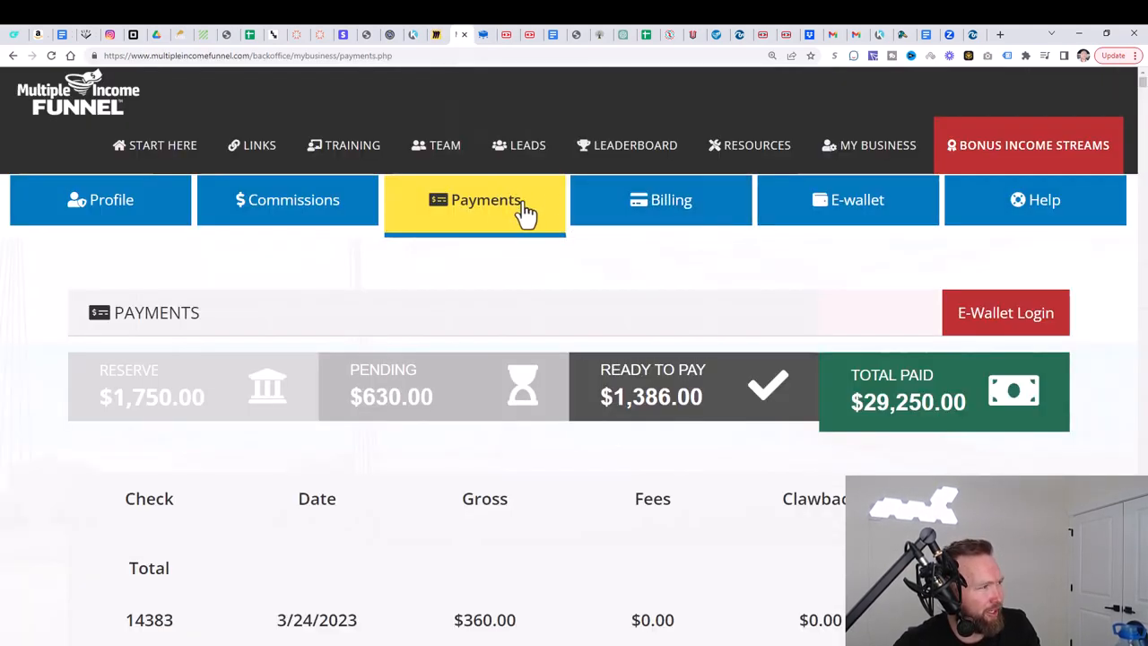
Step: Open START HERE, scroll the welcome page, and view the Step 2 income streams page
{"action": "left_click", "coordinate": [154, 145]}
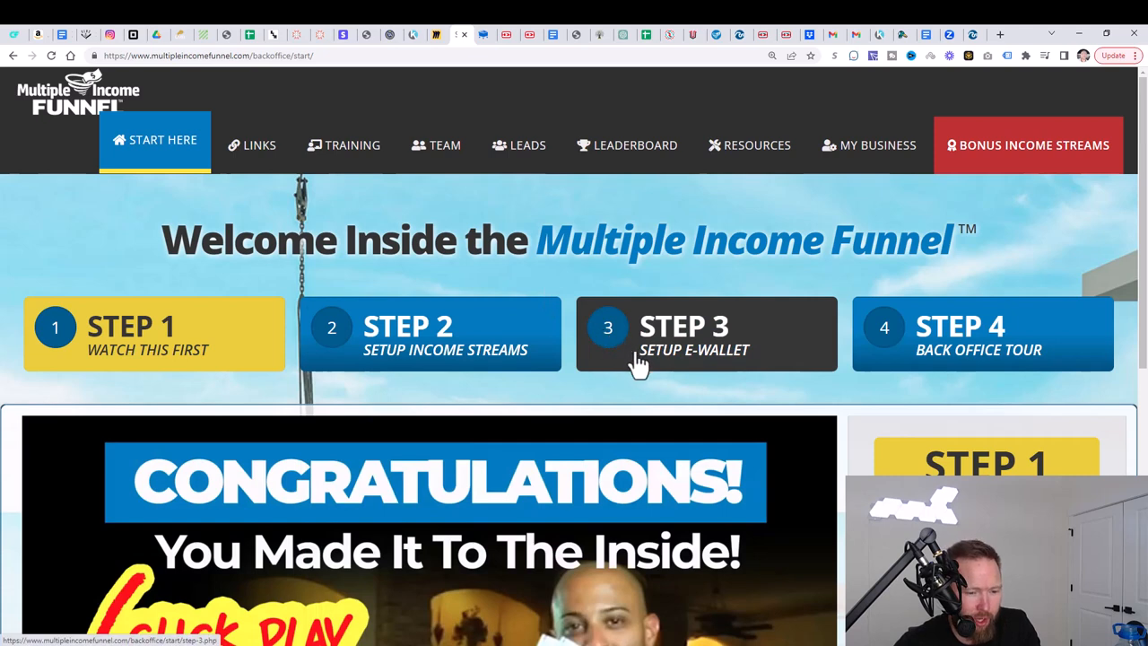
{"action": "mouse_move", "coordinate": [685, 398]}
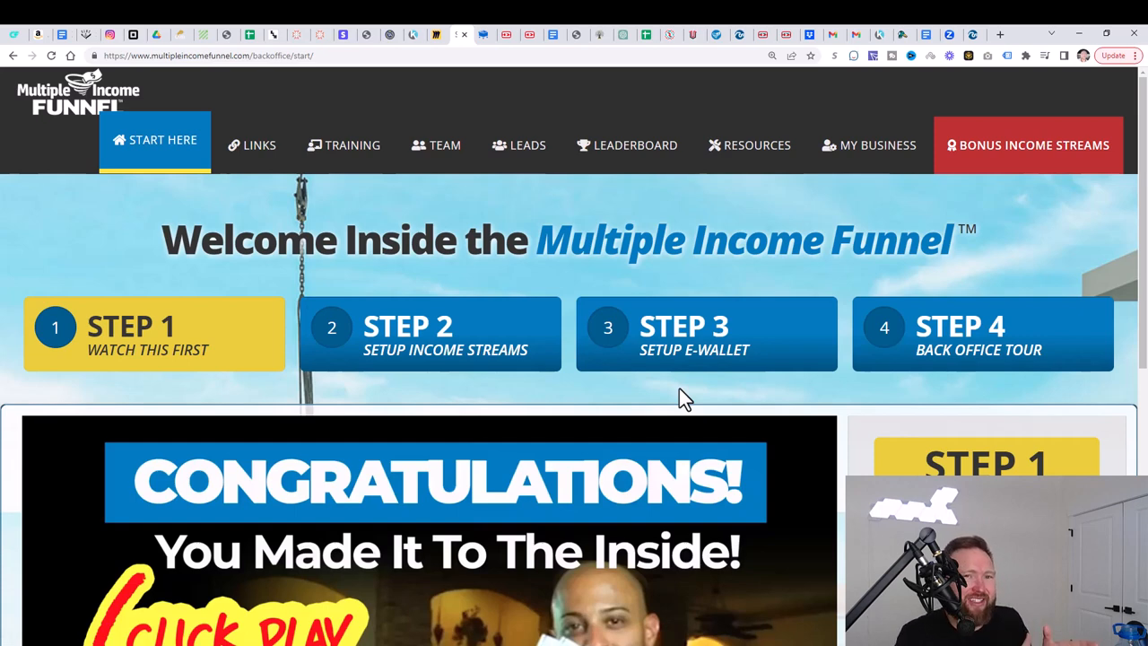
{"action": "mouse_move", "coordinate": [574, 256]}
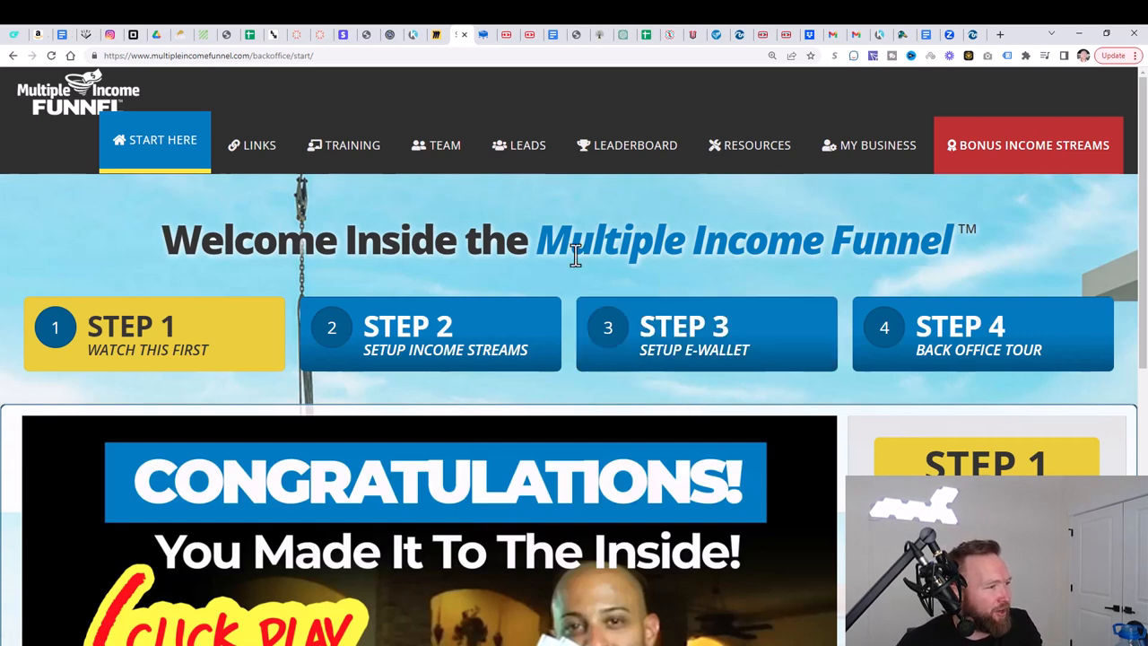
{"action": "scroll", "scroll_direction": "down", "scroll_amount": 3}
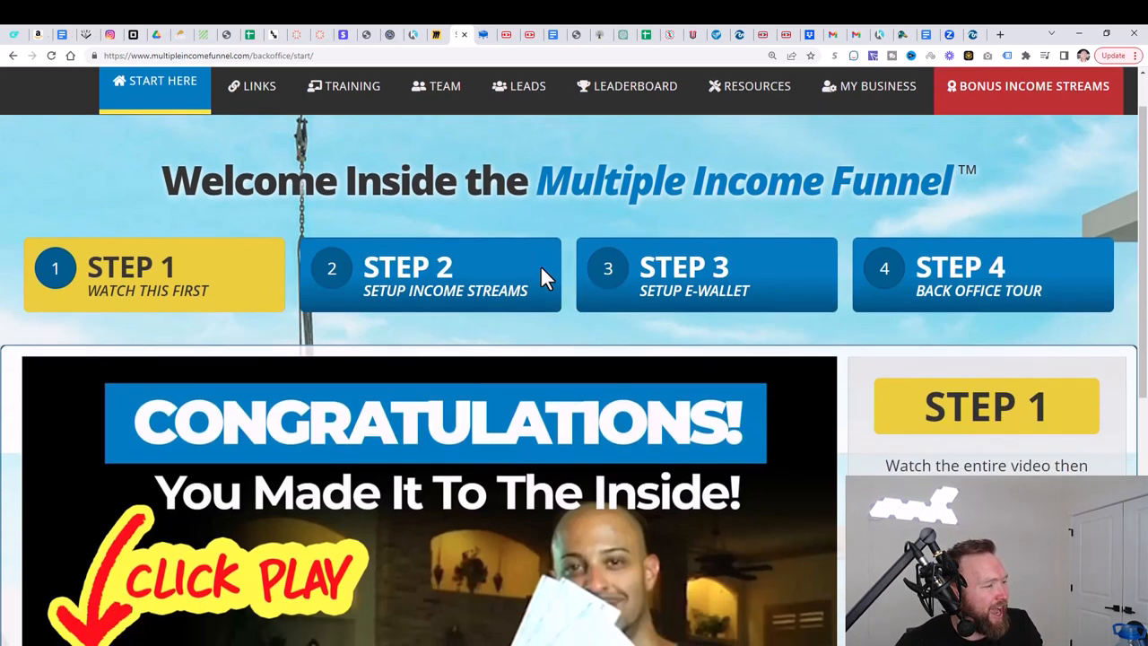
{"action": "scroll", "scroll_direction": "down", "scroll_amount": 3}
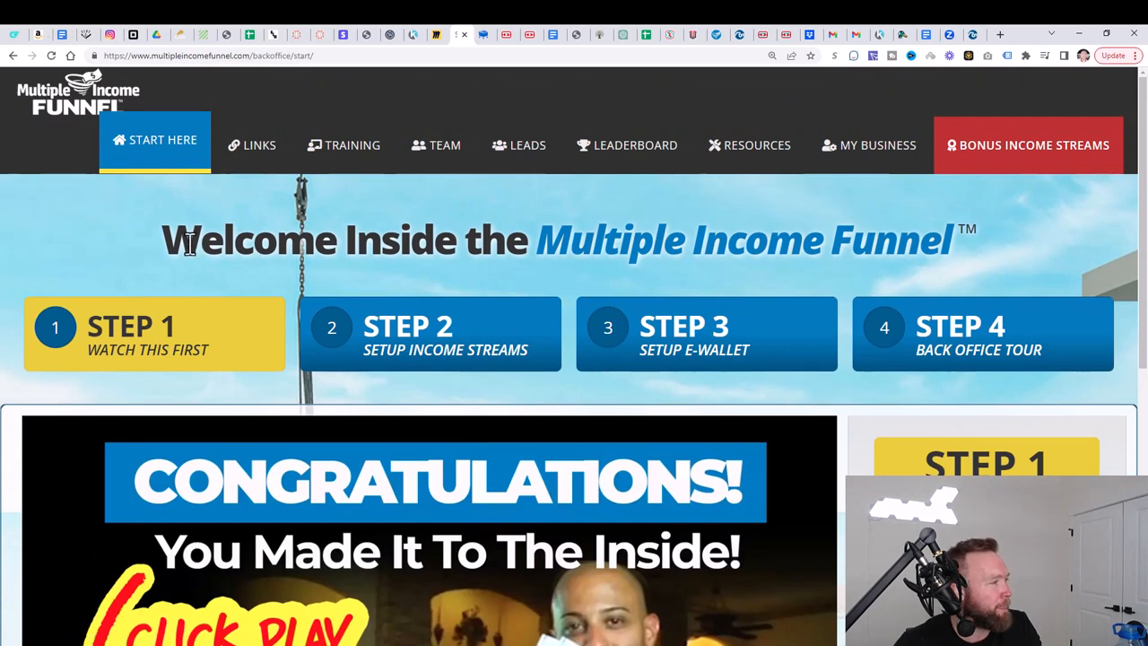
{"action": "scroll", "scroll_direction": "down", "scroll_amount": 3}
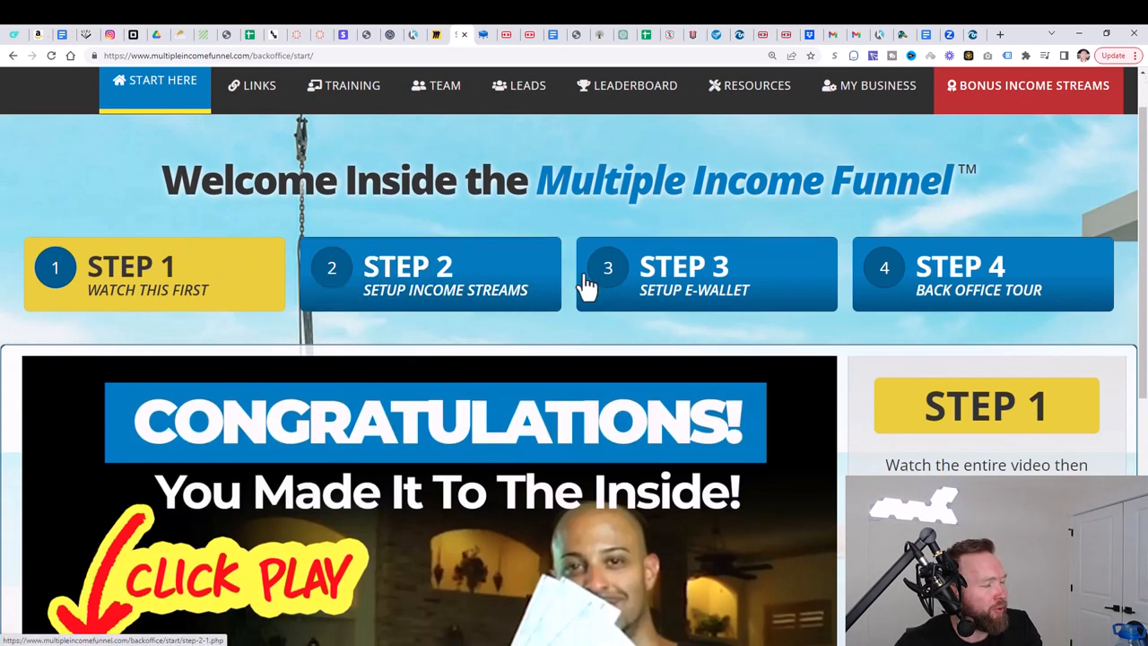
{"action": "scroll", "scroll_direction": "down", "scroll_amount": 3}
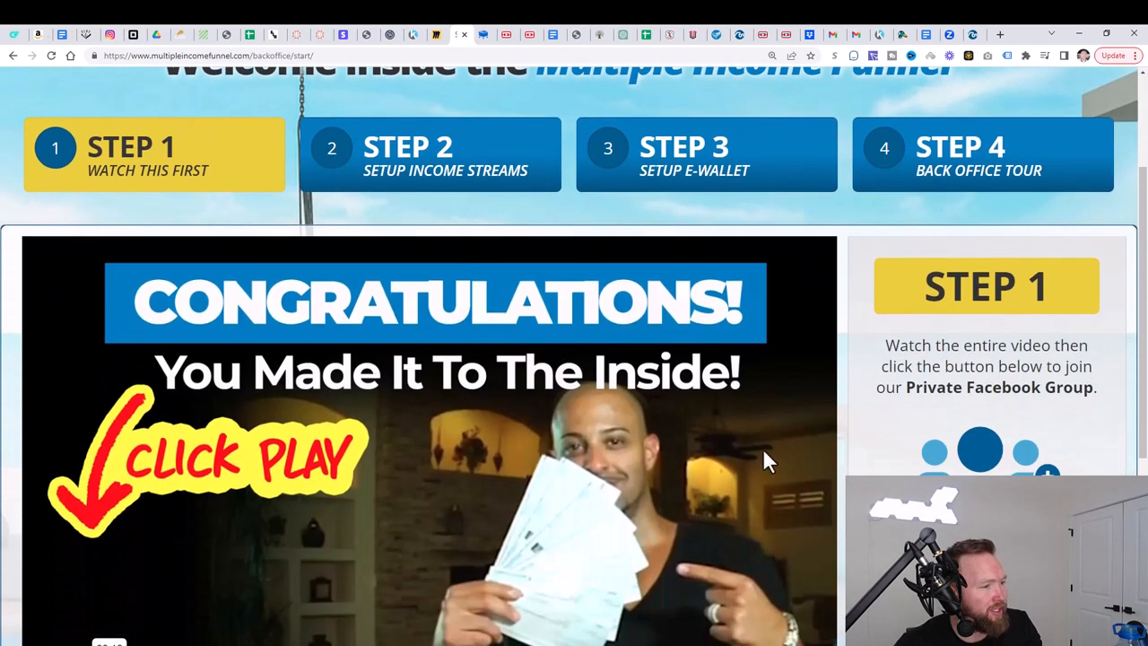
{"action": "mouse_move", "coordinate": [777, 431]}
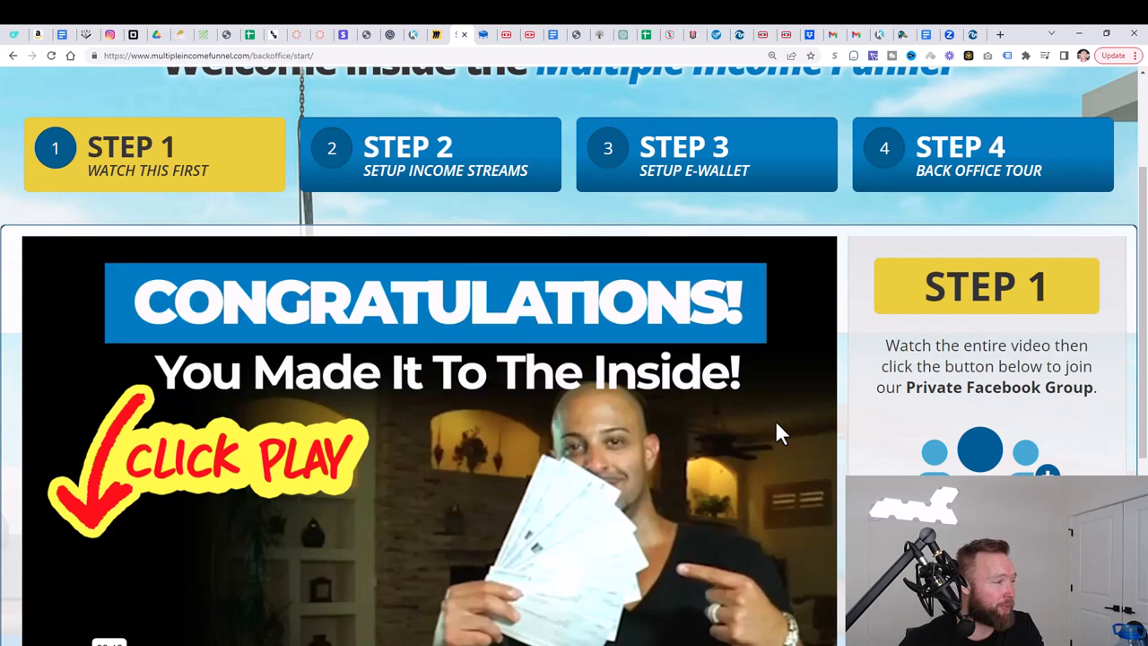
{"action": "mouse_move", "coordinate": [480, 329]}
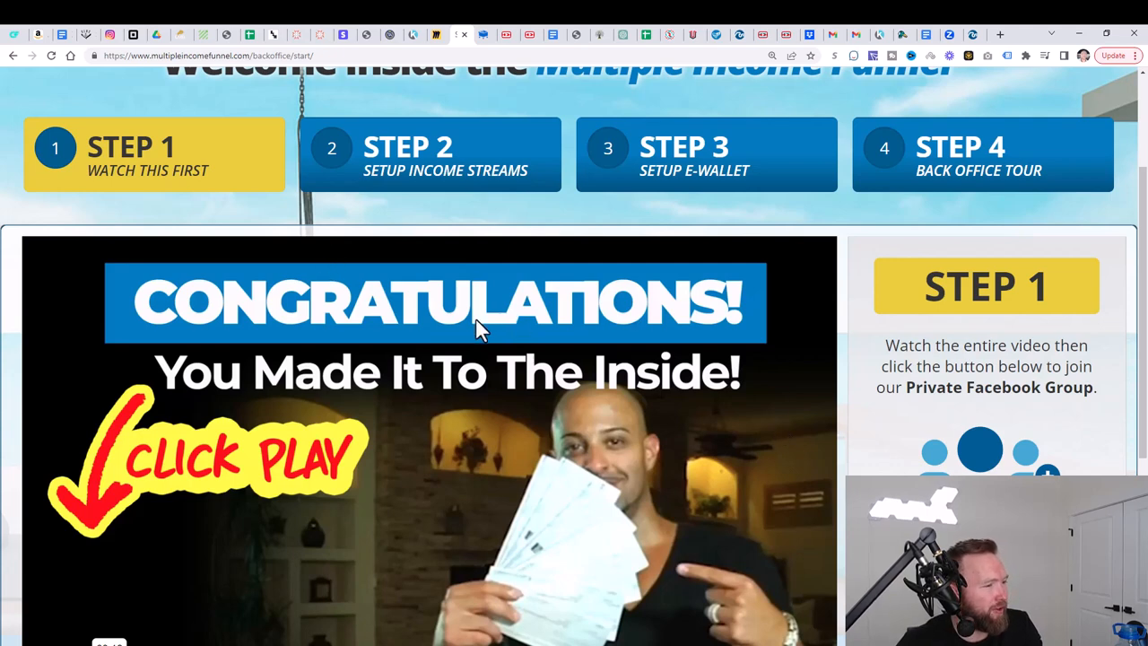
{"action": "scroll", "scroll_direction": "down", "scroll_amount": 3}
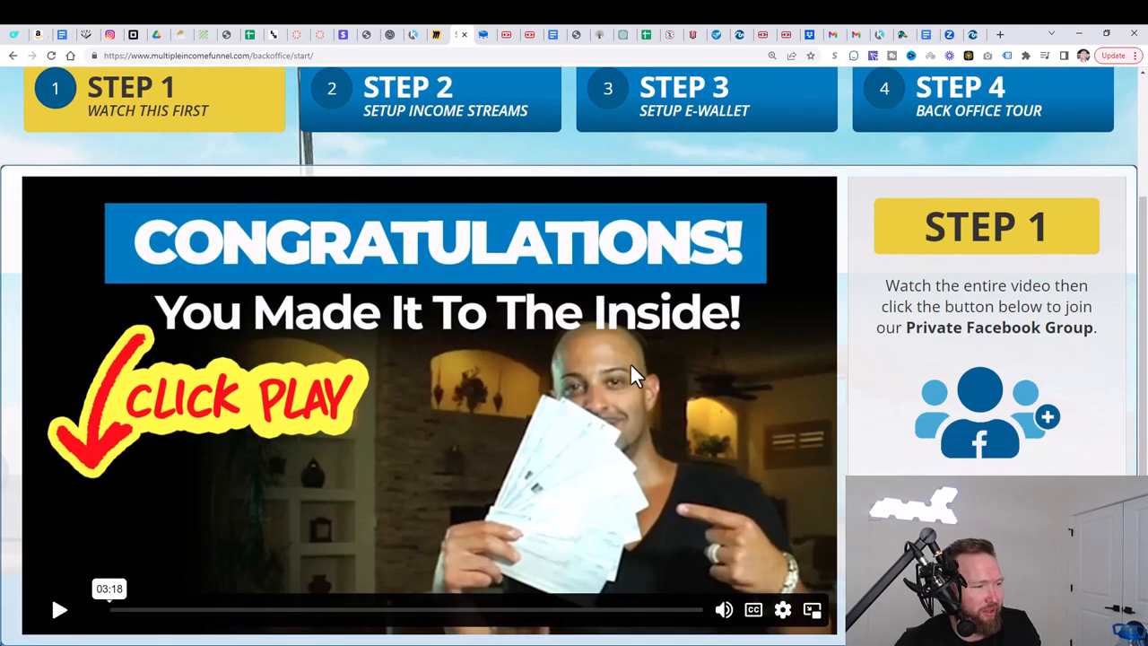
{"action": "mouse_move", "coordinate": [632, 328]}
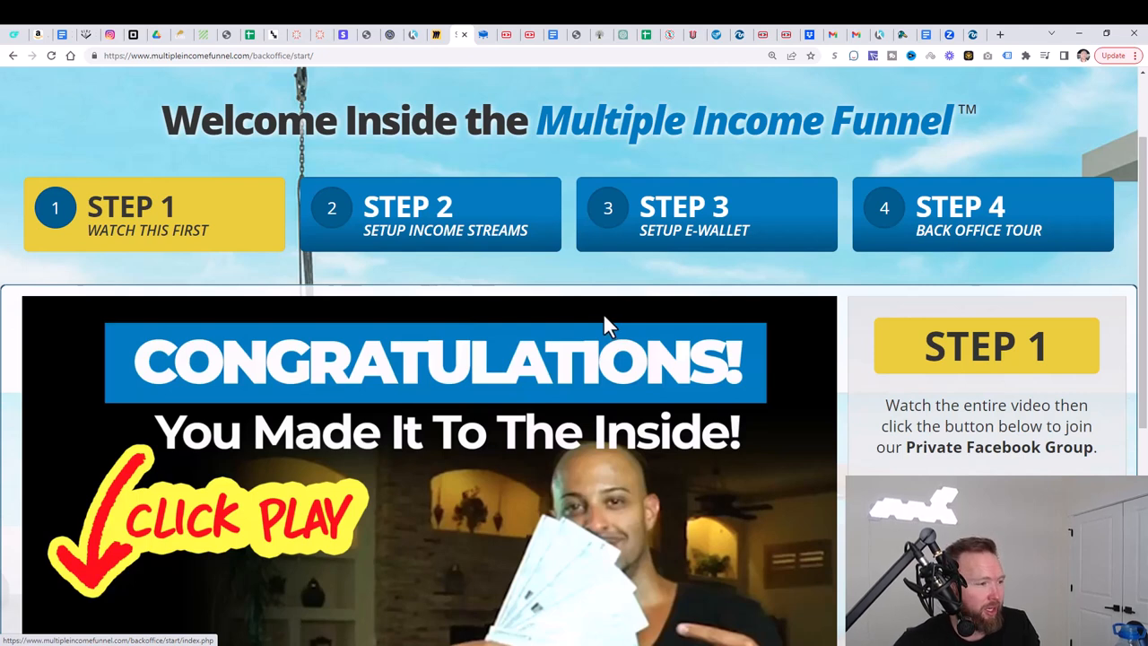
{"action": "mouse_move", "coordinate": [590, 321]}
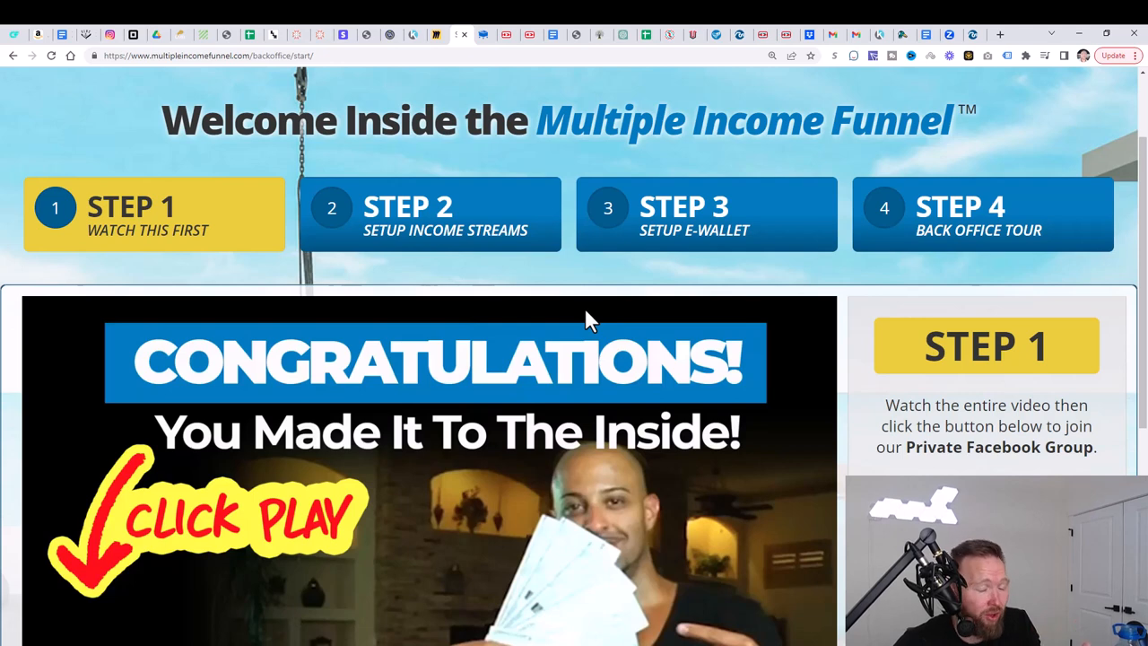
{"action": "mouse_move", "coordinate": [496, 288]}
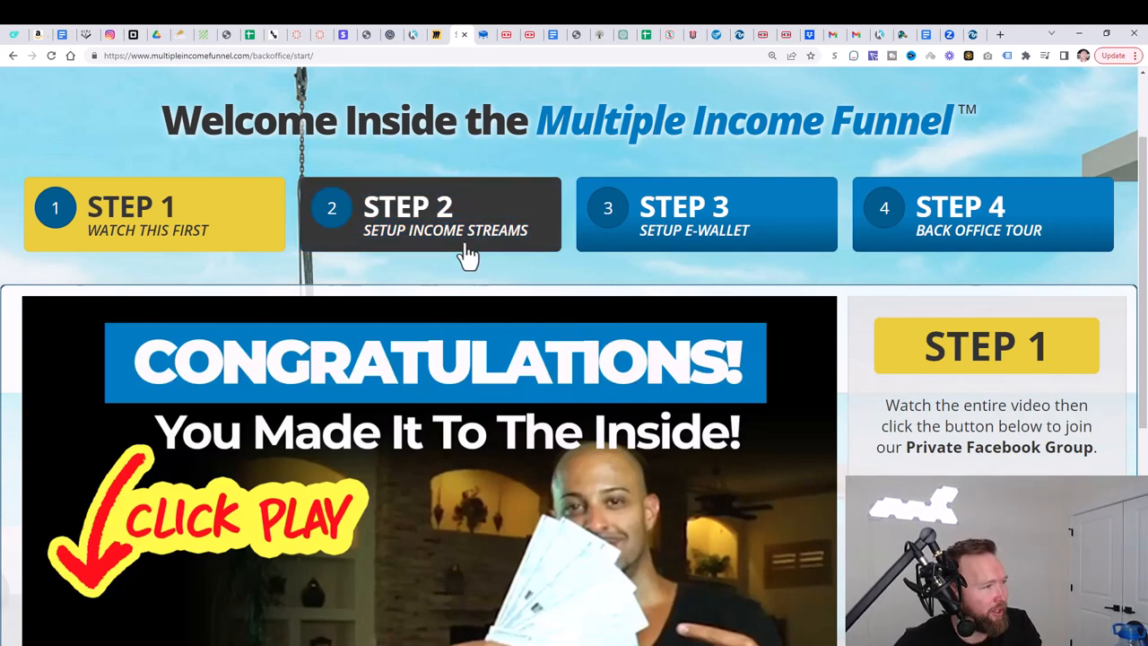
{"action": "left_click", "coordinate": [430, 215]}
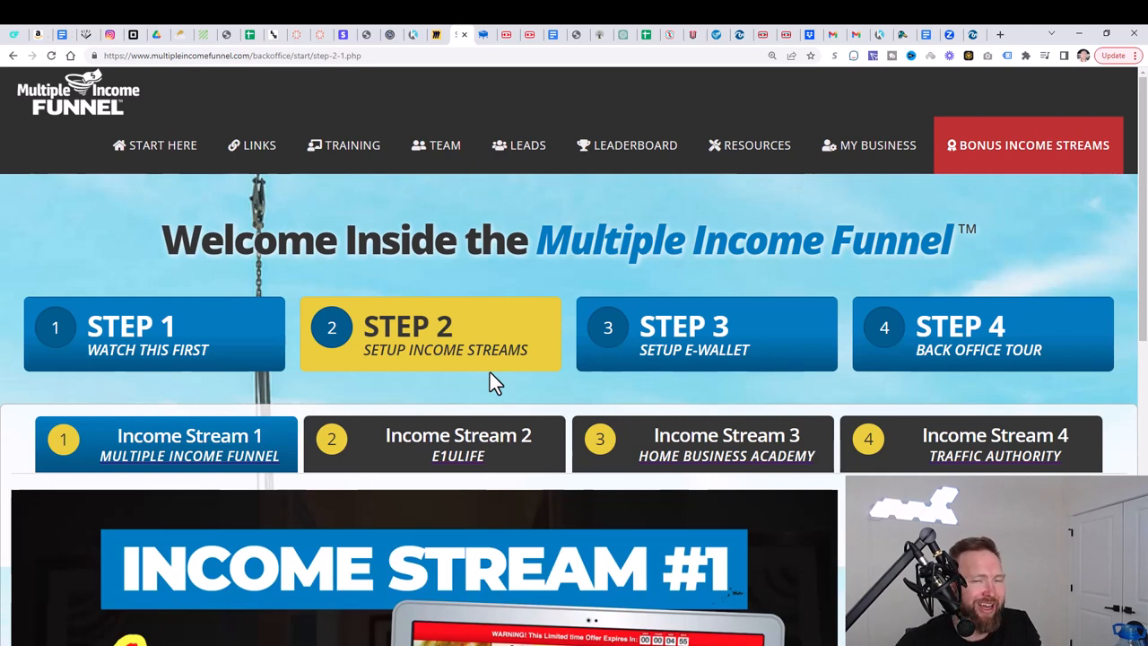
{"action": "mouse_move", "coordinate": [330, 354]}
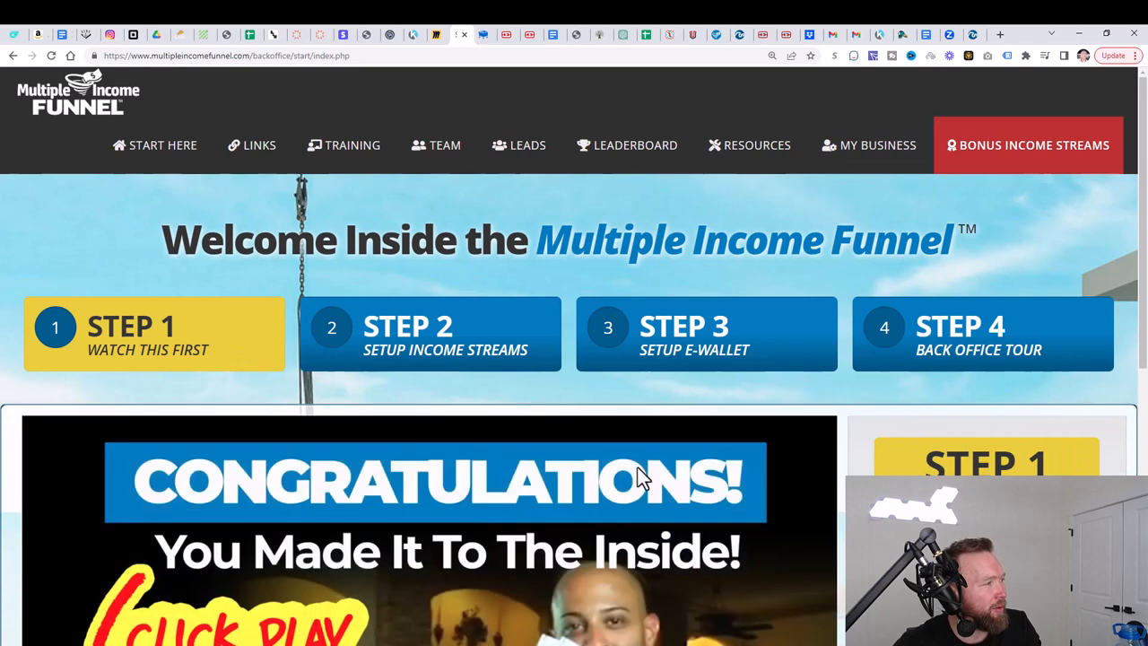
{"action": "scroll", "scroll_direction": "down", "scroll_amount": 3}
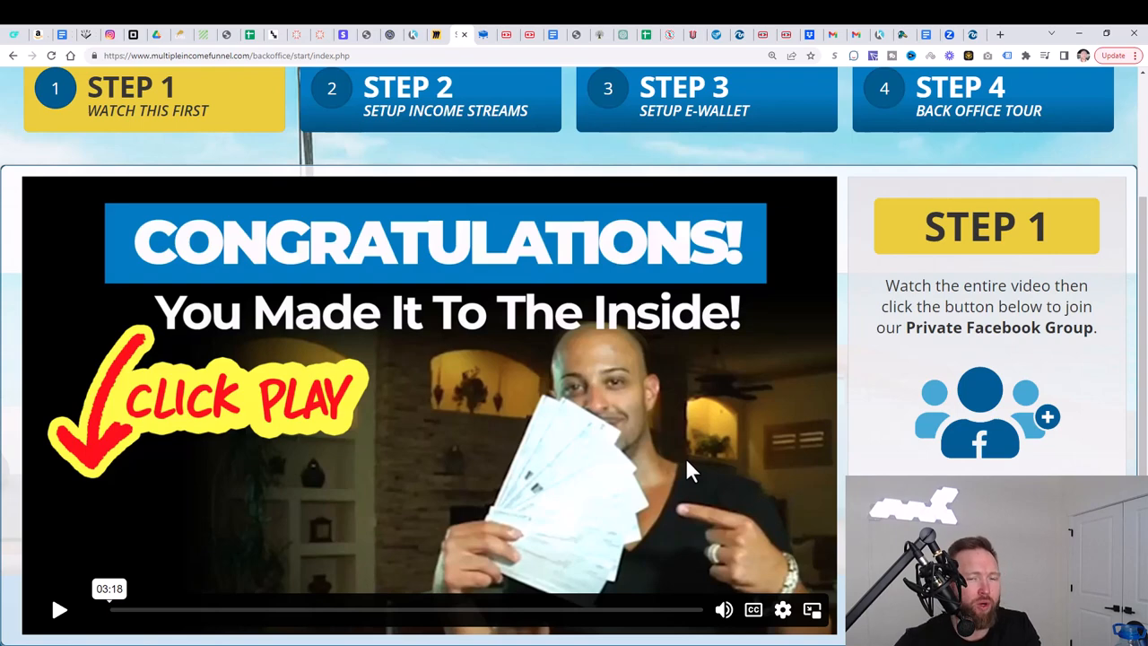
{"action": "mouse_move", "coordinate": [583, 341]}
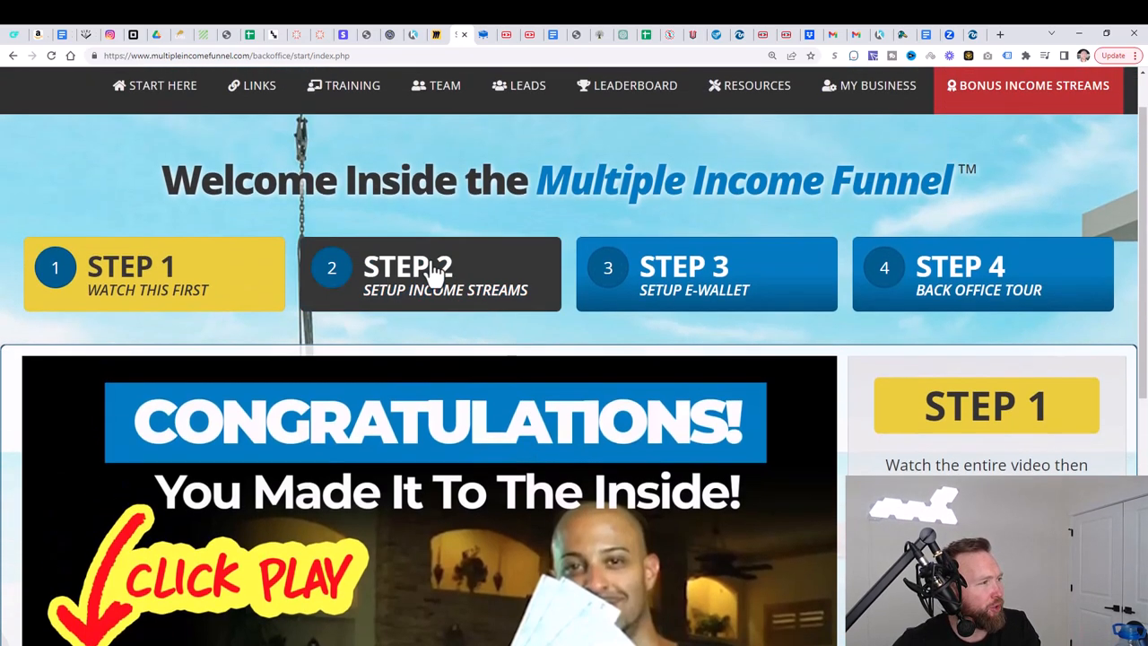
Step: Open 'Income Stream 3 – Home Business Academy' and scroll to its video and Completed status
{"action": "left_click", "coordinate": [430, 274]}
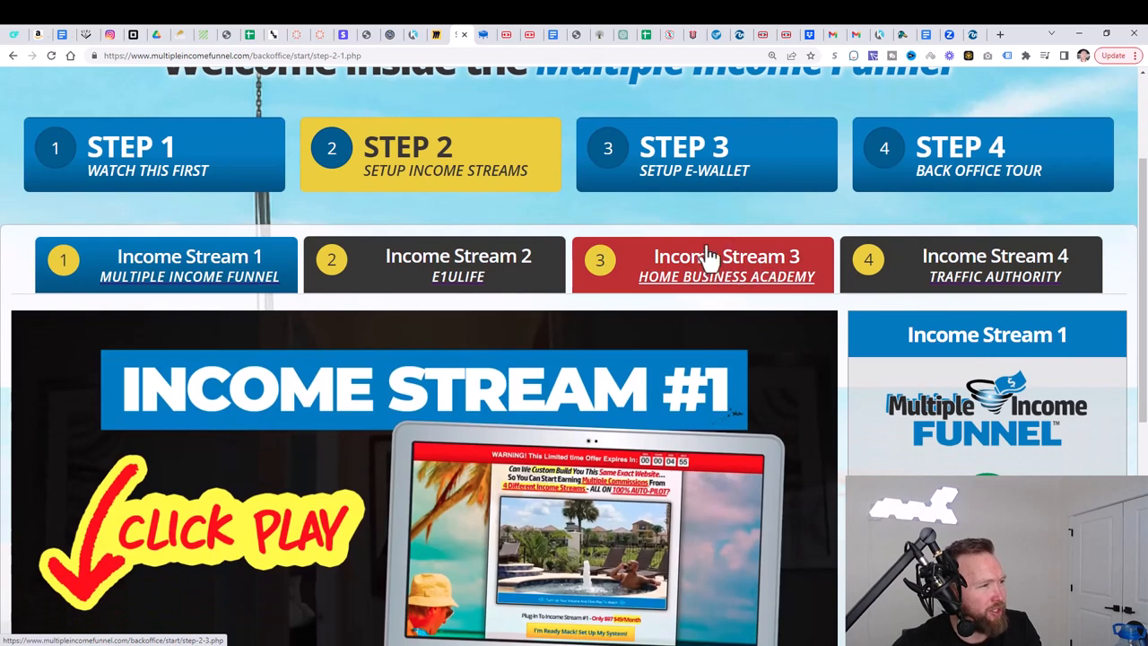
{"action": "mouse_move", "coordinate": [718, 287]}
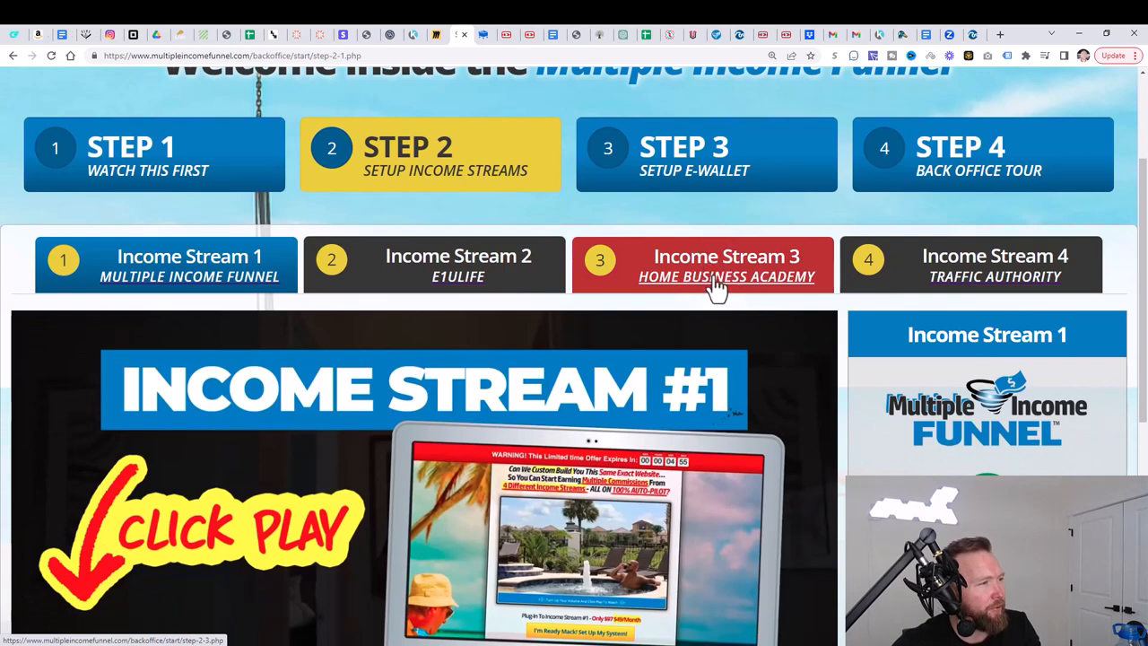
{"action": "left_click", "coordinate": [726, 264]}
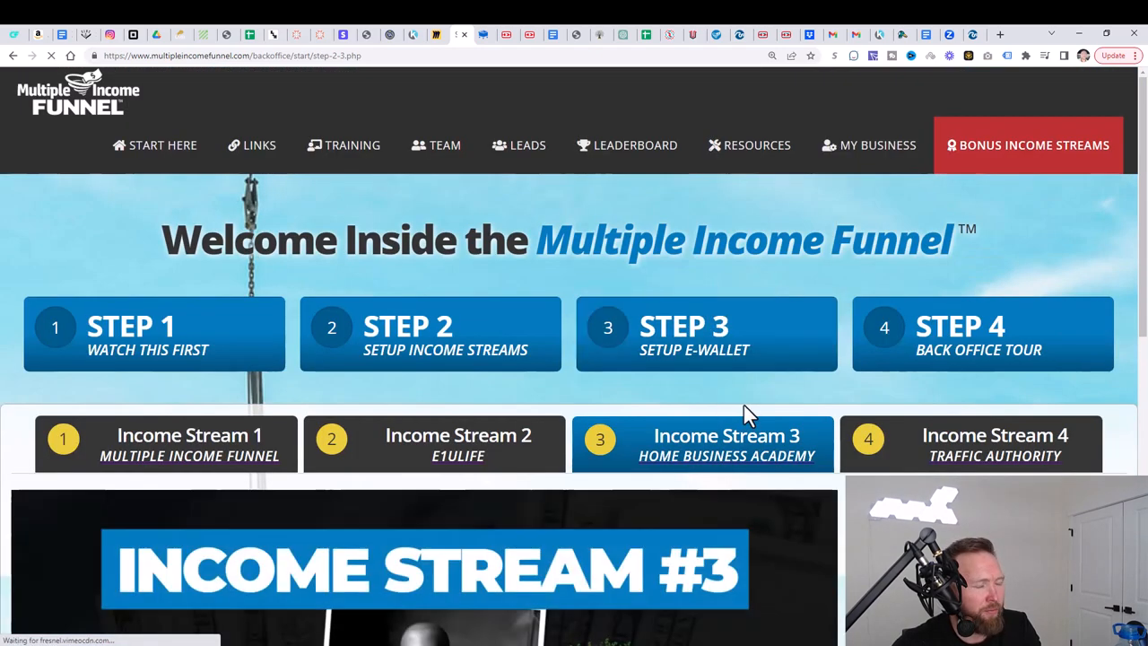
{"action": "scroll", "scroll_direction": "down", "scroll_amount": 3}
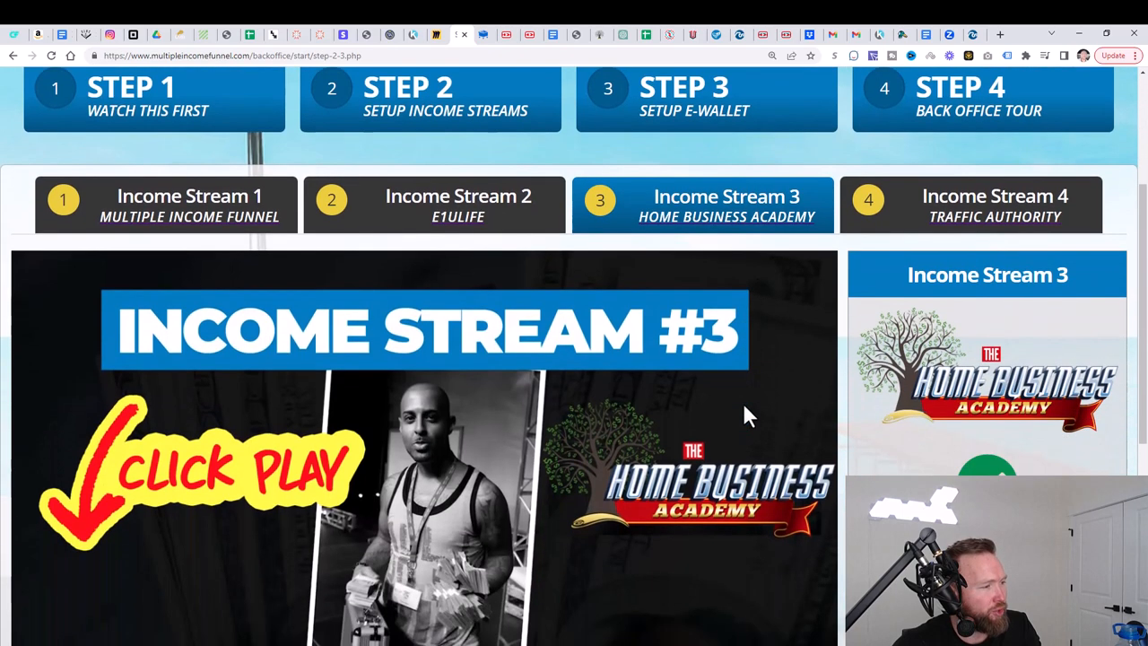
{"action": "scroll", "scroll_direction": "down", "scroll_amount": 3}
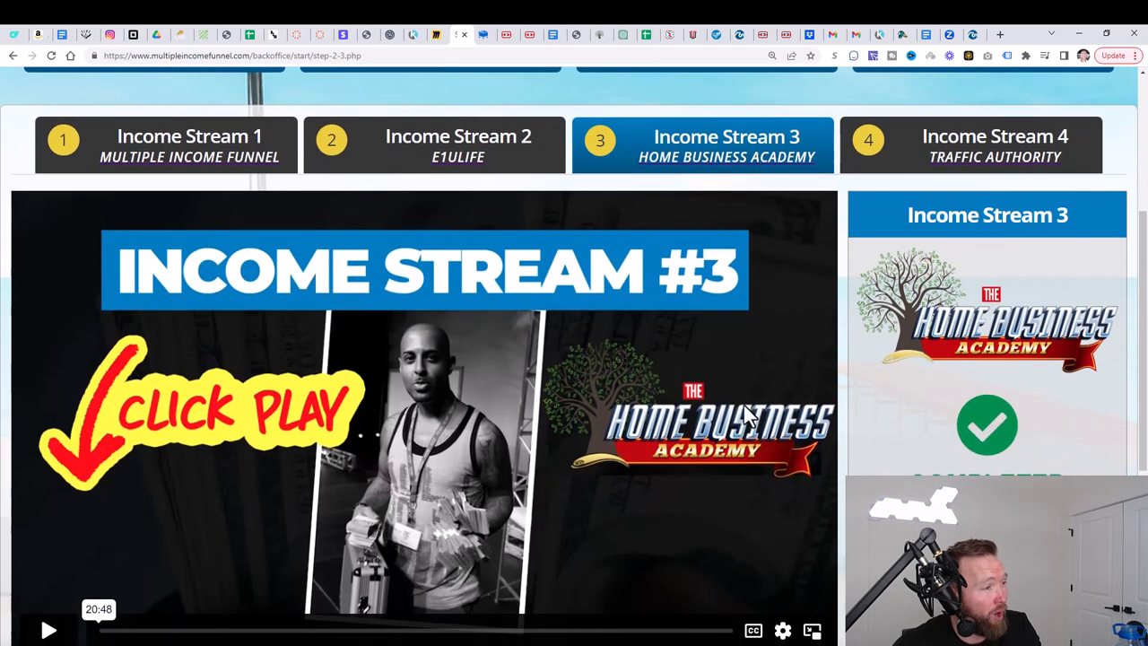
{"action": "scroll", "scroll_direction": "up", "scroll_amount": 3}
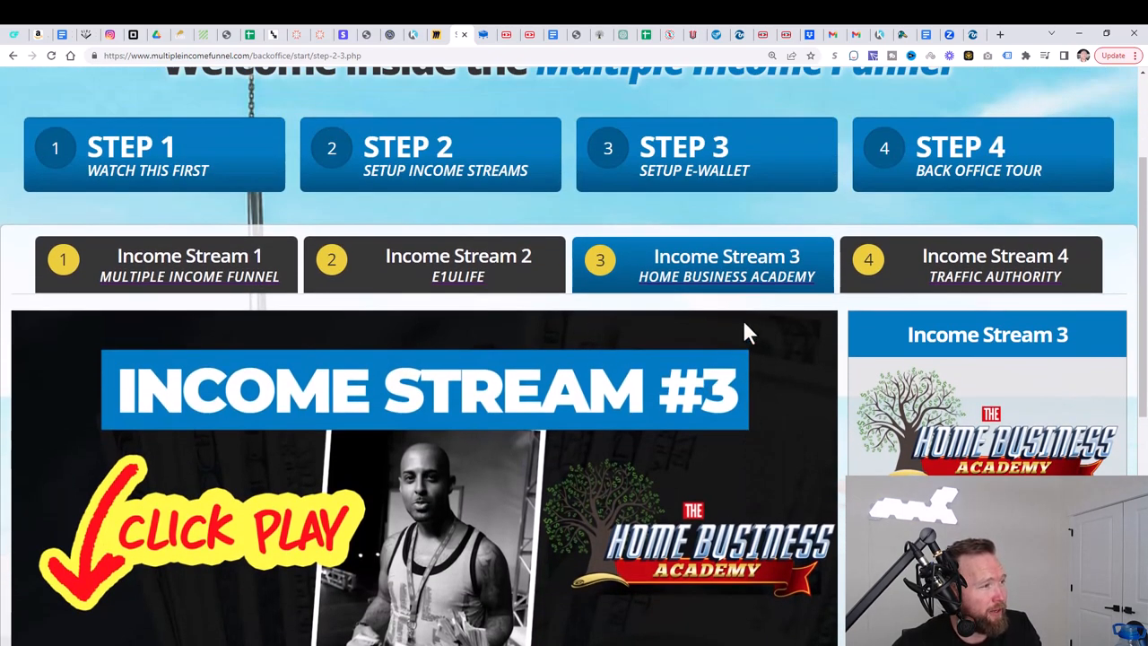
{"action": "scroll", "scroll_direction": "up", "scroll_amount": 3}
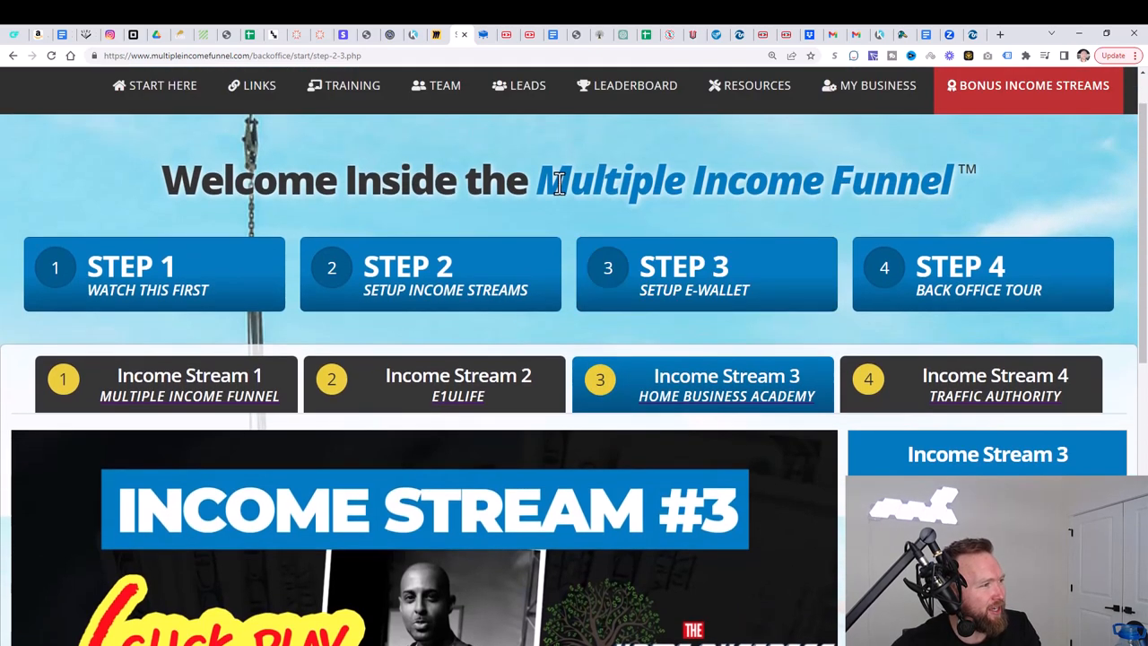
{"action": "scroll", "scroll_direction": "down", "scroll_amount": 3}
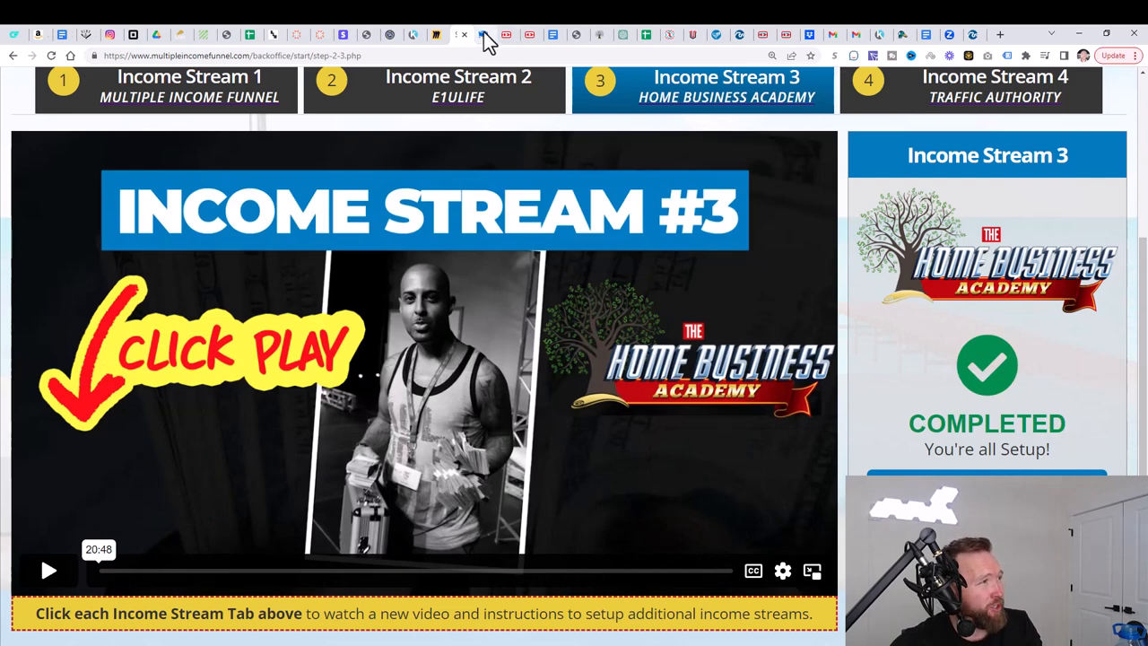
Step: Copy SamCart's 'All In One $25 Business (Sales Letter)' affiliate link and view its sales page
{"action": "left_click", "coordinate": [486, 34]}
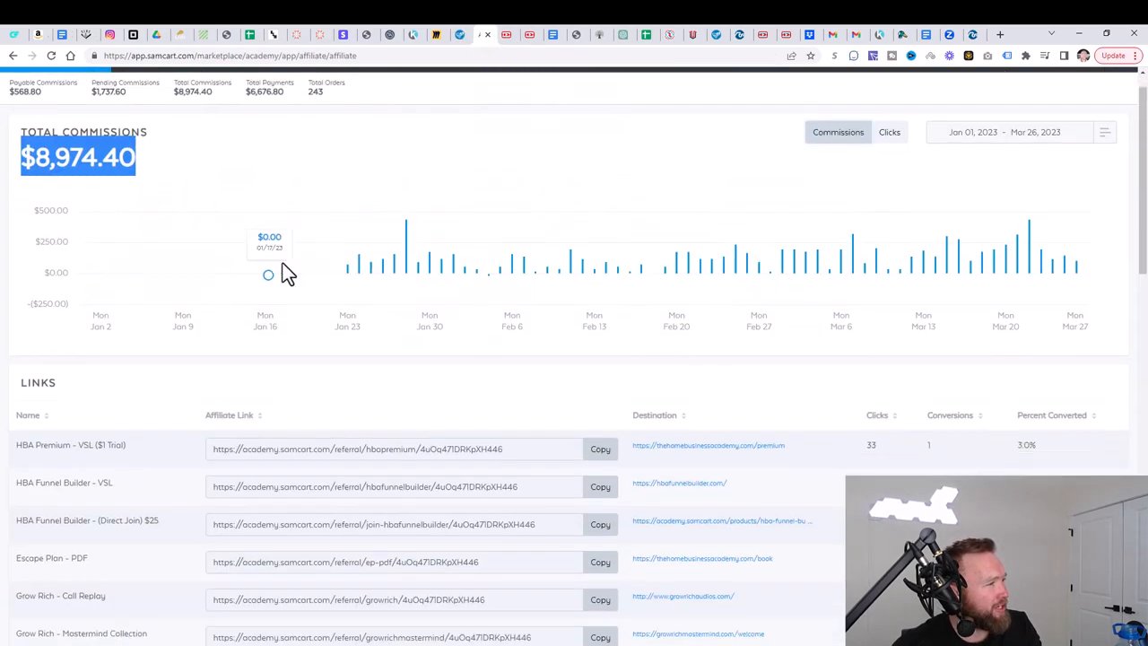
{"action": "scroll", "scroll_direction": "down", "scroll_amount": 3}
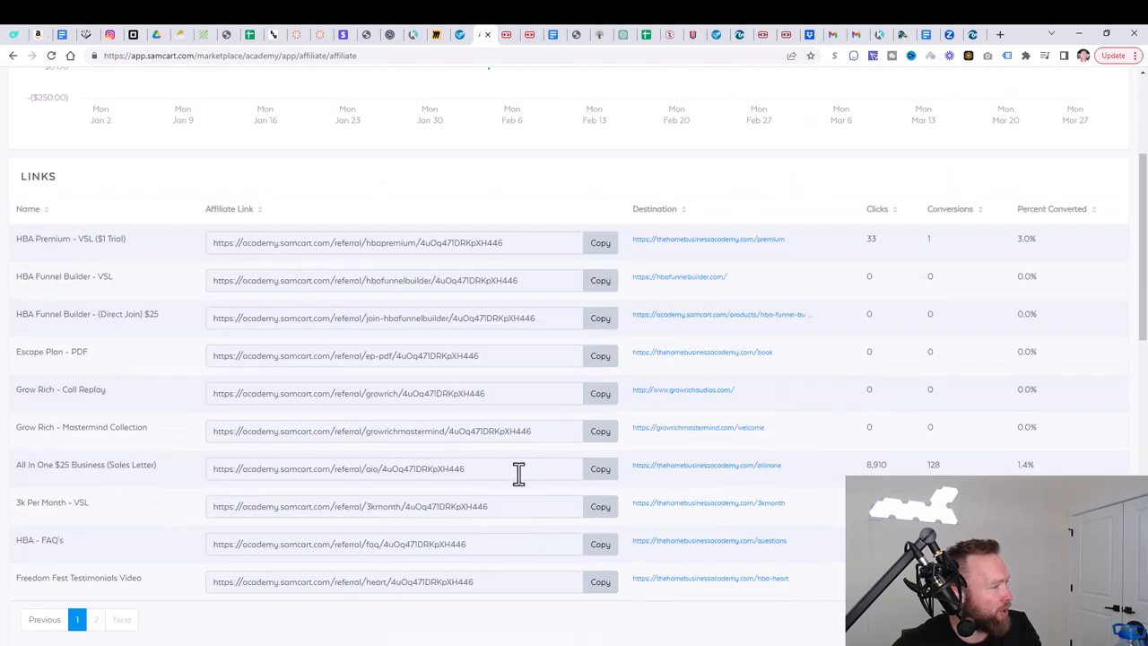
{"action": "left_click", "coordinate": [599, 468]}
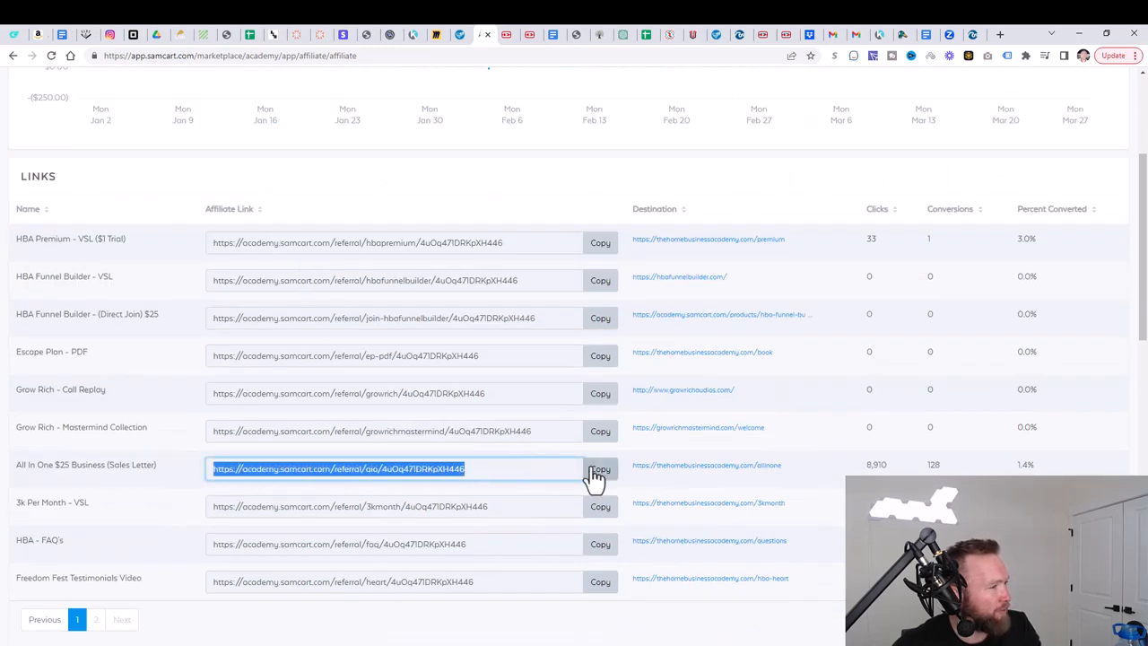
{"action": "left_click", "coordinate": [999, 34]}
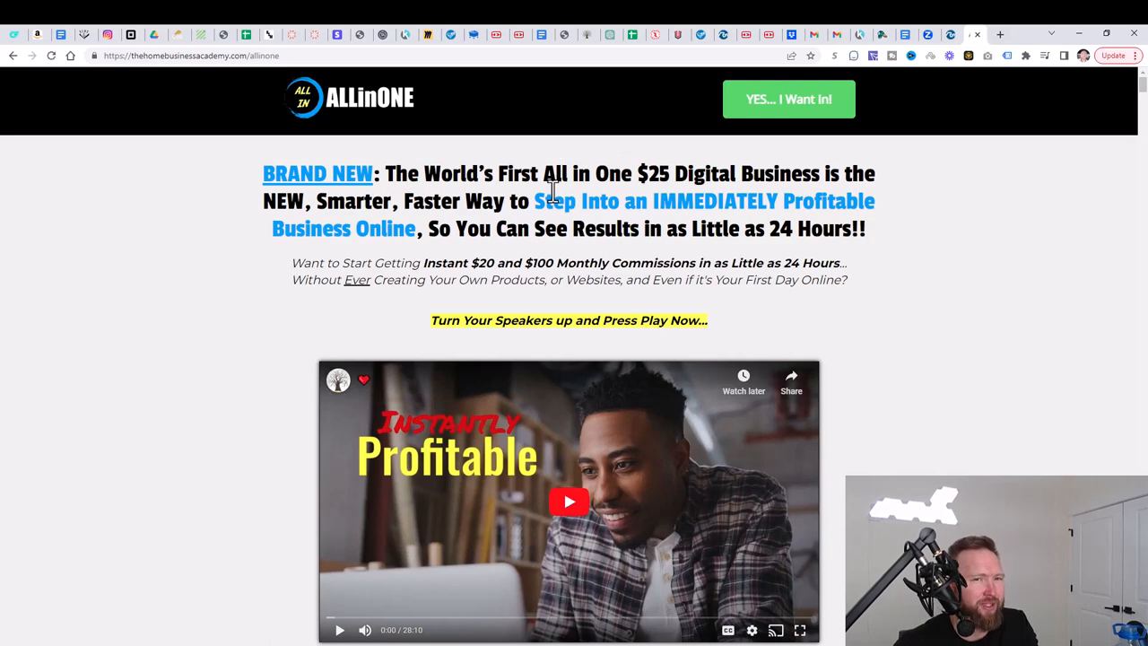
{"action": "mouse_move", "coordinate": [556, 143]}
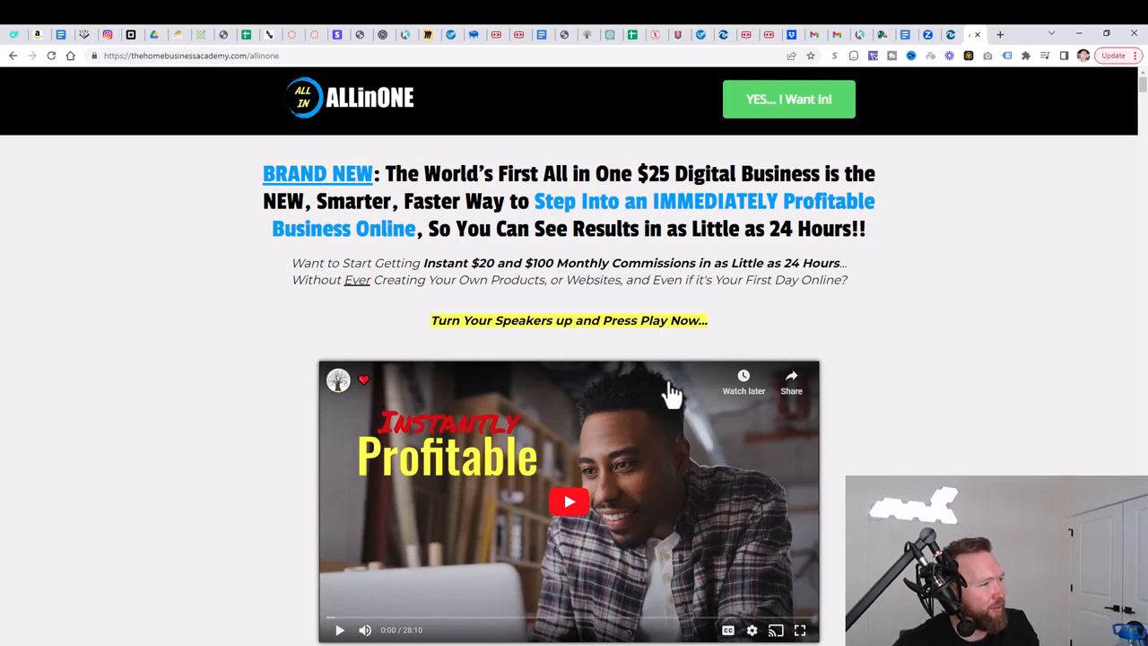
{"action": "scroll", "scroll_direction": "down", "scroll_amount": 3}
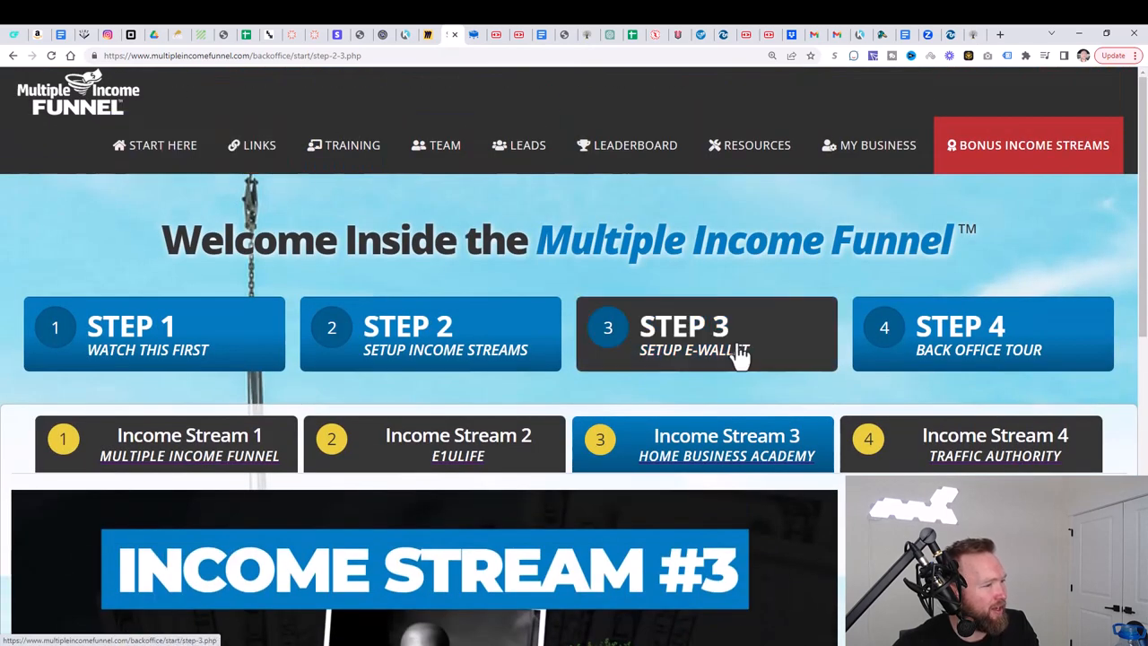
{"action": "scroll", "scroll_direction": "down", "scroll_amount": 3}
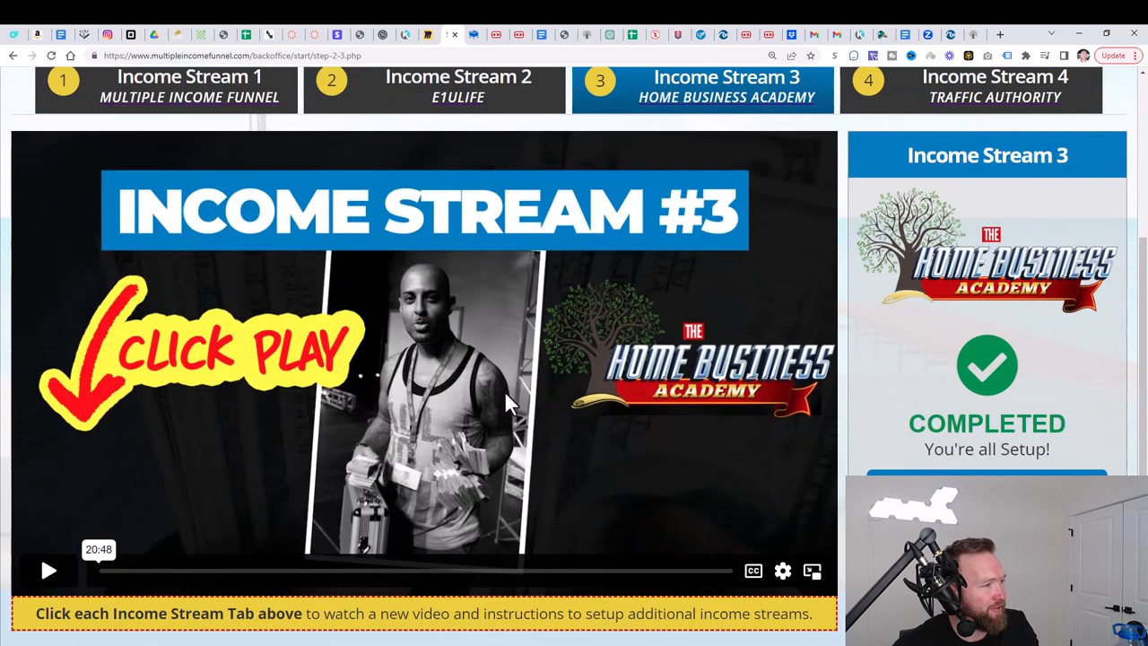
{"action": "mouse_move", "coordinate": [529, 418]}
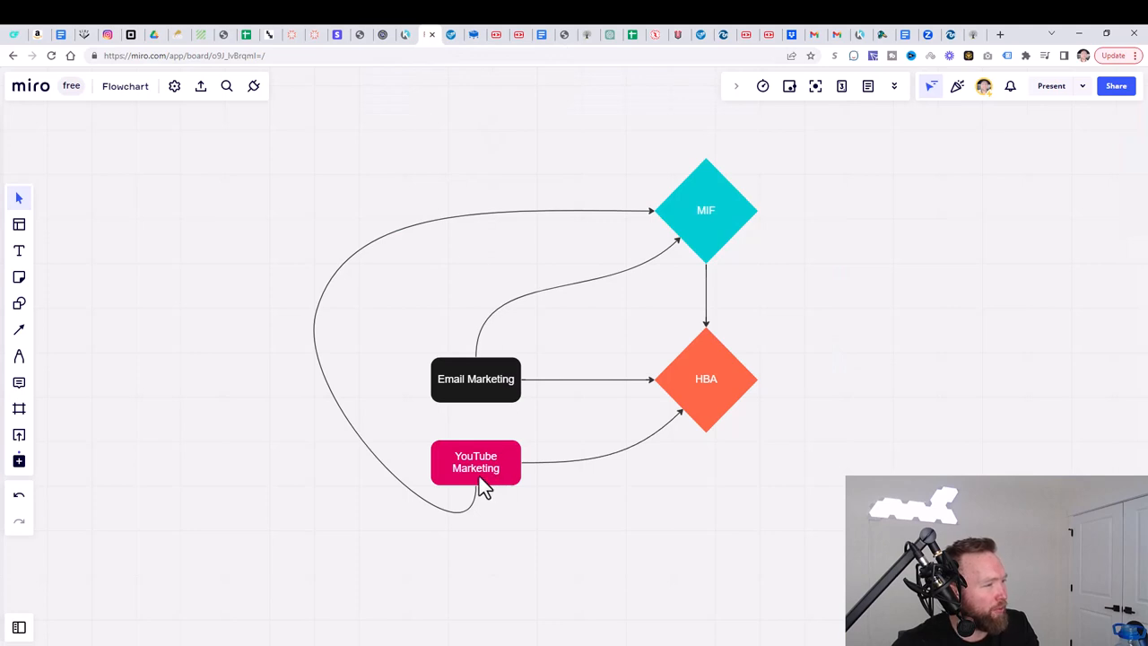
{"action": "mouse_move", "coordinate": [425, 501]}
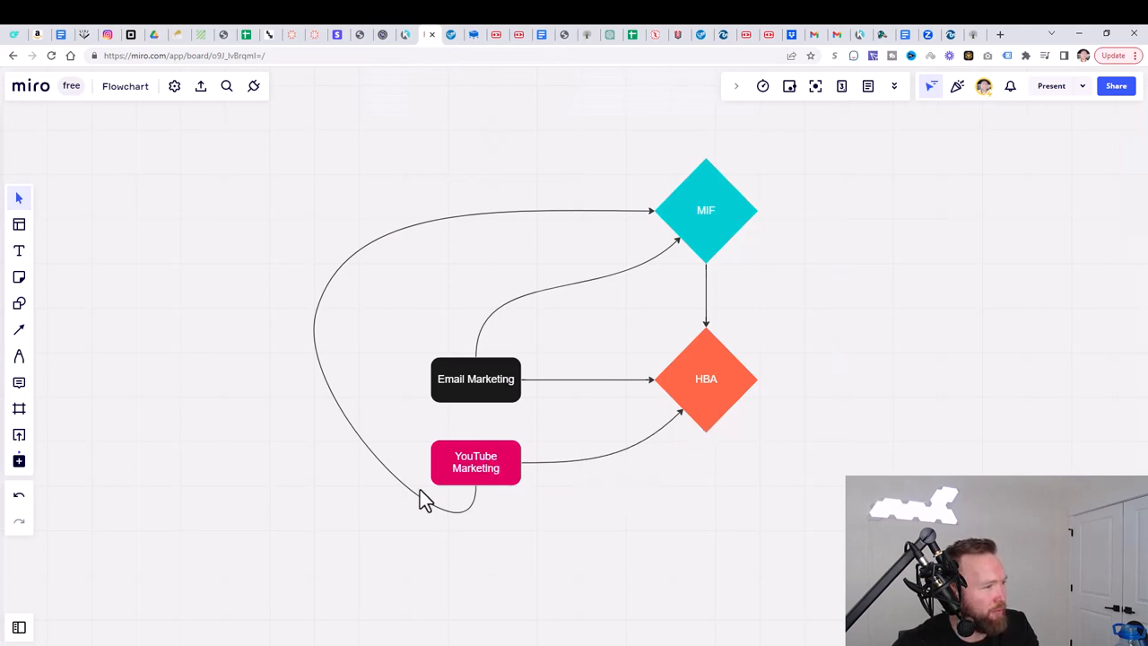
{"action": "mouse_move", "coordinate": [675, 420]}
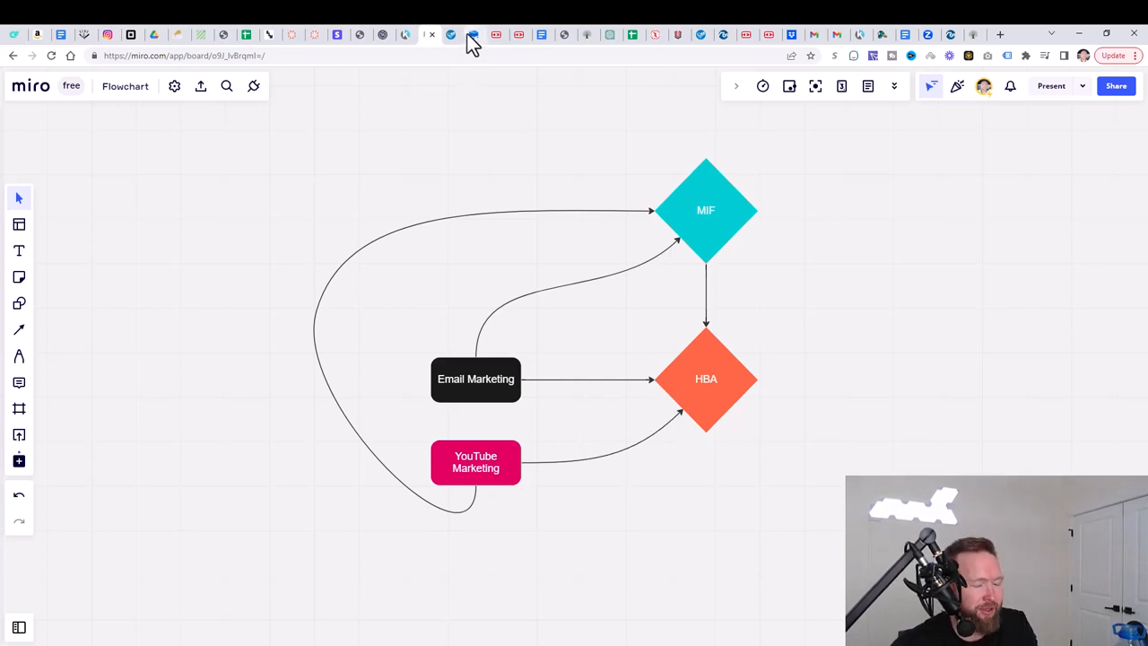
Step: Leave the Miro flowchart and return to the Multiple Income Funnel tab
{"action": "left_click", "coordinate": [453, 34]}
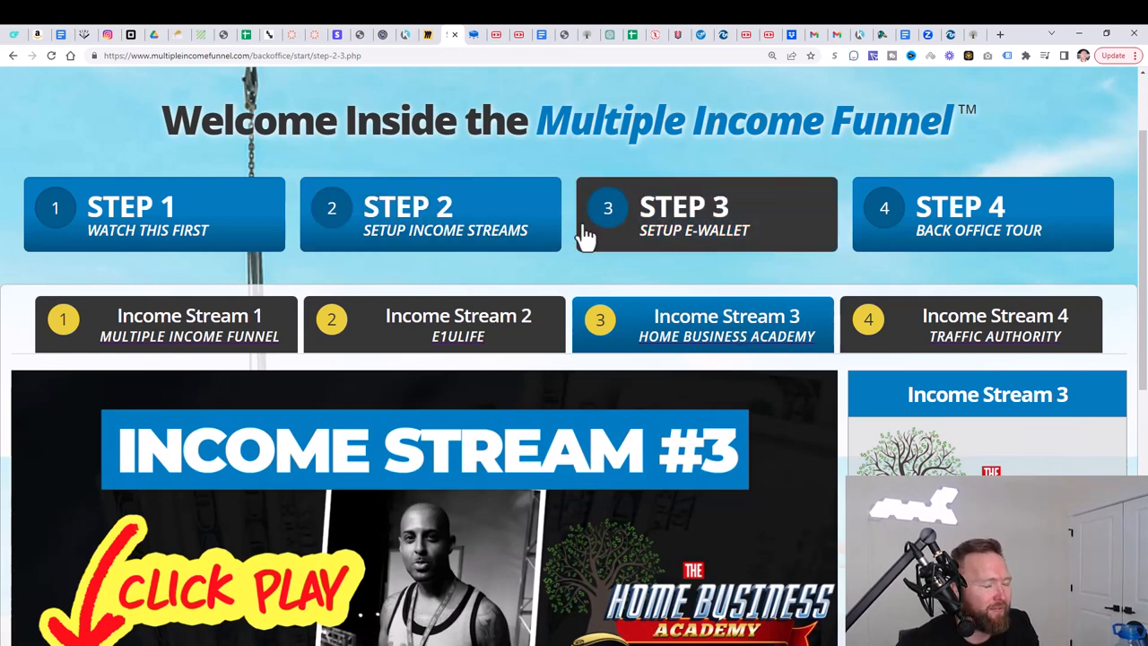
Step: Select 'Income Stream 1 – Multiple Income Funnel' and scroll through its setup video page
{"action": "scroll", "scroll_direction": "down", "scroll_amount": 3}
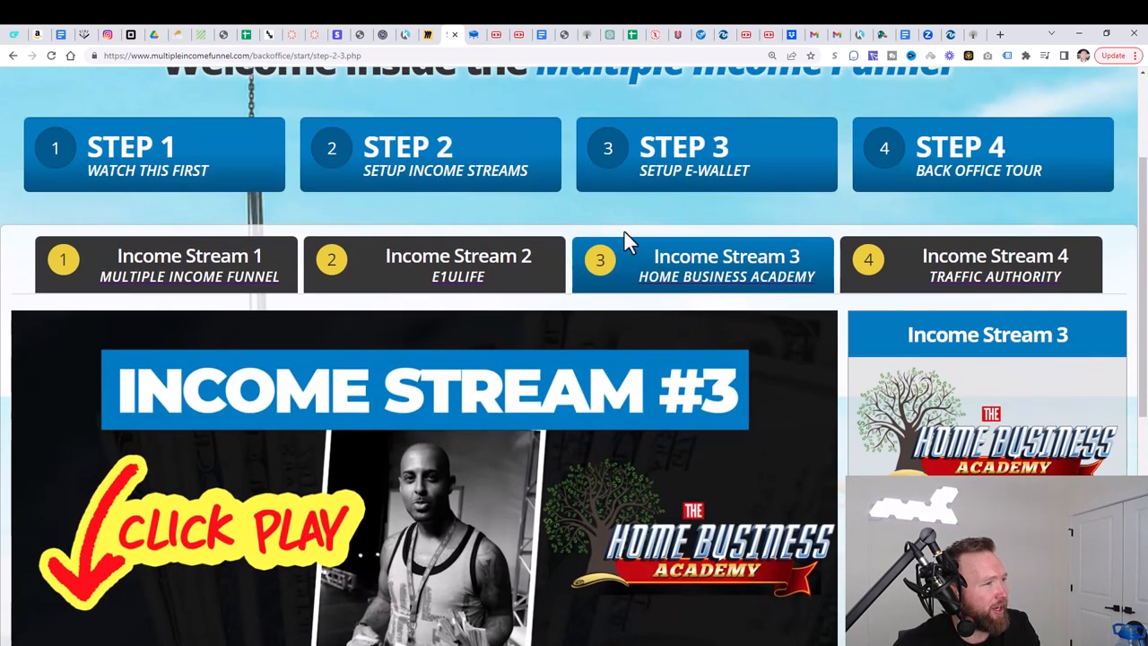
{"action": "left_click", "coordinate": [189, 264]}
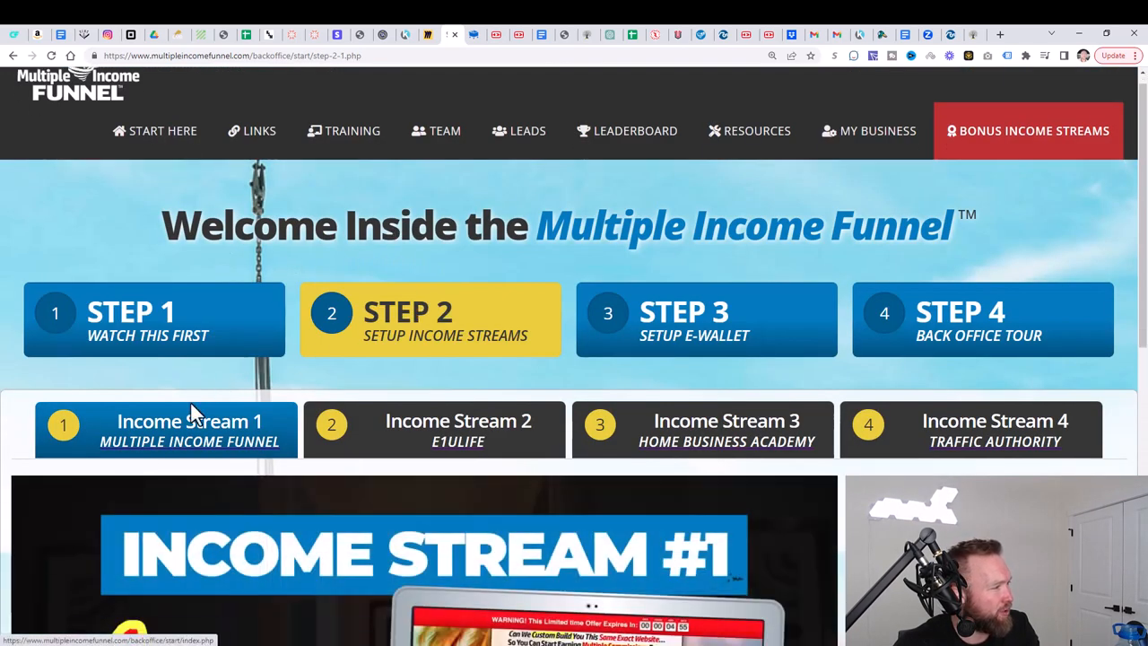
{"action": "scroll", "scroll_direction": "down", "scroll_amount": 3}
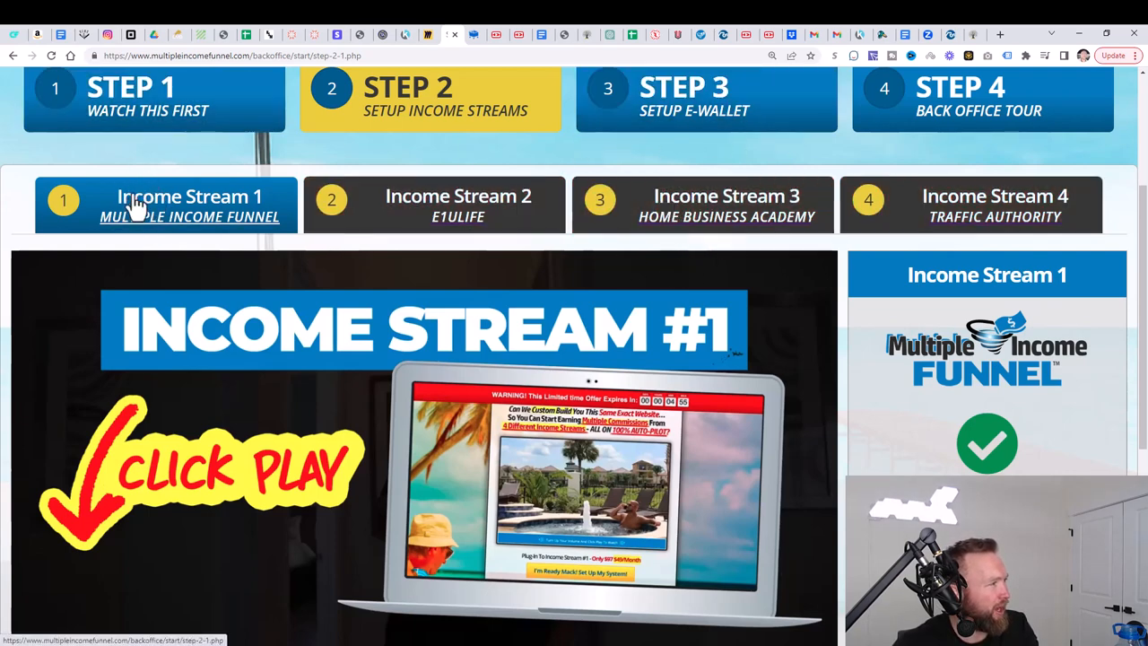
{"action": "mouse_move", "coordinate": [85, 211]}
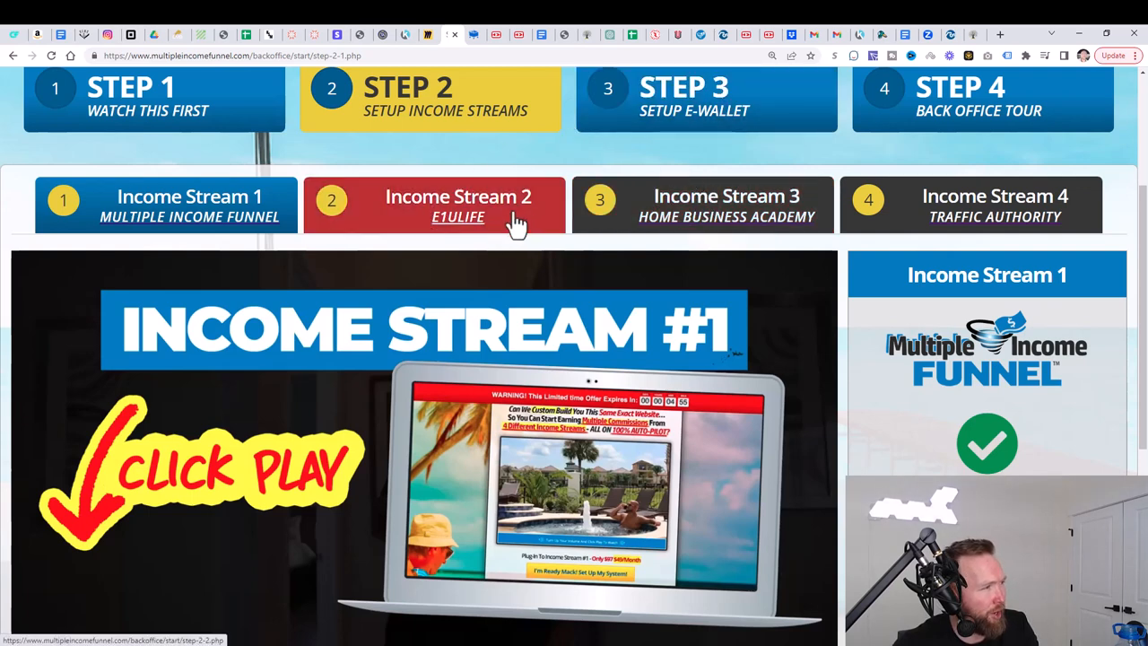
{"action": "mouse_move", "coordinate": [489, 196]}
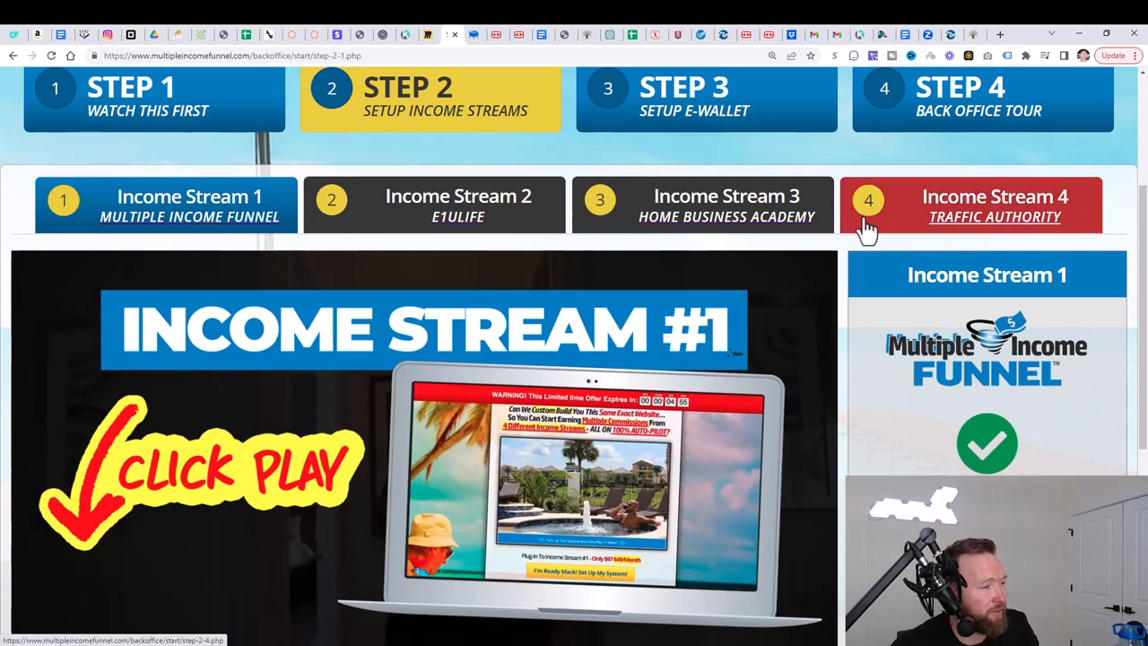
{"action": "scroll", "scroll_direction": "down", "scroll_amount": 3}
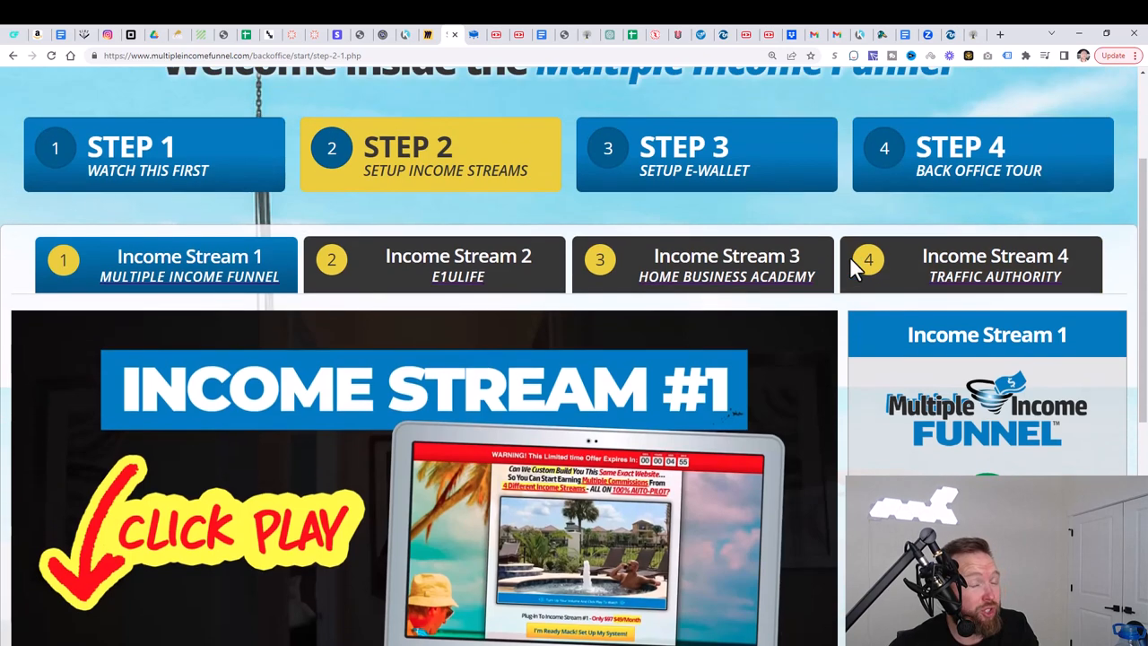
{"action": "scroll", "scroll_direction": "down", "scroll_amount": 3}
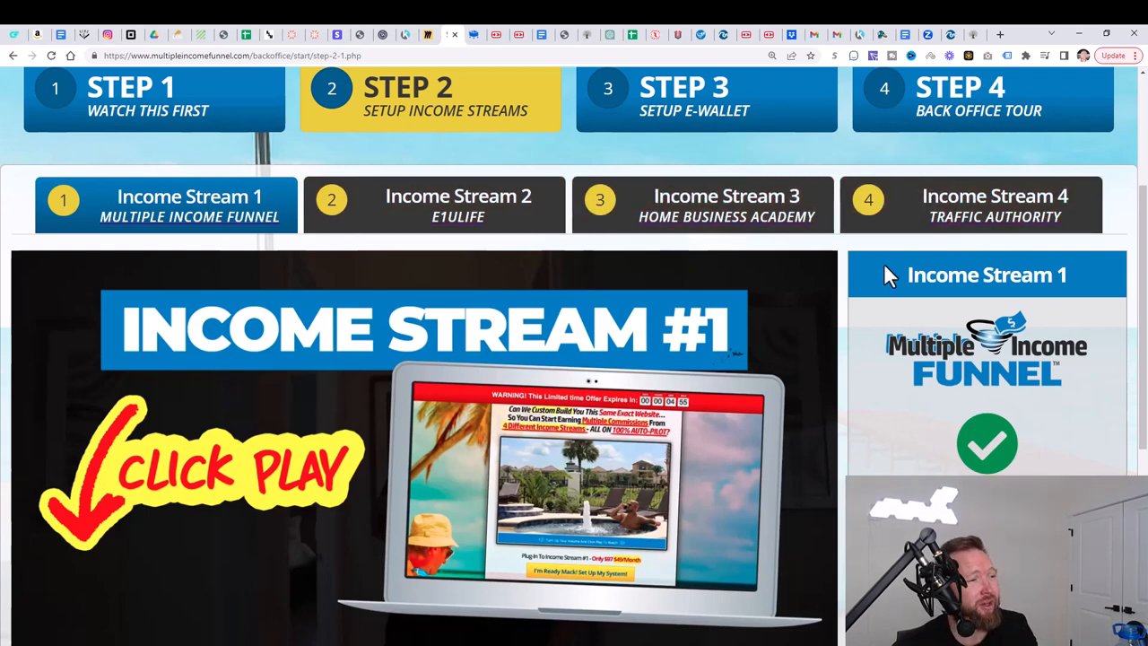
{"action": "scroll", "scroll_direction": "up", "scroll_amount": 3}
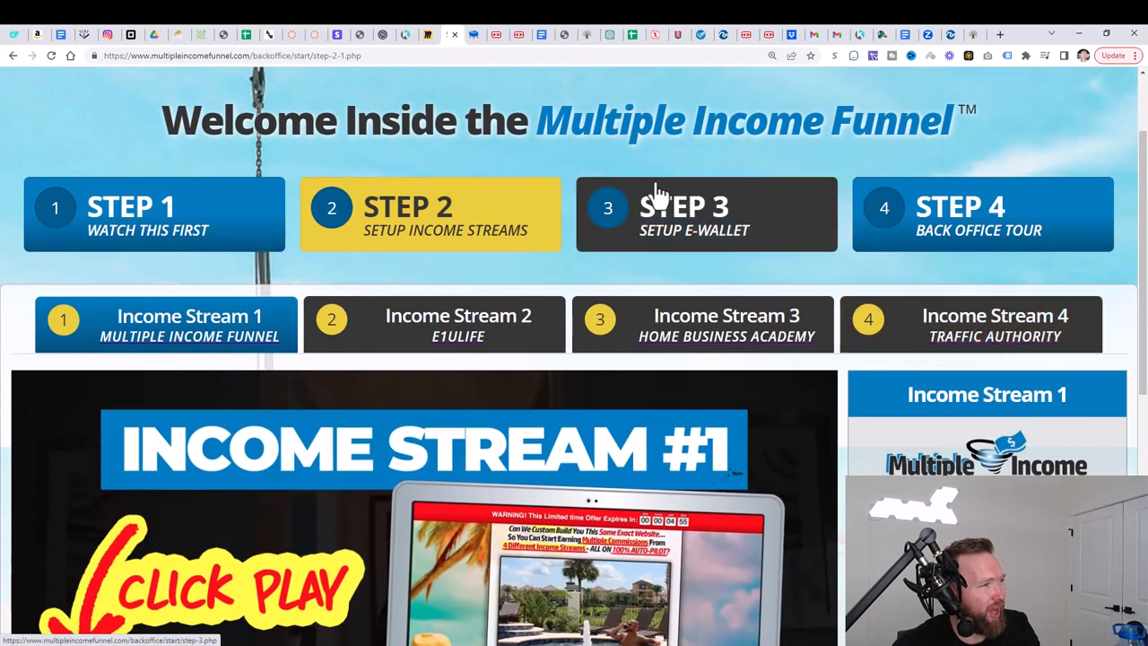
{"action": "left_click", "coordinate": [706, 214]}
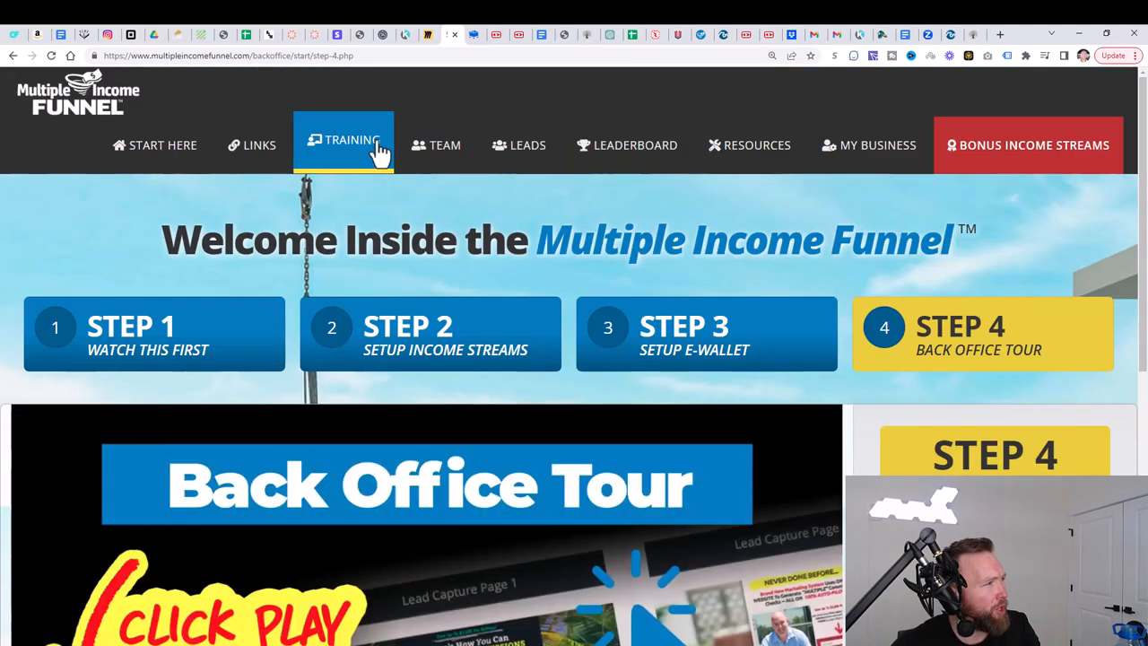
{"action": "left_click", "coordinate": [259, 144]}
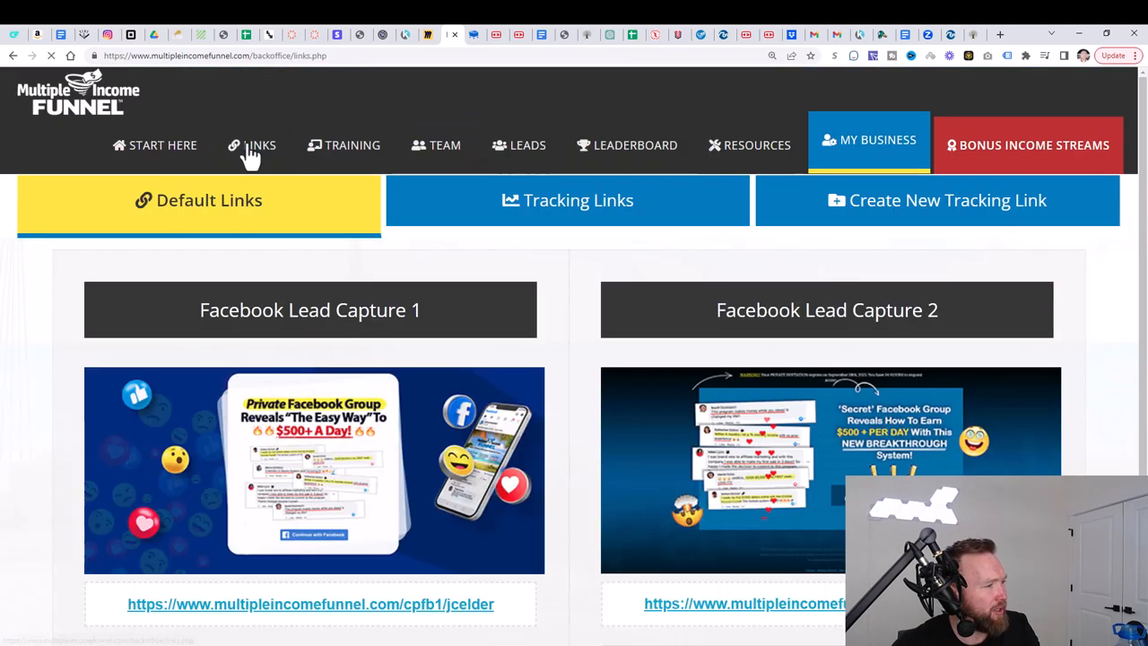
{"action": "scroll", "scroll_direction": "down", "scroll_amount": 3}
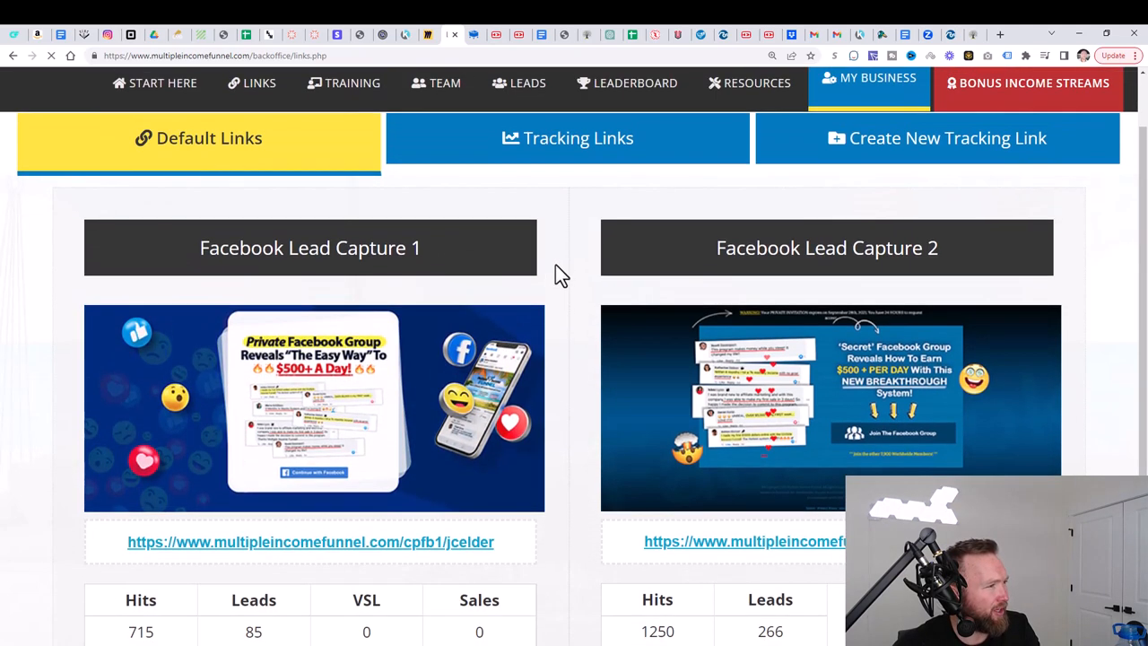
{"action": "scroll", "scroll_direction": "down", "scroll_amount": 3}
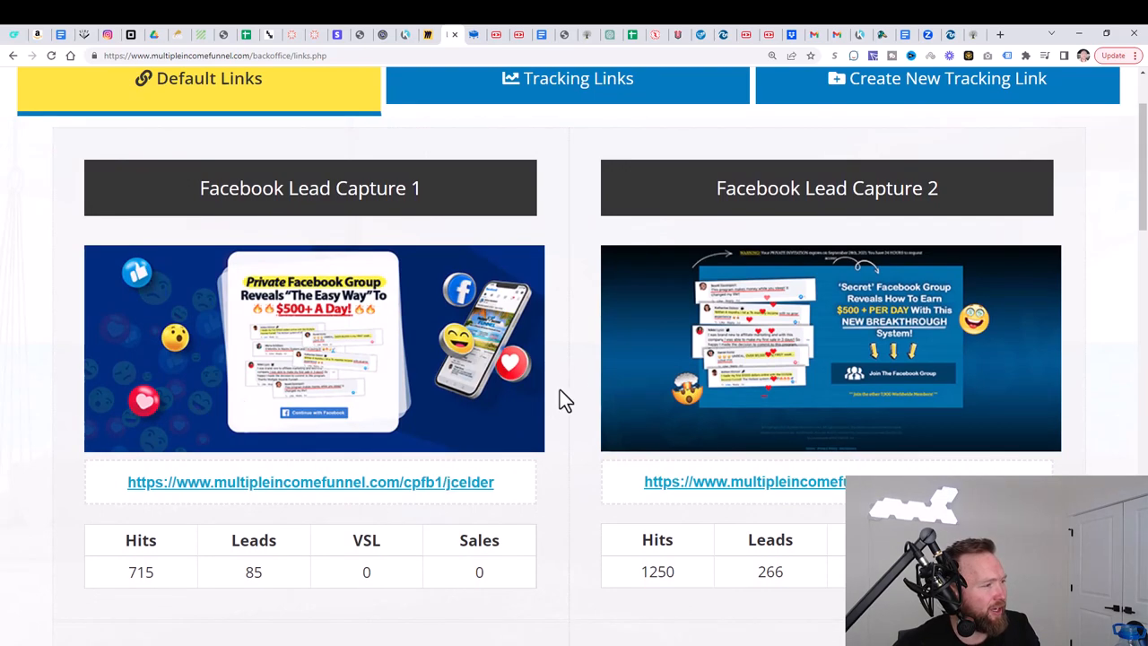
{"action": "scroll", "scroll_direction": "down", "scroll_amount": 3}
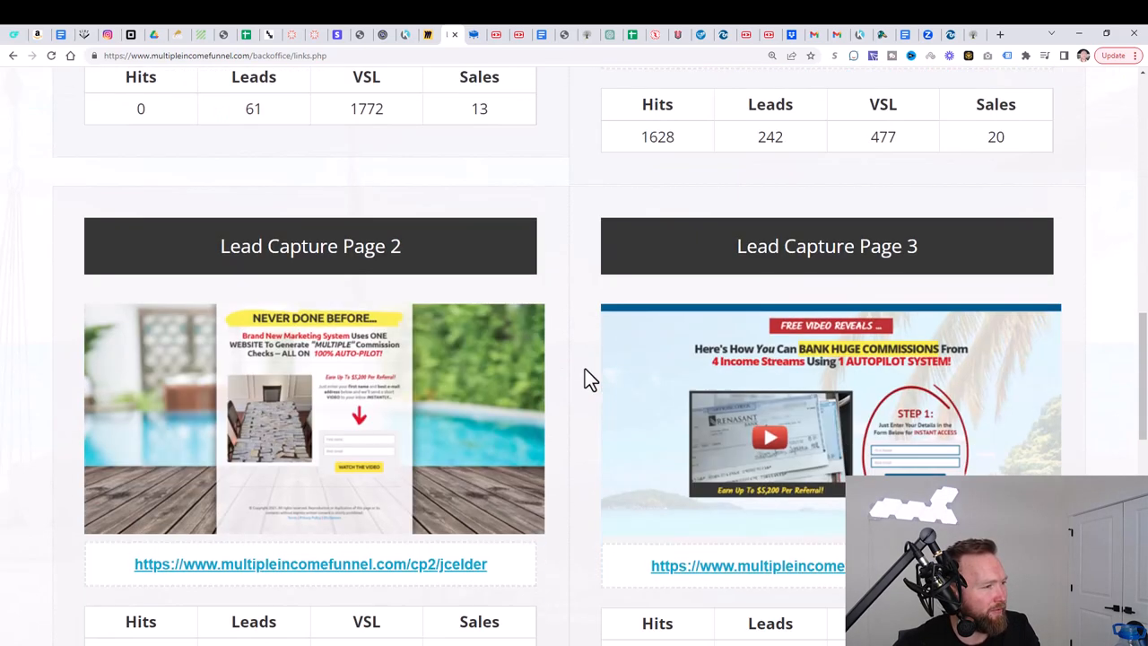
{"action": "scroll", "scroll_direction": "down", "scroll_amount": 3}
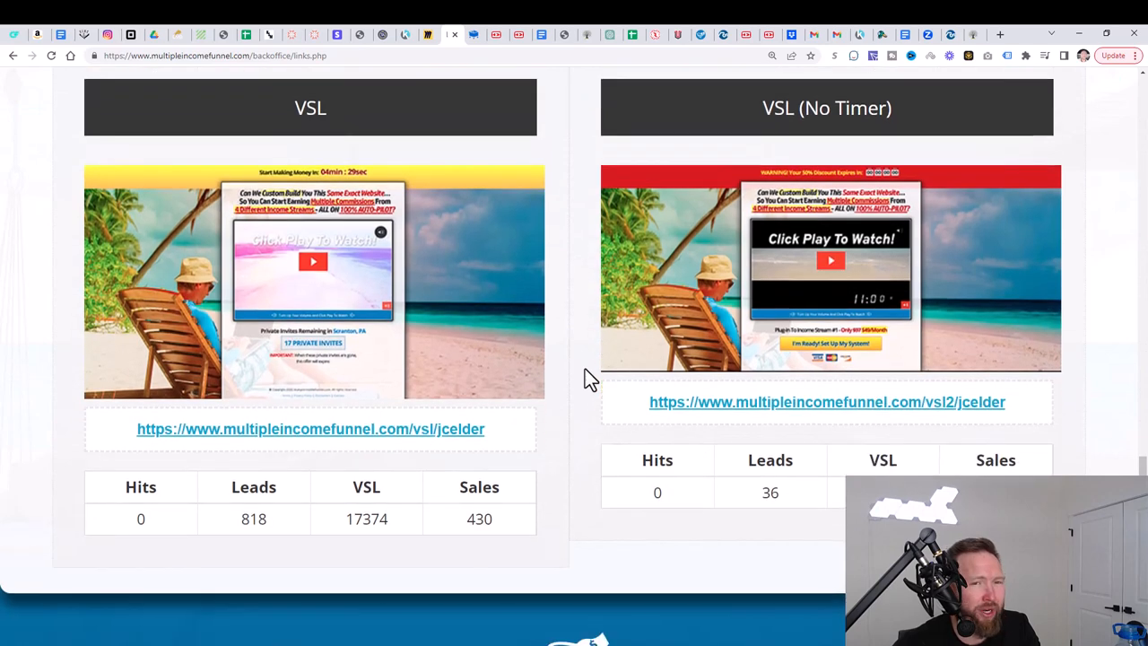
{"action": "scroll", "scroll_direction": "down", "scroll_amount": 3}
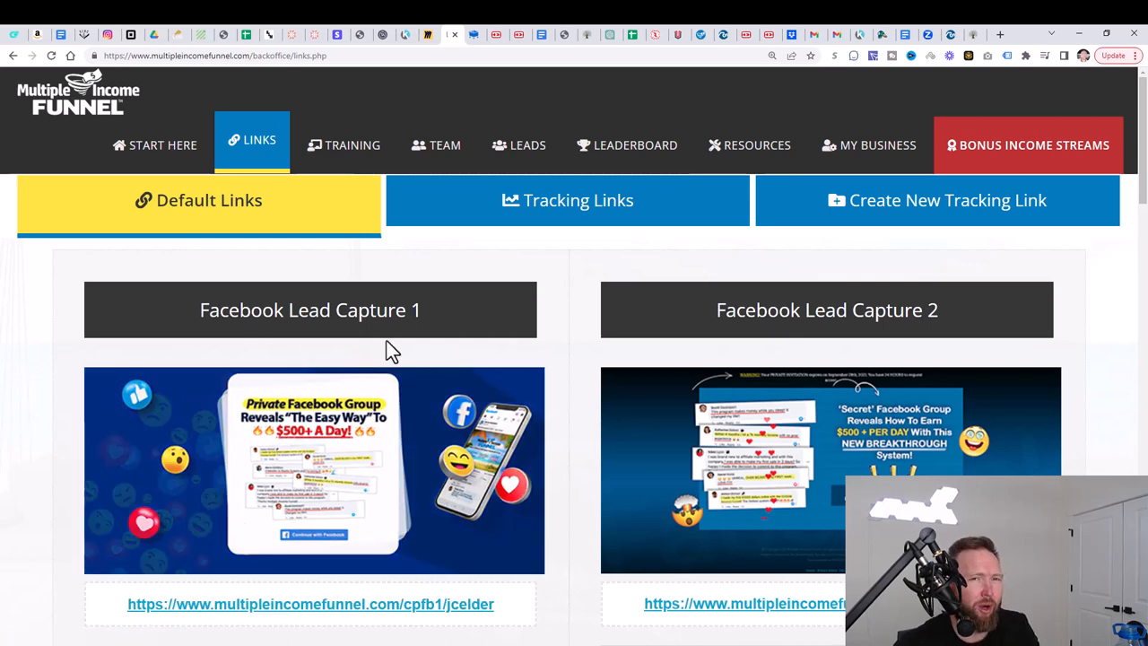
{"action": "mouse_move", "coordinate": [529, 305]}
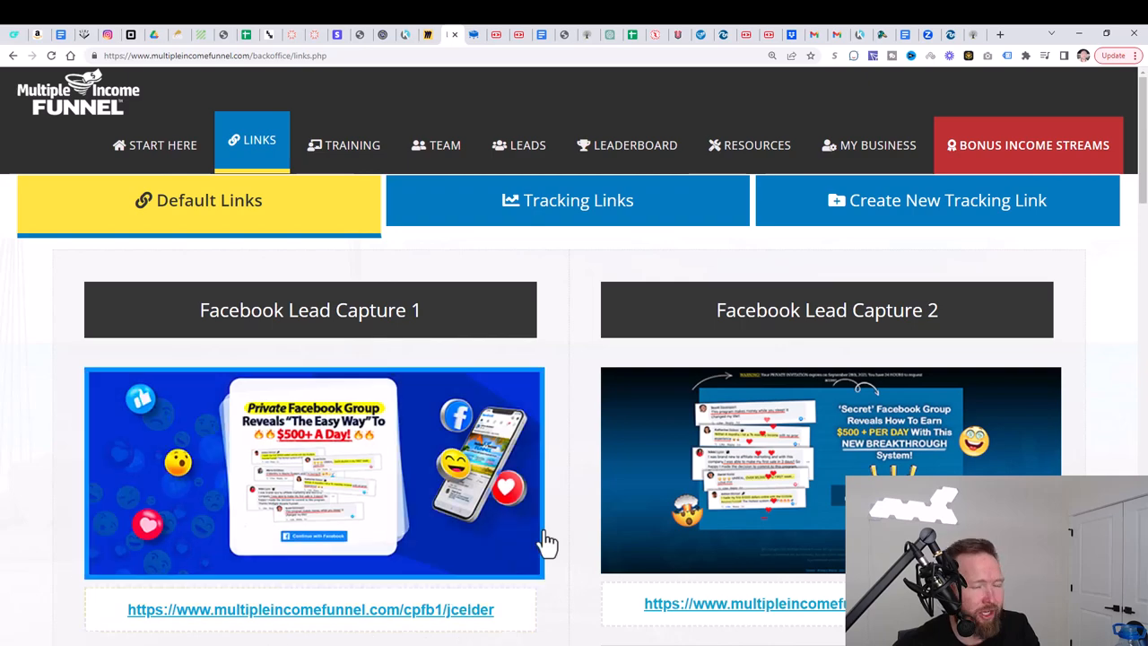
{"action": "scroll", "scroll_direction": "down", "scroll_amount": 3}
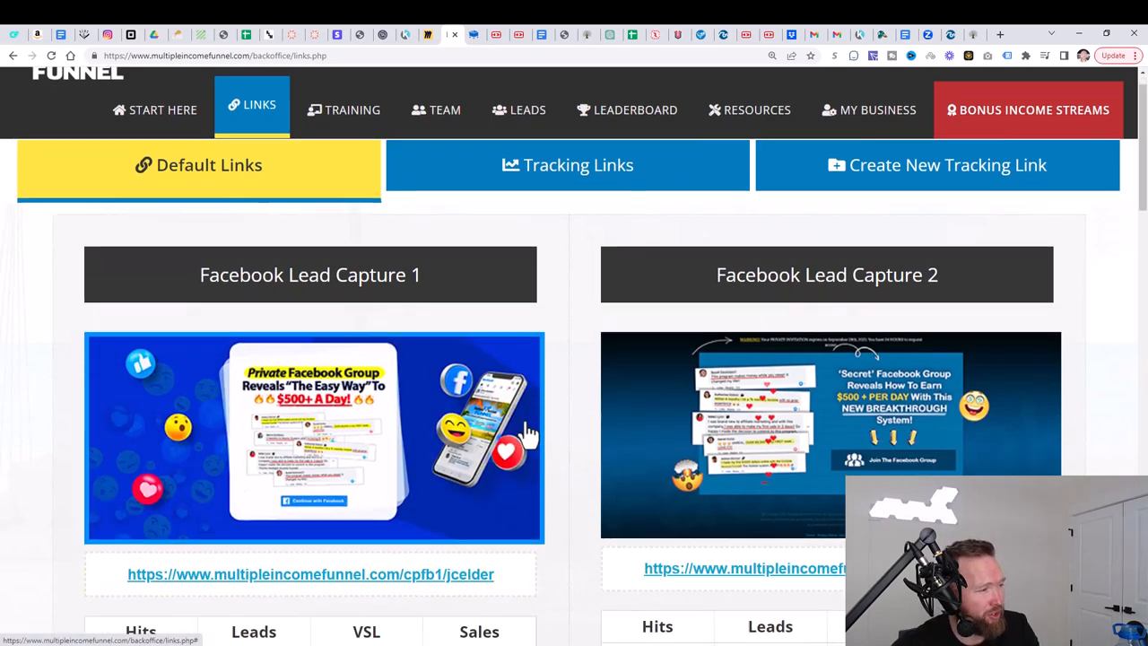
{"action": "scroll", "scroll_direction": "down", "scroll_amount": 3}
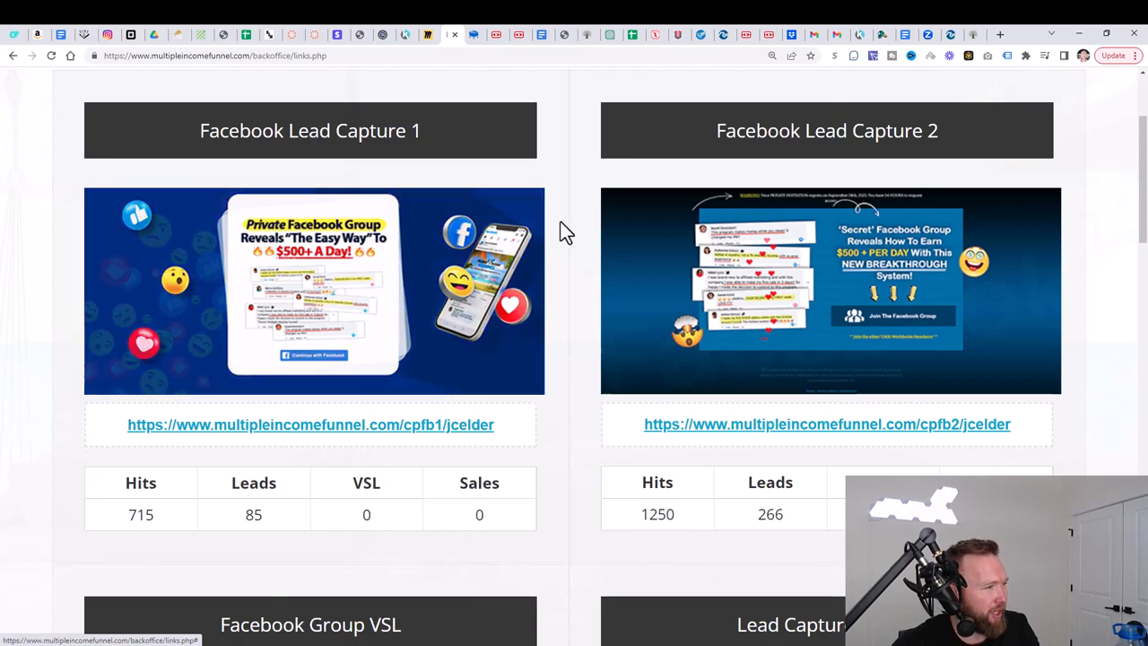
{"action": "scroll", "scroll_direction": "down", "scroll_amount": 3}
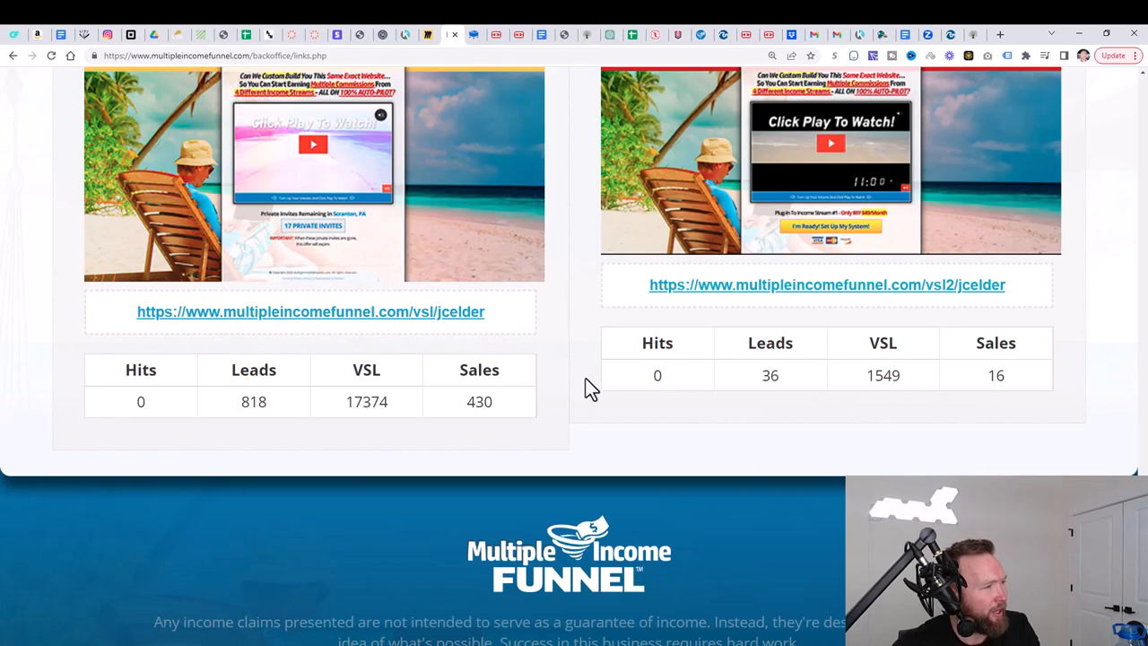
{"action": "scroll", "scroll_direction": "down", "scroll_amount": 3}
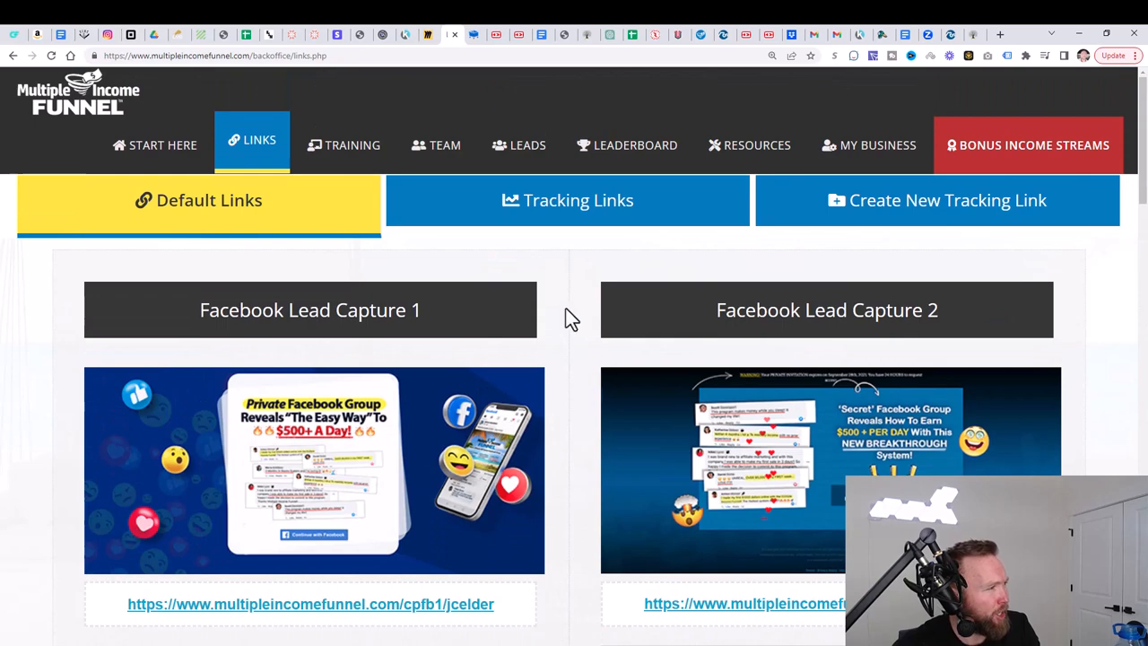
{"action": "mouse_move", "coordinate": [560, 345]}
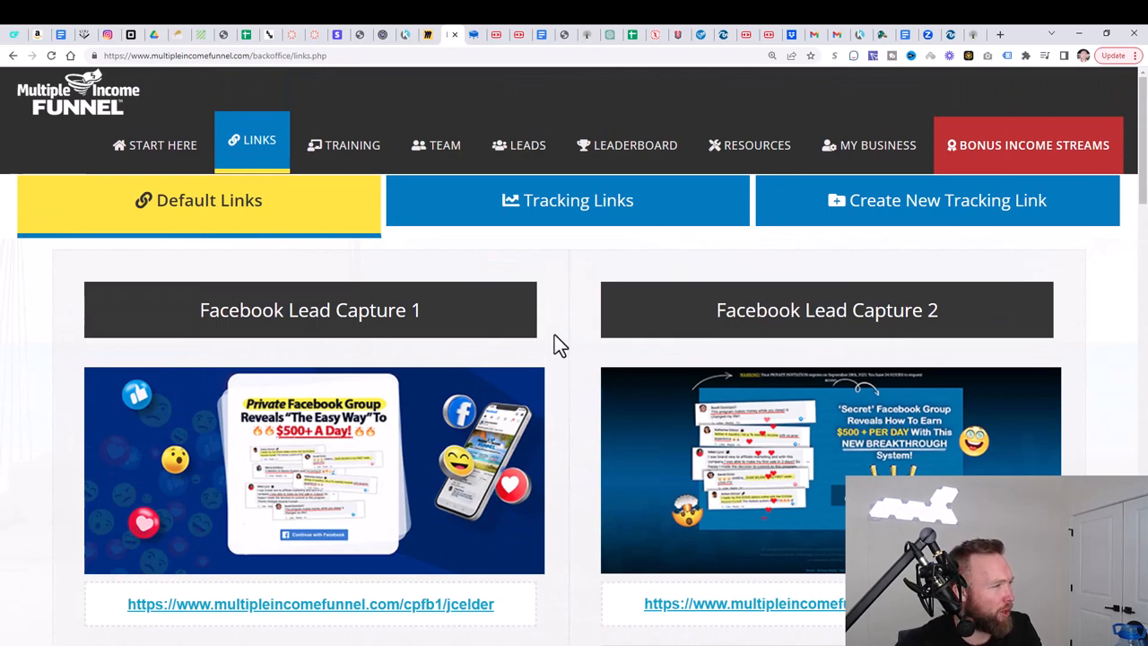
{"action": "mouse_move", "coordinate": [601, 350]}
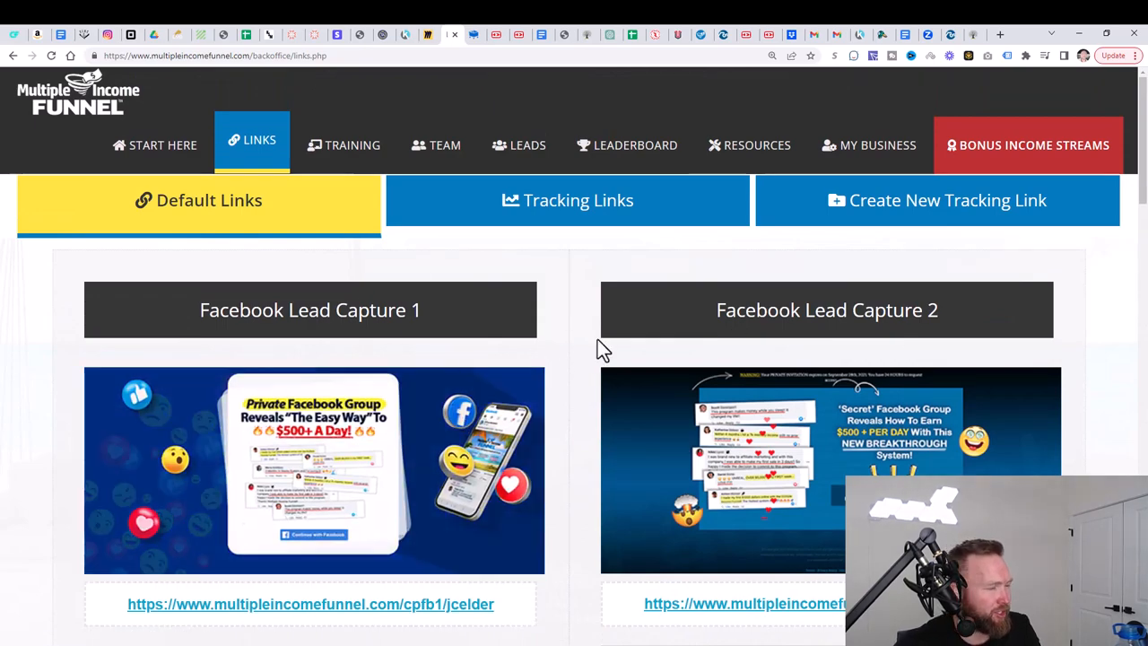
{"action": "scroll", "scroll_direction": "down", "scroll_amount": 3}
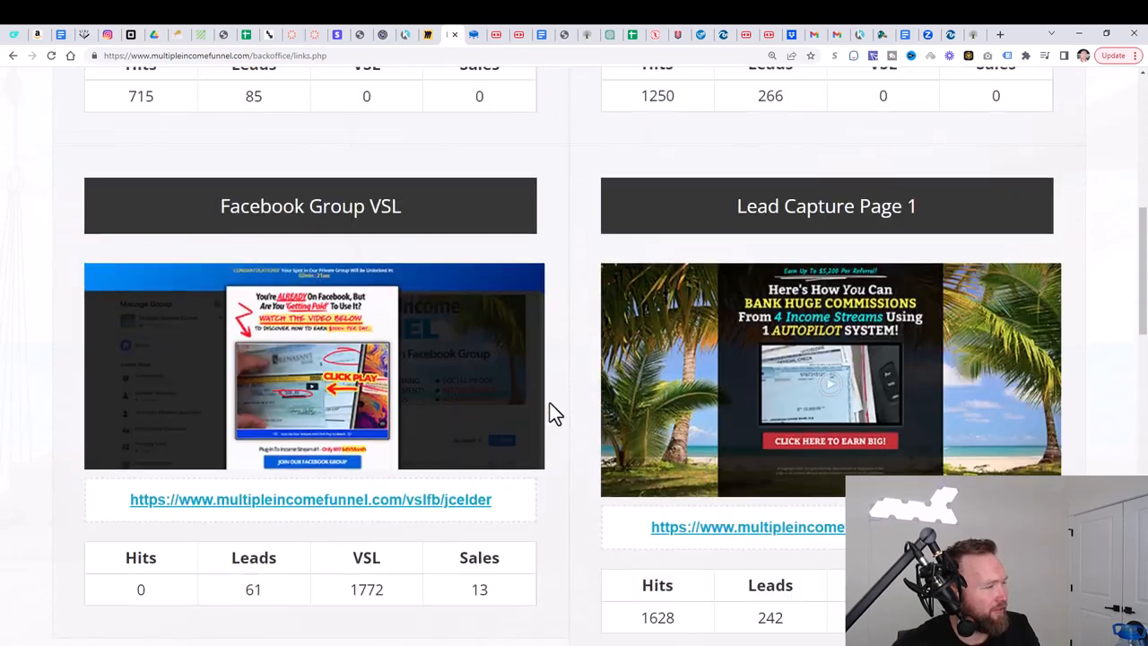
{"action": "scroll", "scroll_direction": "up", "scroll_amount": 3}
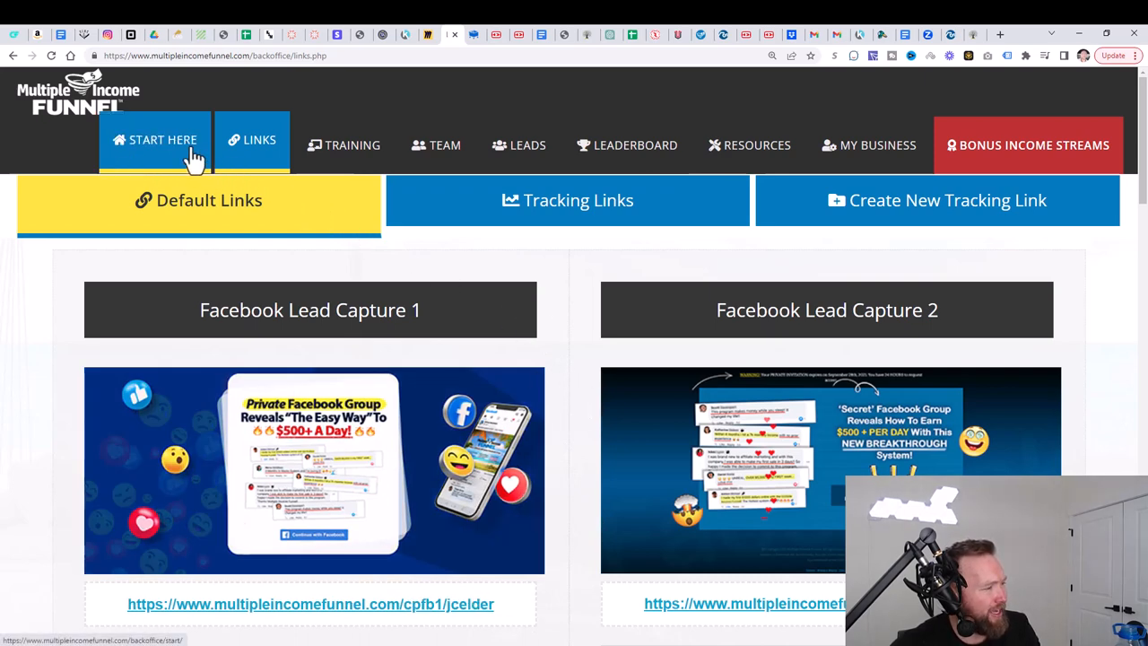
Step: Open START HERE, then the STEP 2 Setup Income Streams tab, and scroll down
{"action": "left_click", "coordinate": [162, 144]}
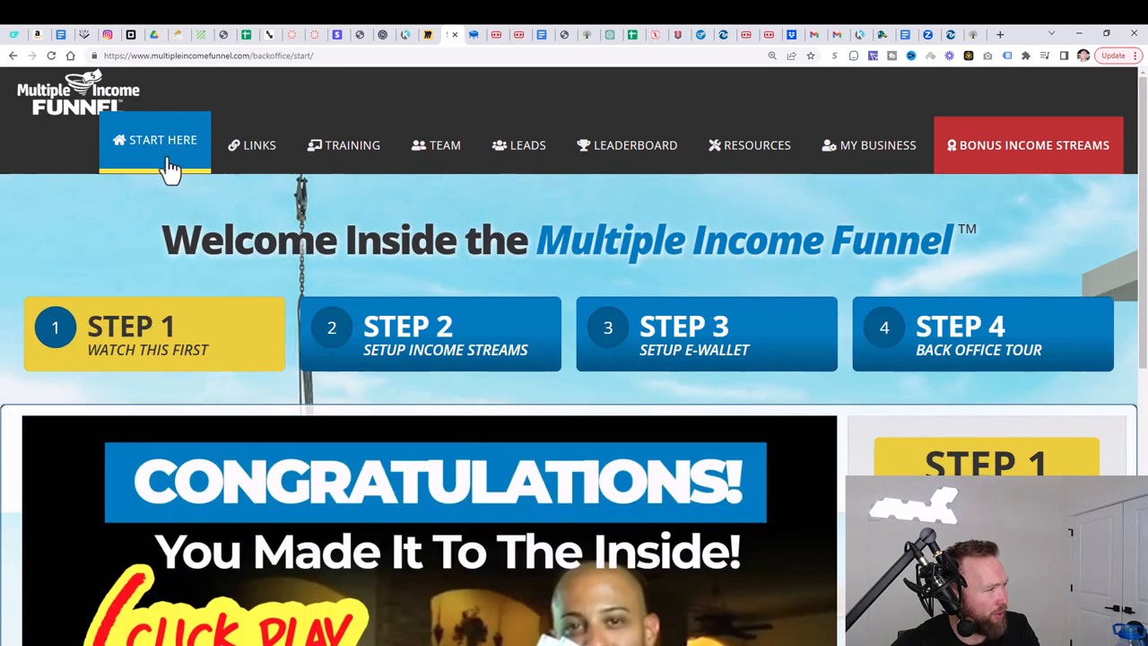
{"action": "left_click", "coordinate": [430, 332]}
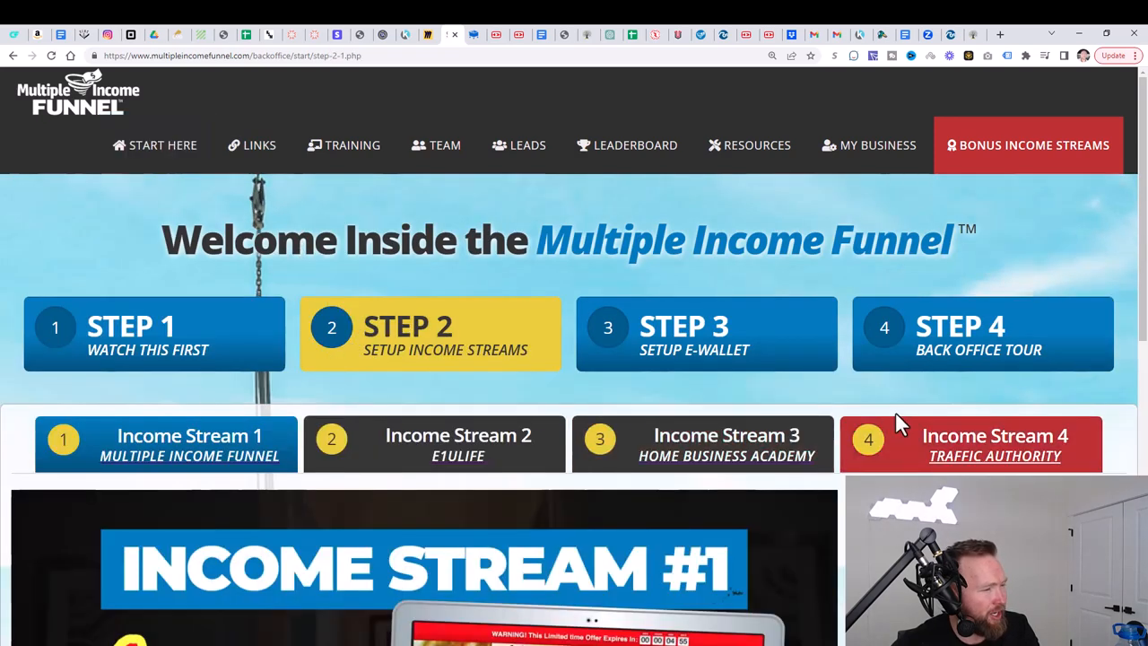
{"action": "mouse_move", "coordinate": [928, 421]}
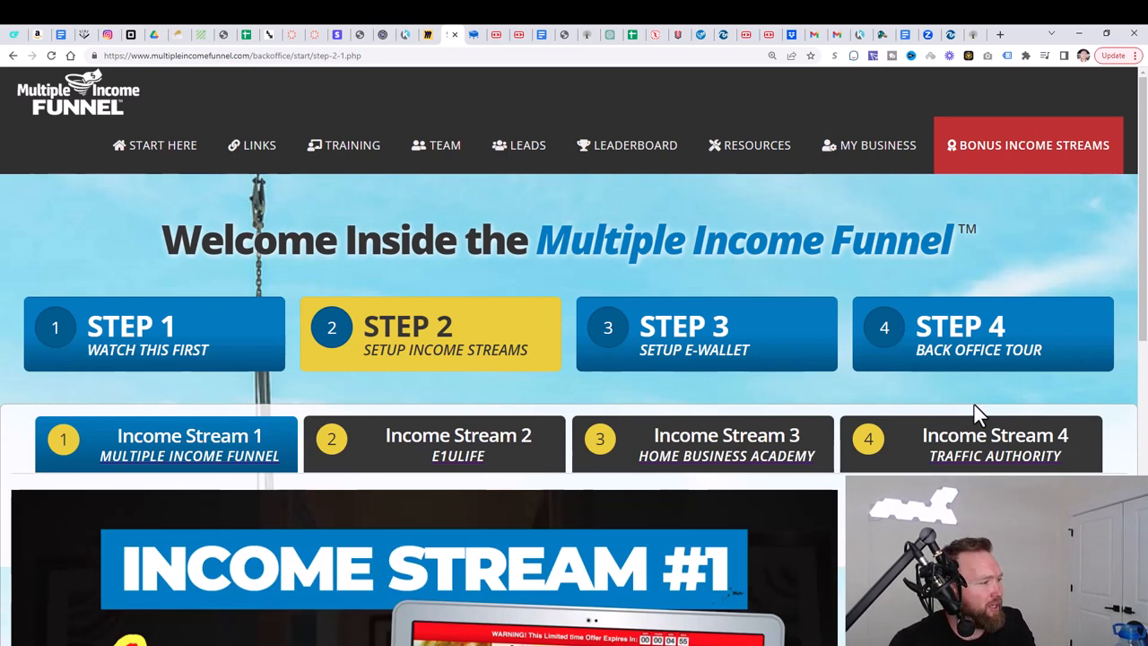
{"action": "scroll", "scroll_direction": "down", "scroll_amount": 3}
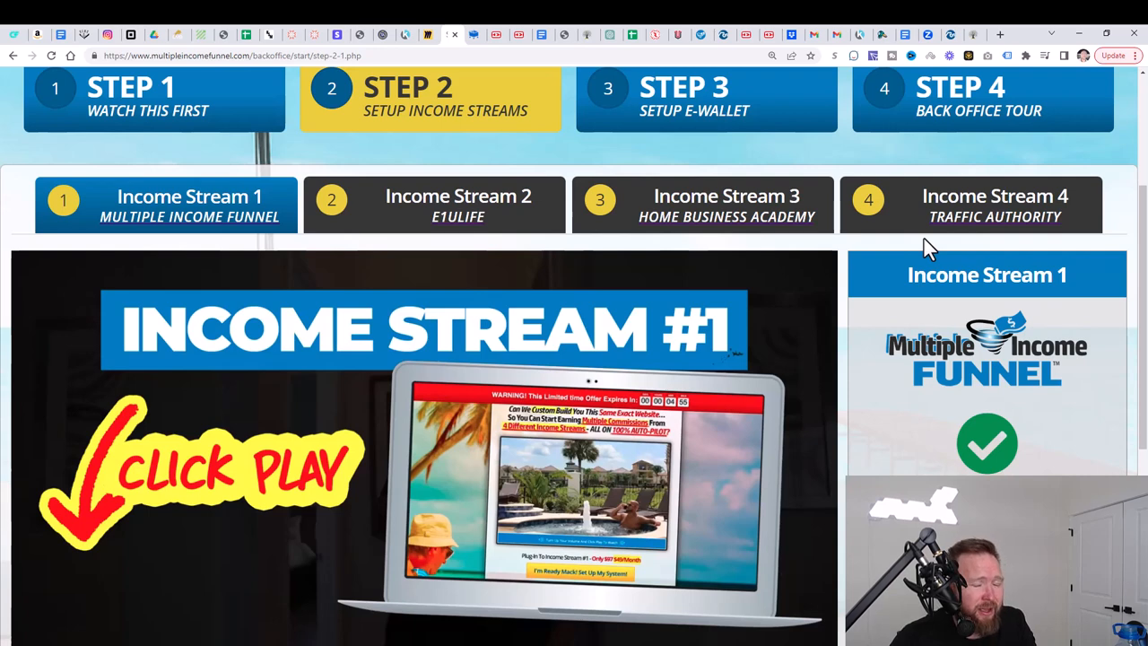
{"action": "mouse_move", "coordinate": [994, 205]}
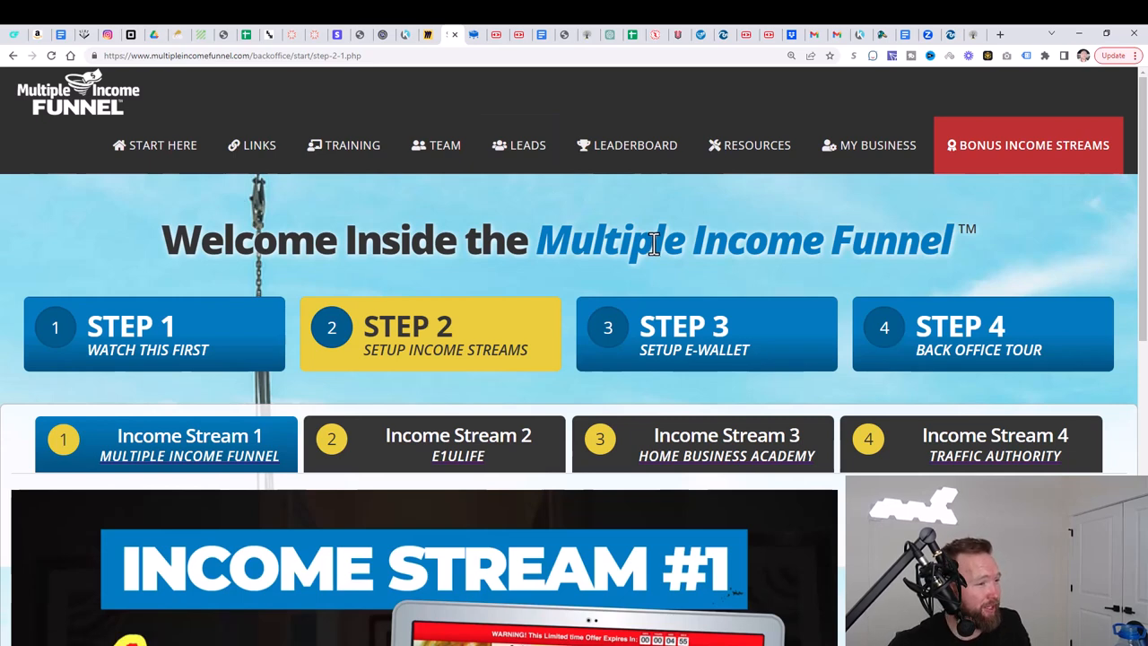
{"action": "mouse_move", "coordinate": [428, 34]}
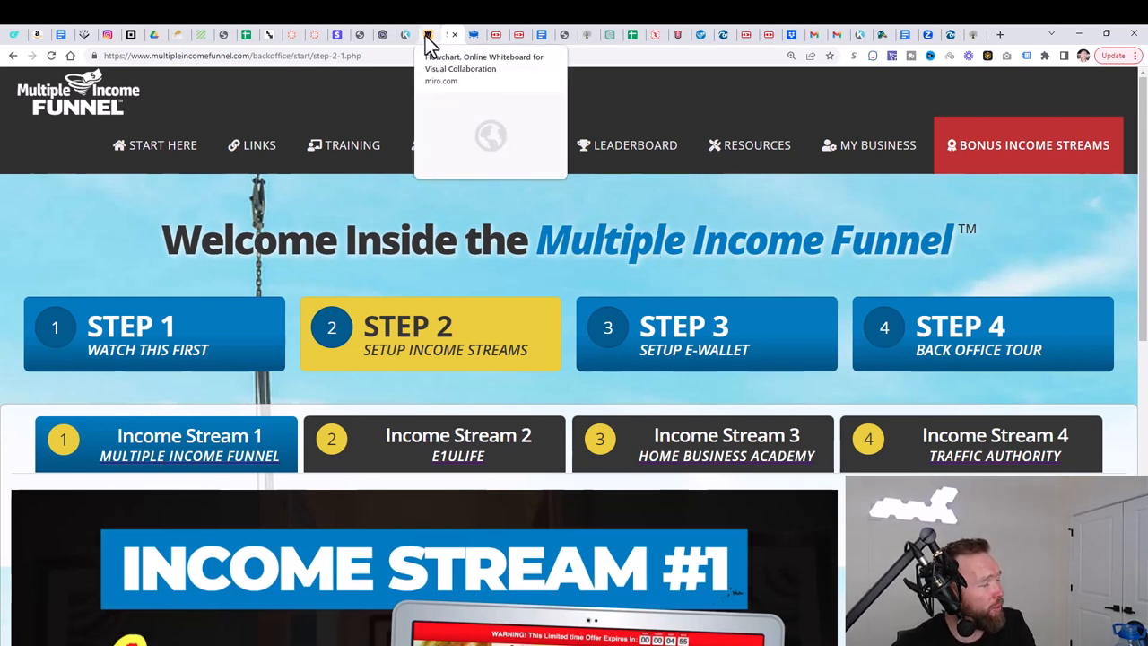
Step: Switch to the Miro tab showing the Email and YouTube Marketing flowchart
{"action": "left_click", "coordinate": [428, 35]}
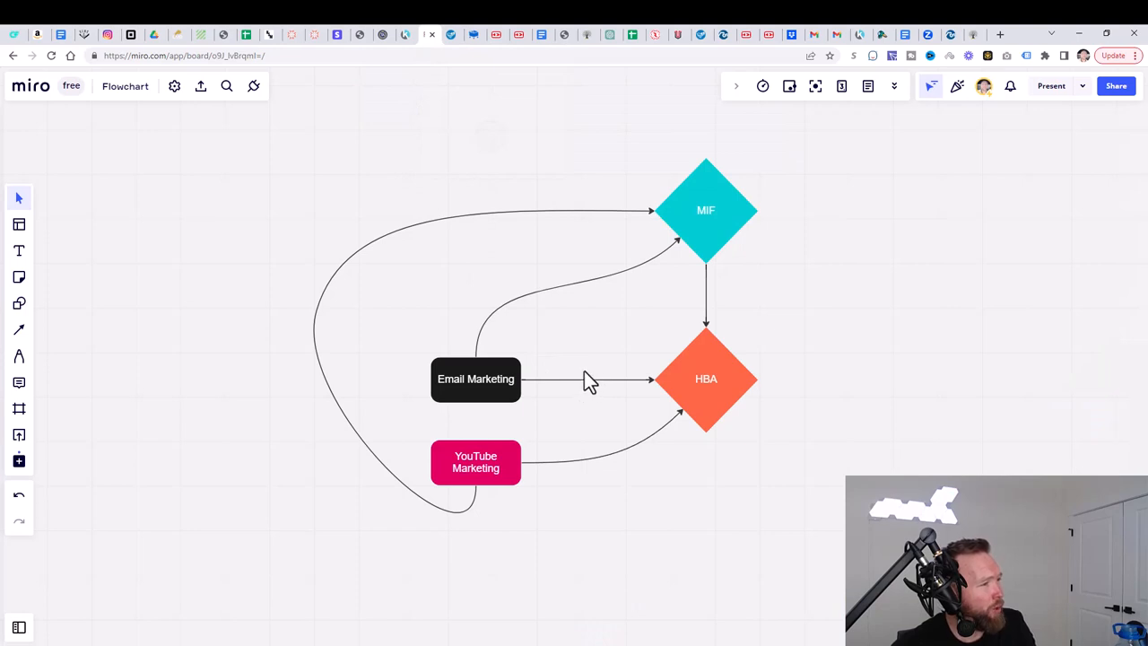
{"action": "mouse_move", "coordinate": [681, 368]}
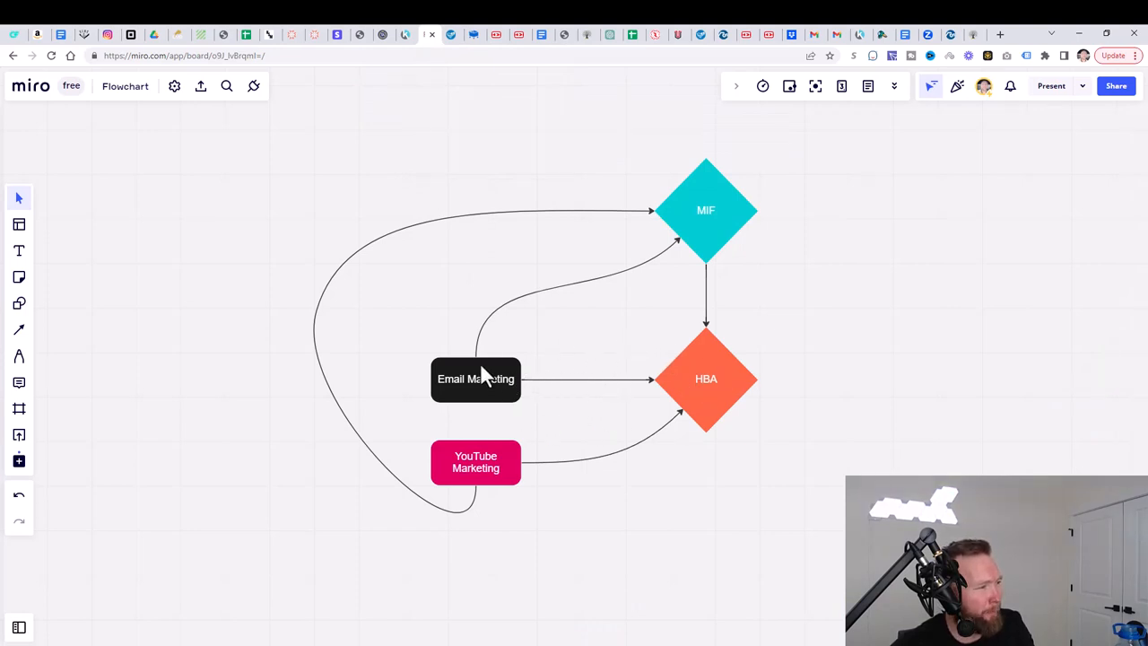
{"action": "mouse_move", "coordinate": [761, 377]}
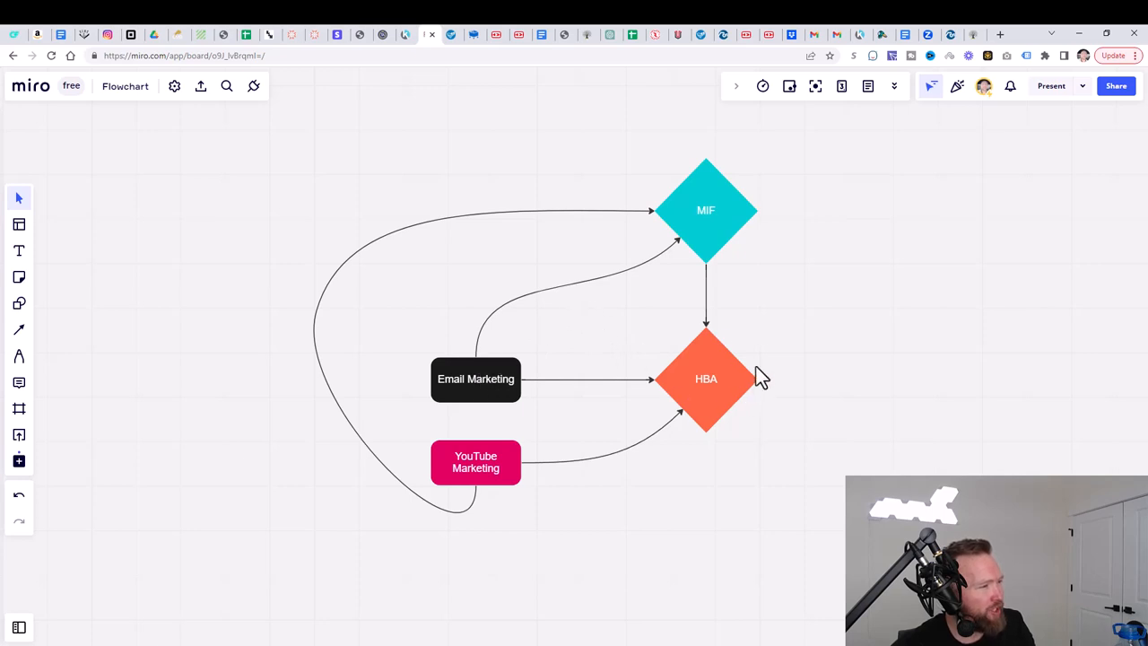
{"action": "mouse_move", "coordinate": [502, 382]}
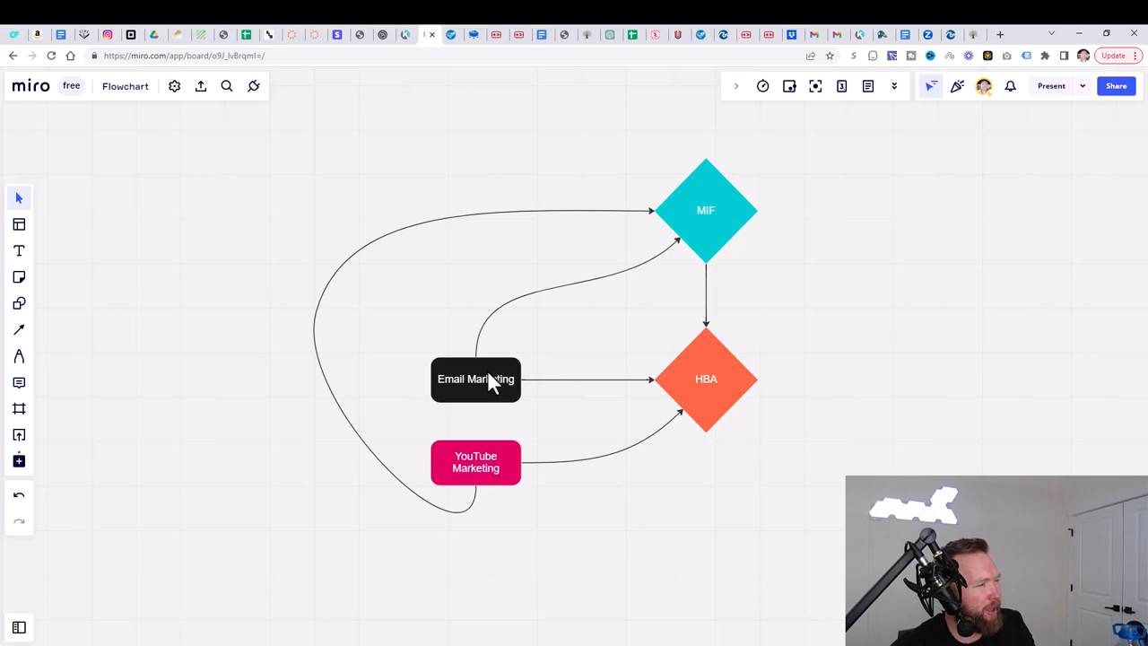
{"action": "mouse_move", "coordinate": [706, 215]}
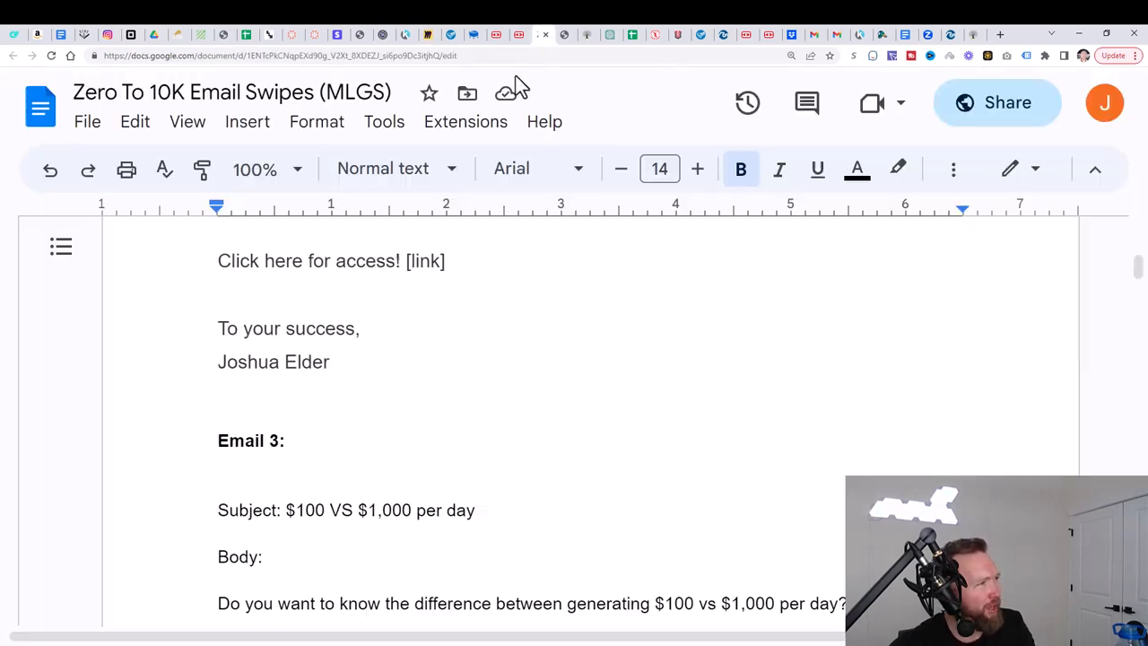
{"action": "mouse_move", "coordinate": [609, 329]}
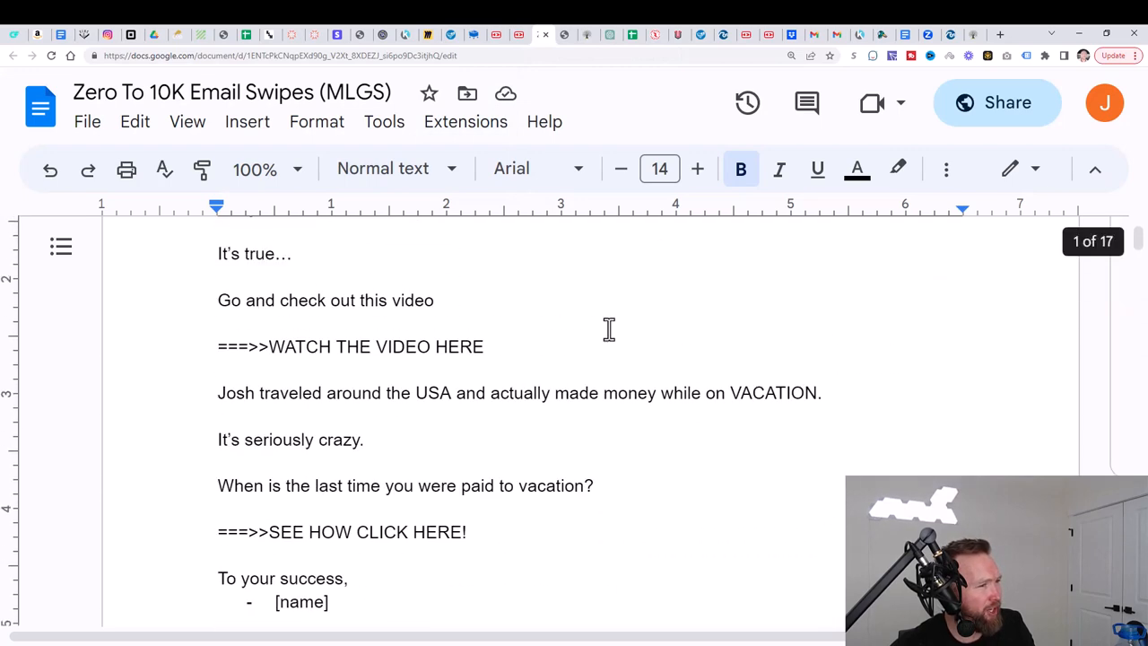
Step: Scroll the email swipe file, highlight Email 3's subject line, then show the MyLeadGenSecret login page
{"action": "scroll", "scroll_direction": "down", "scroll_amount": 3}
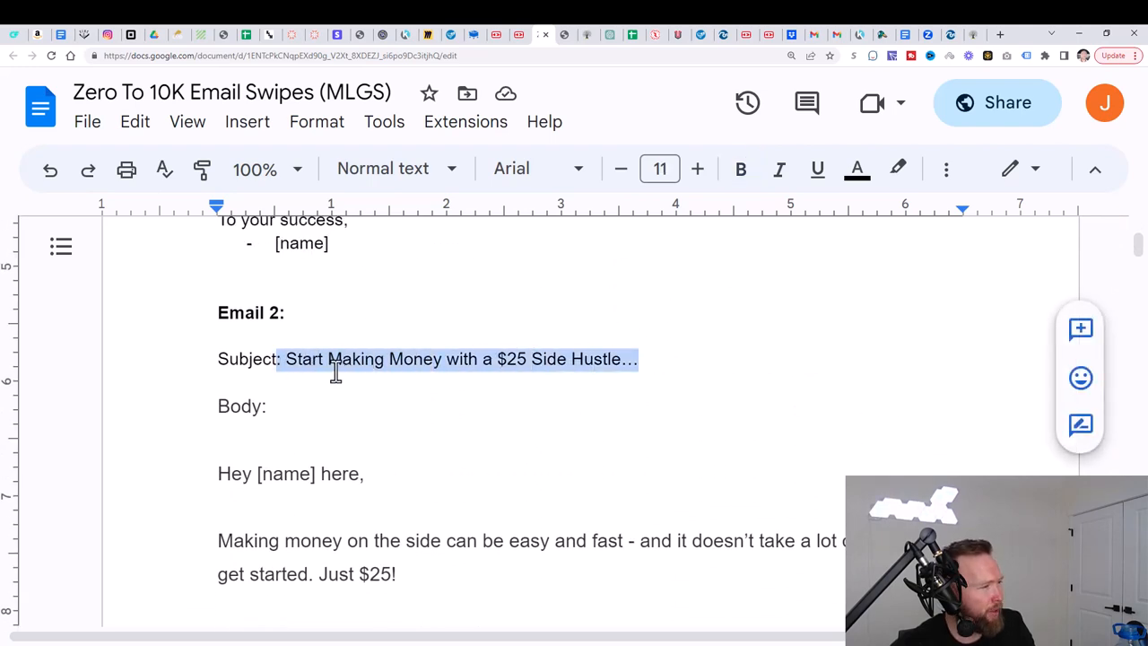
{"action": "scroll", "scroll_direction": "down", "scroll_amount": 3}
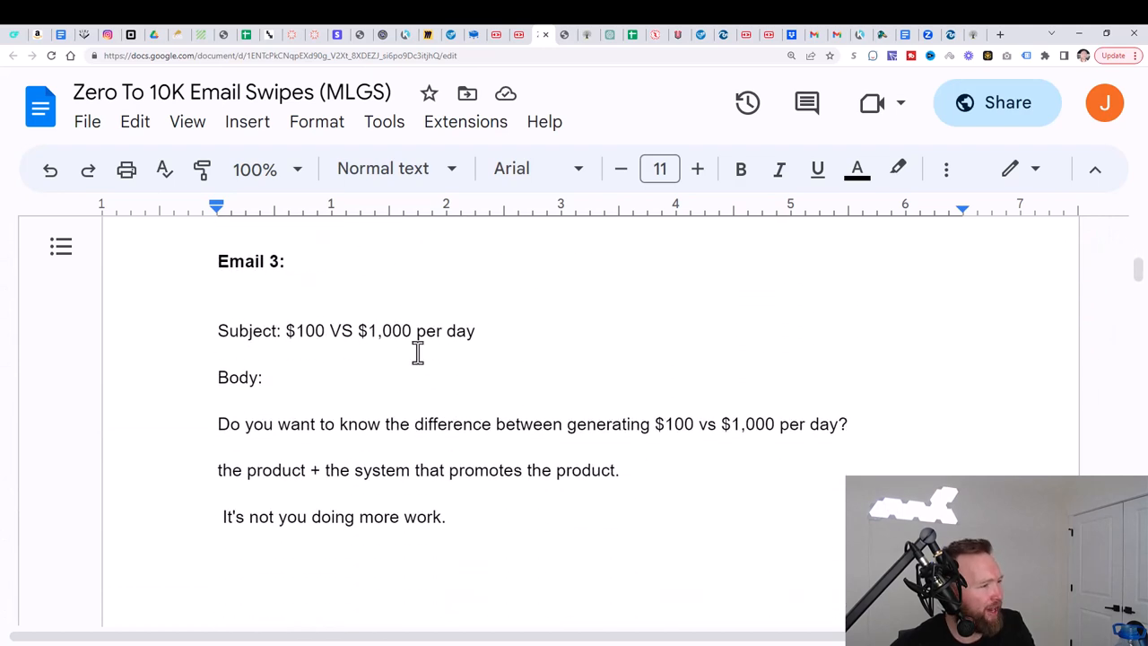
{"action": "left_click_drag", "start_coordinate": [286, 331], "coordinate": [476, 331]}
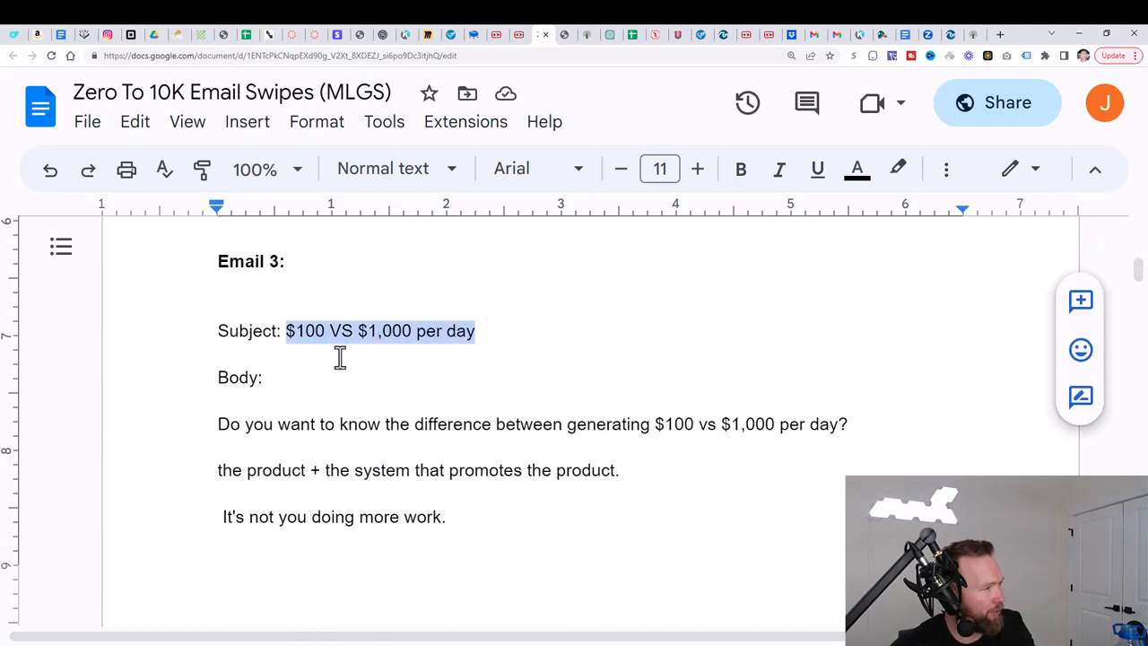
{"action": "scroll", "scroll_direction": "down", "scroll_amount": 3}
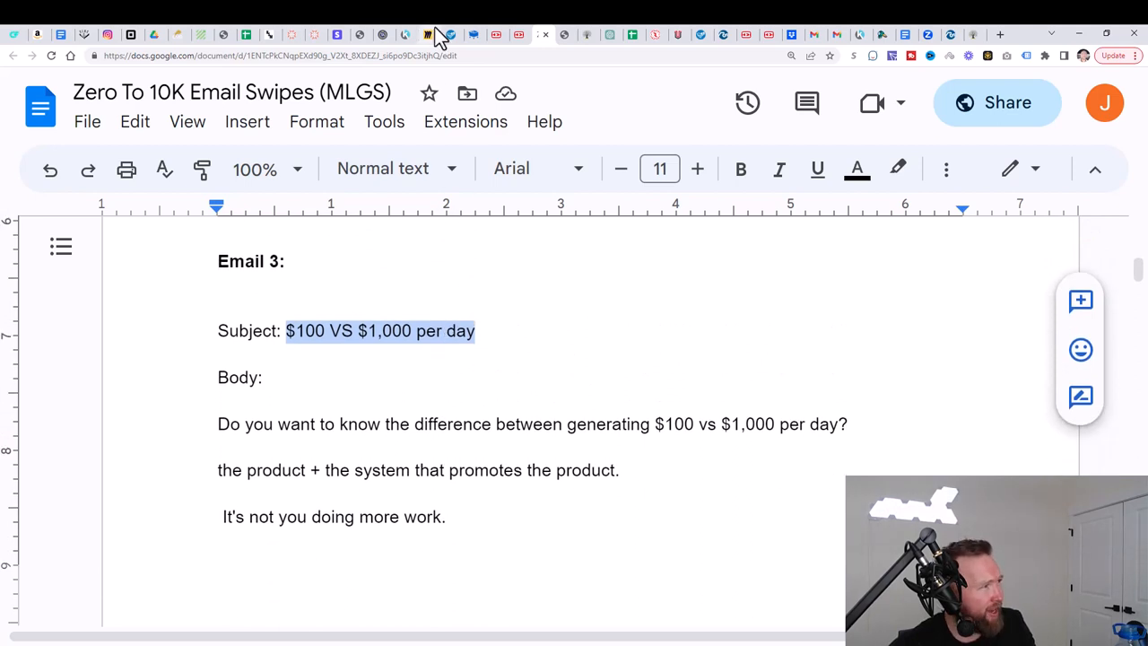
{"action": "left_click", "coordinate": [428, 34]}
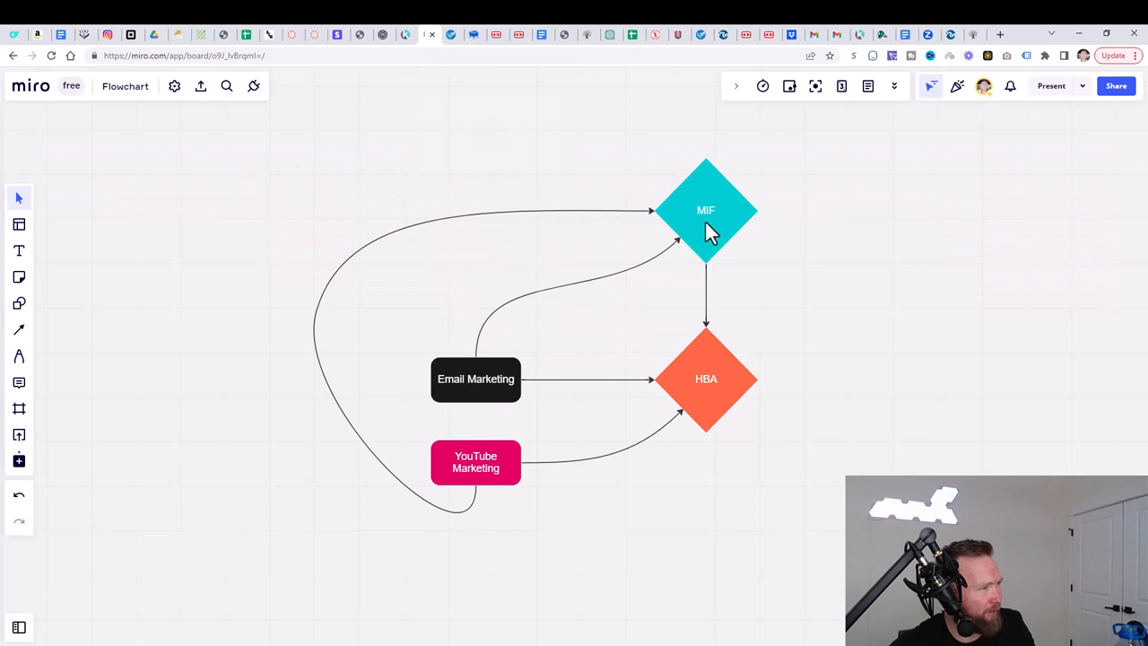
{"action": "mouse_move", "coordinate": [700, 231]}
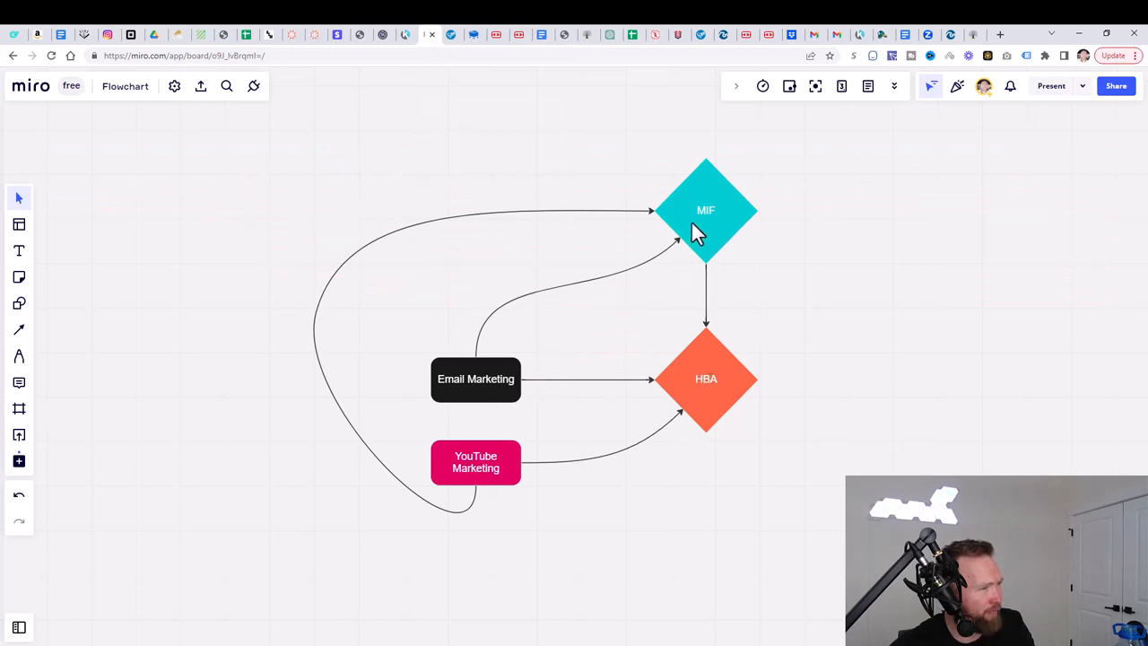
{"action": "mouse_move", "coordinate": [681, 384]}
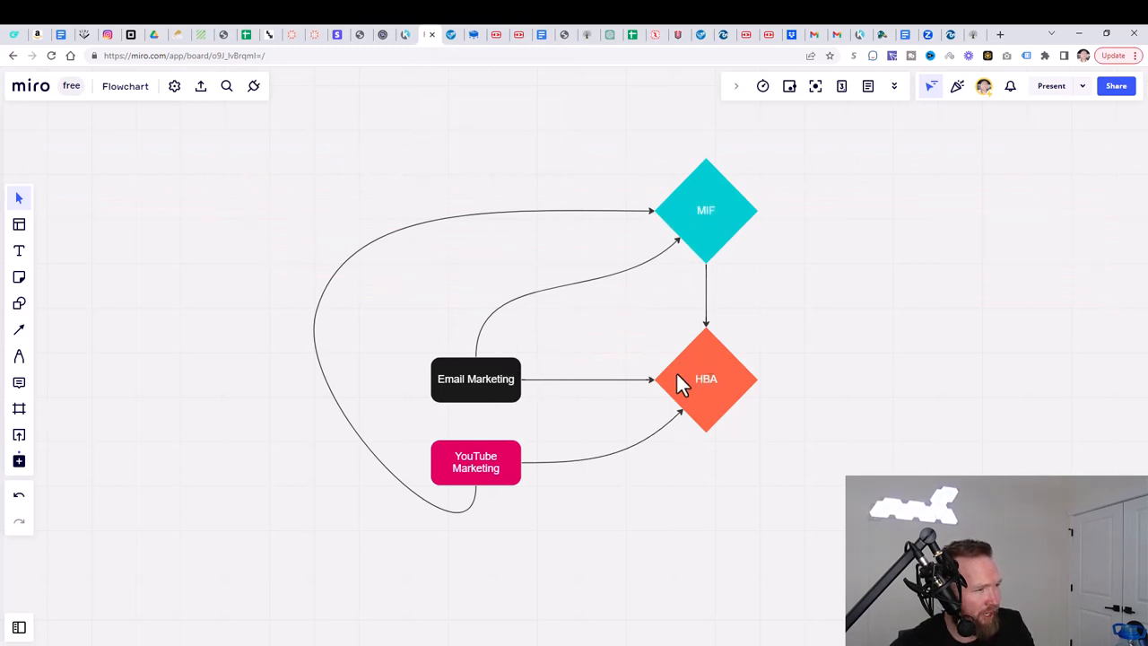
{"action": "mouse_move", "coordinate": [476, 385]}
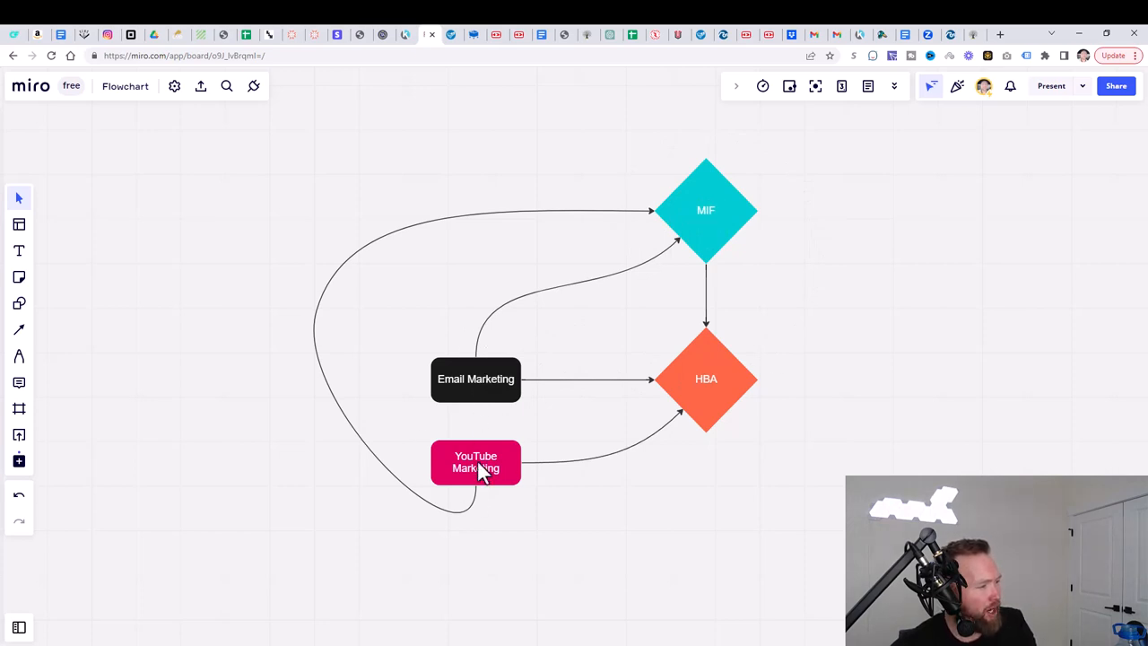
{"action": "mouse_move", "coordinate": [491, 197]}
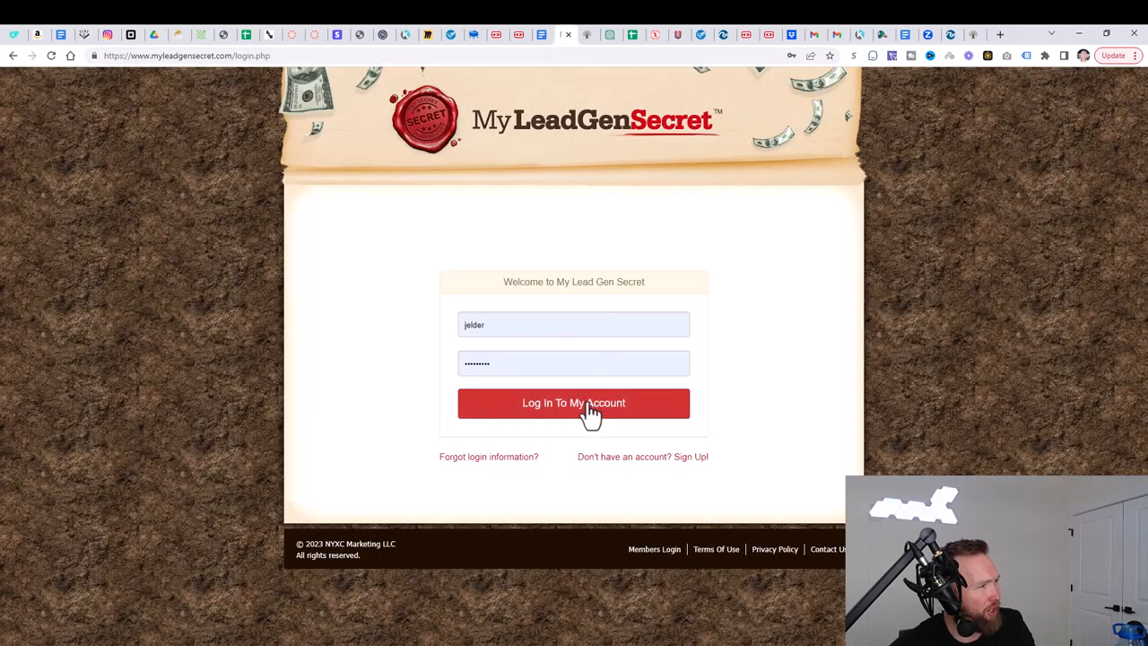
Step: Log in to MyLeadGenSecret and scroll the swipe document to Email 3
{"action": "left_click", "coordinate": [573, 403]}
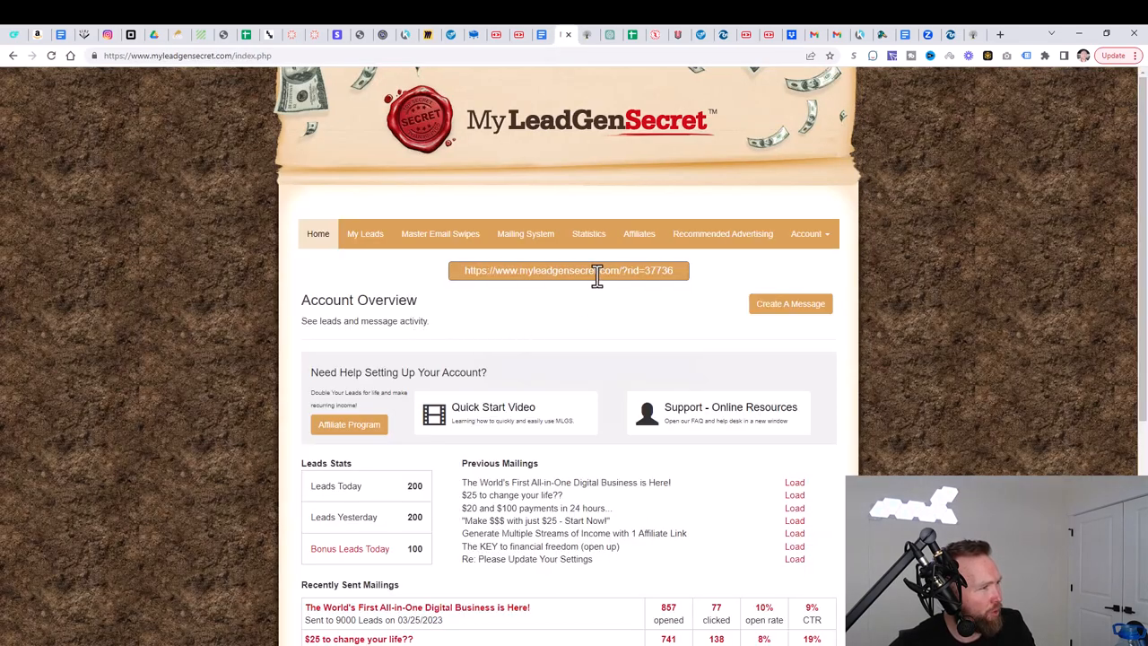
{"action": "left_click", "coordinate": [539, 35]}
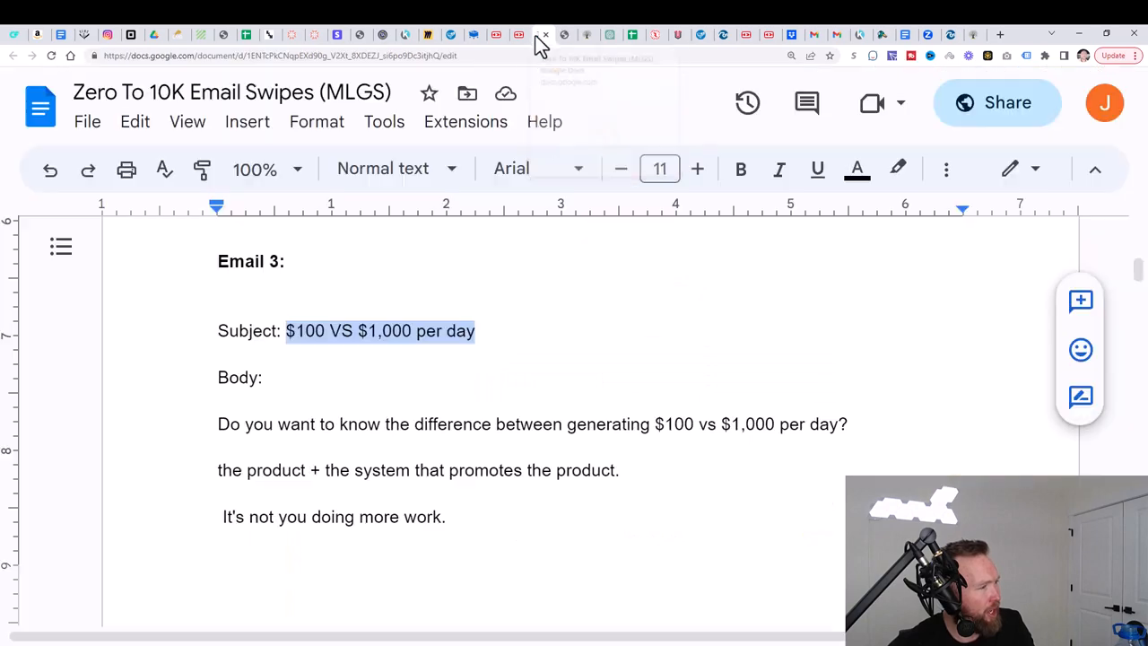
{"action": "scroll", "scroll_direction": "down", "scroll_amount": 3}
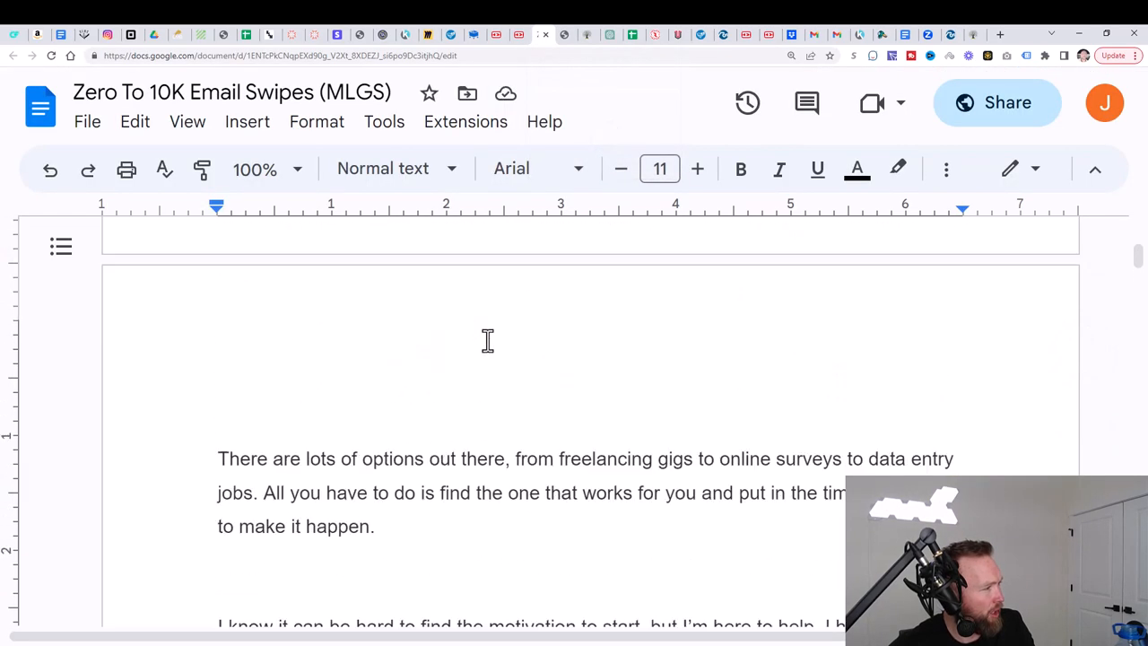
{"action": "scroll", "scroll_direction": "down", "scroll_amount": 3}
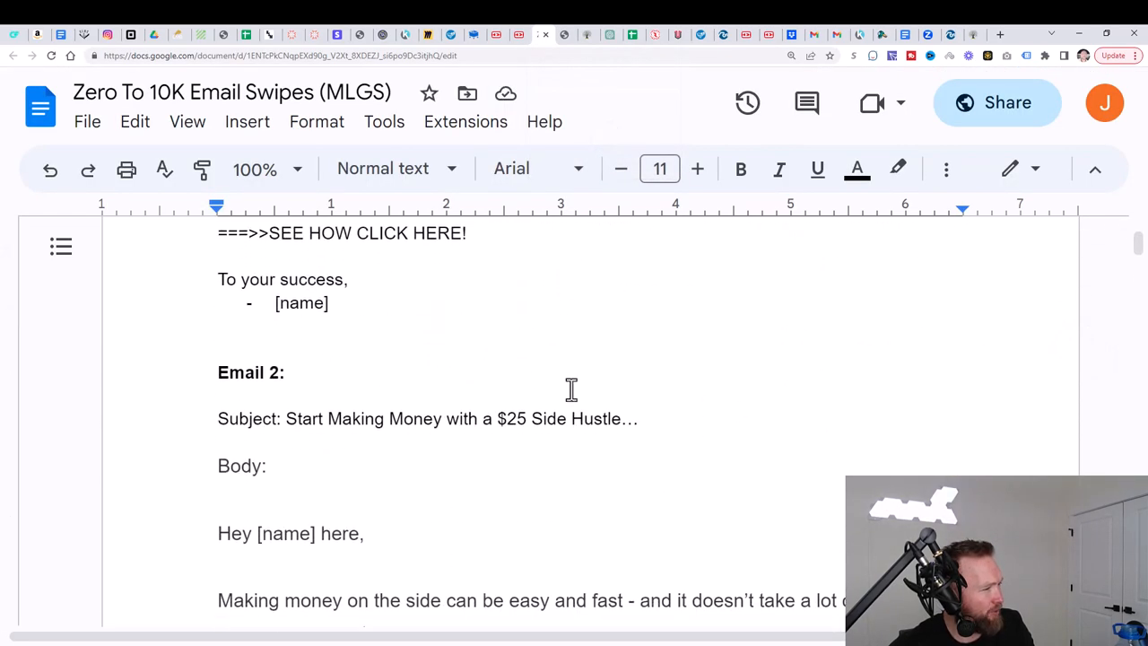
{"action": "scroll", "scroll_direction": "down", "scroll_amount": 3}
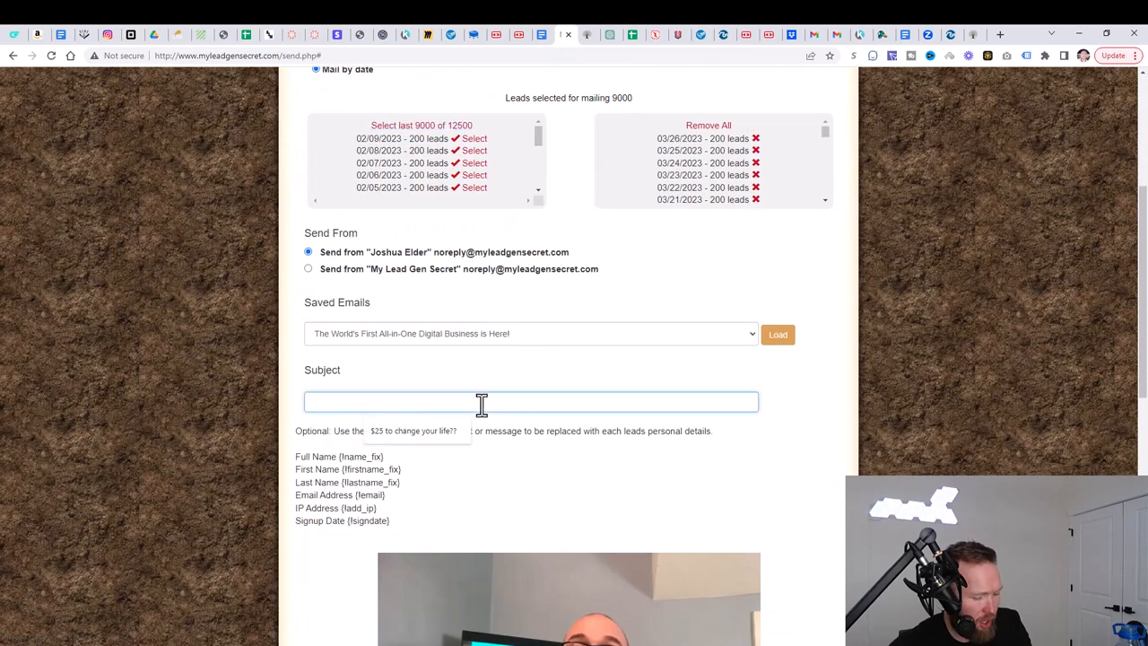
Step: Enter the subject '$100 VS $1,000 per day' and scroll to Email 3's body
{"action": "type", "text": "$100 VS $1,000 per day"}
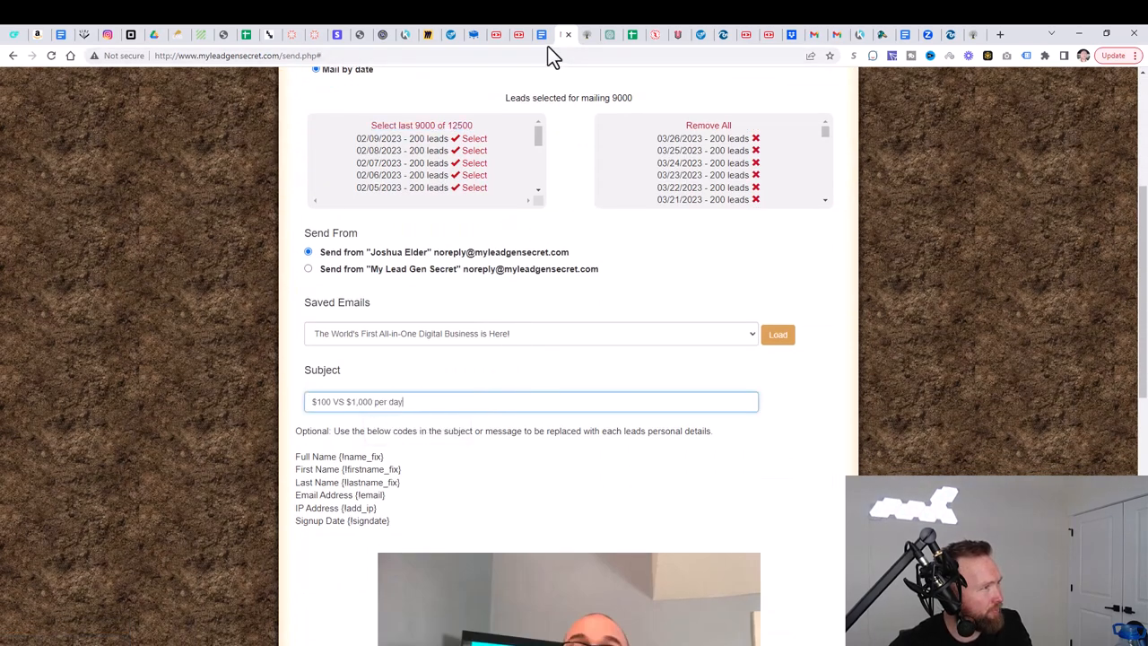
{"action": "left_click", "coordinate": [543, 35]}
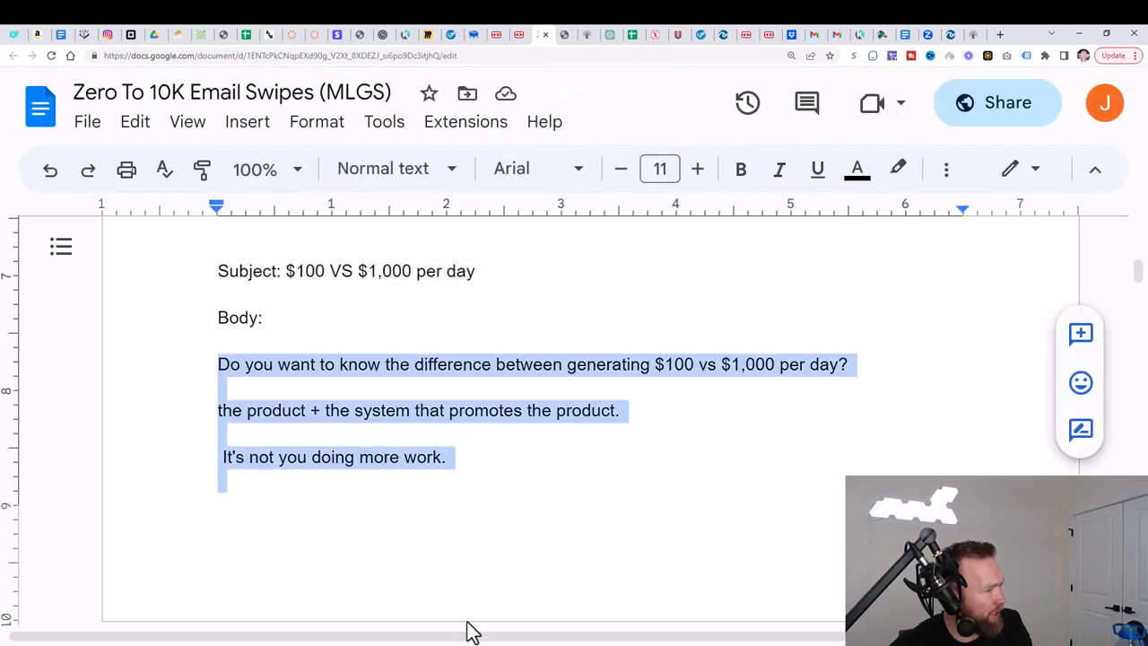
{"action": "scroll", "scroll_direction": "down", "scroll_amount": 3}
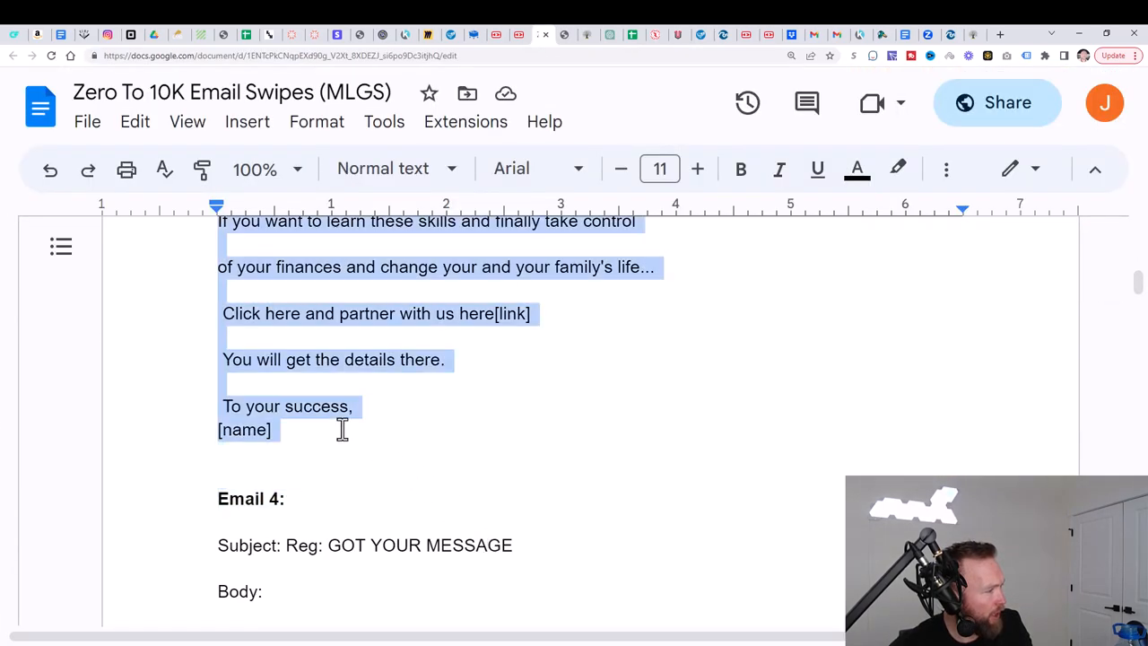
{"action": "mouse_move", "coordinate": [563, 40]}
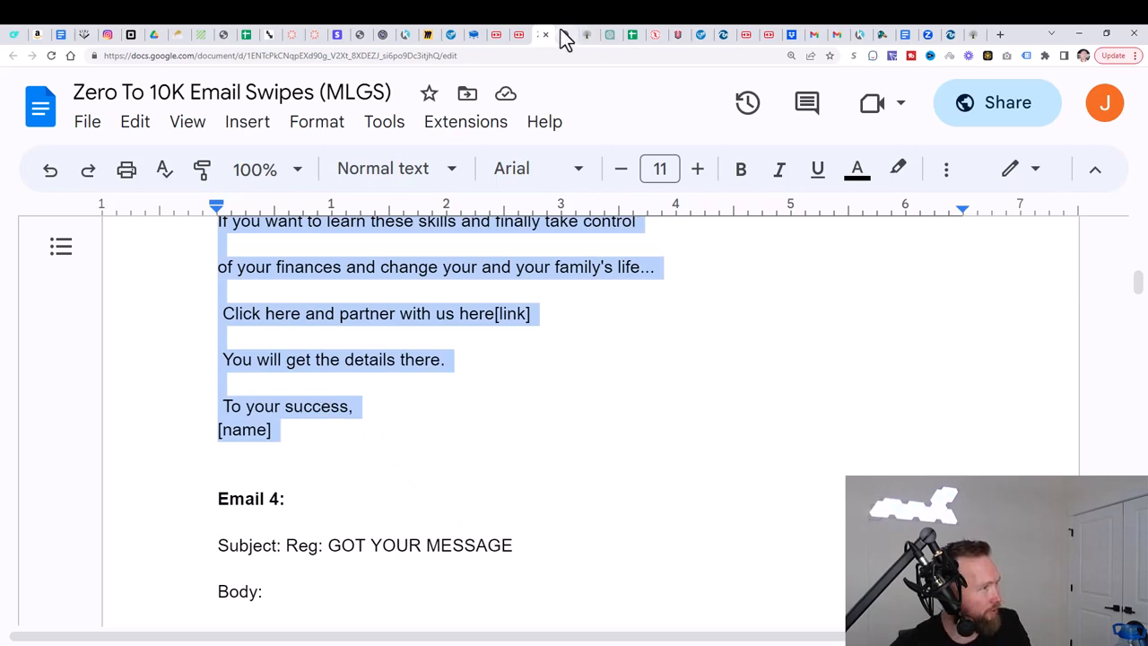
Step: Return to the mailing form and select the [link] placeholder in the pasted body
{"action": "left_click", "coordinate": [542, 34]}
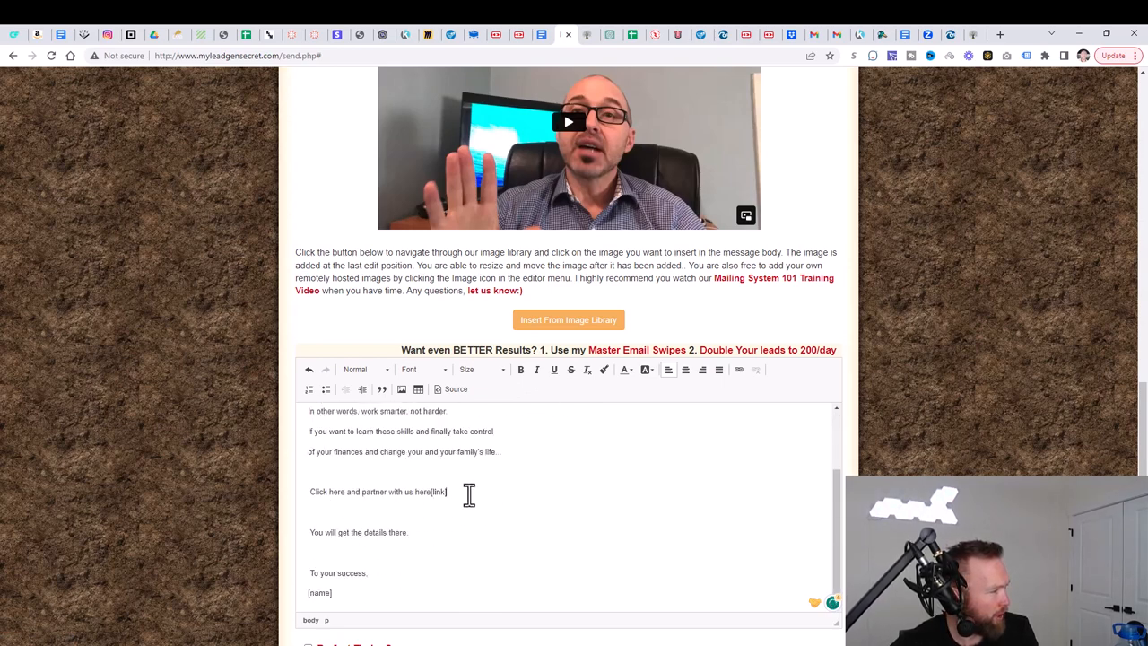
{"action": "left_click_drag", "start_coordinate": [310, 491], "coordinate": [446, 492]}
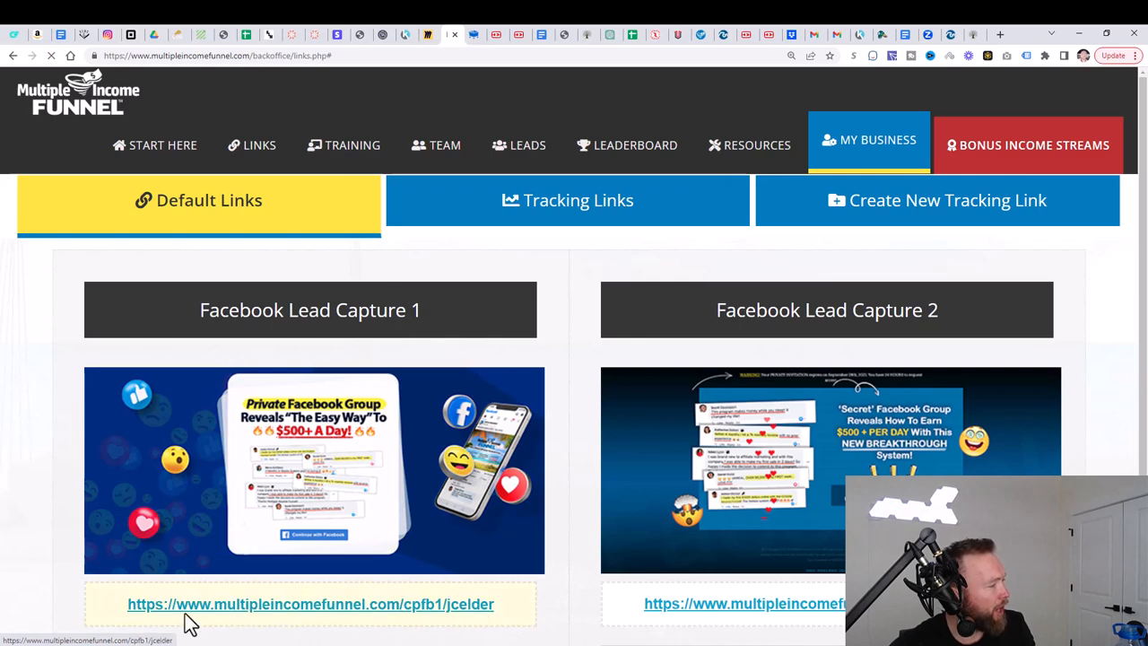
Step: Link the call-to-action to the Facebook Lead Capture 1 URL, sign it -Josh, then return to Miro
{"action": "left_click", "coordinate": [310, 603]}
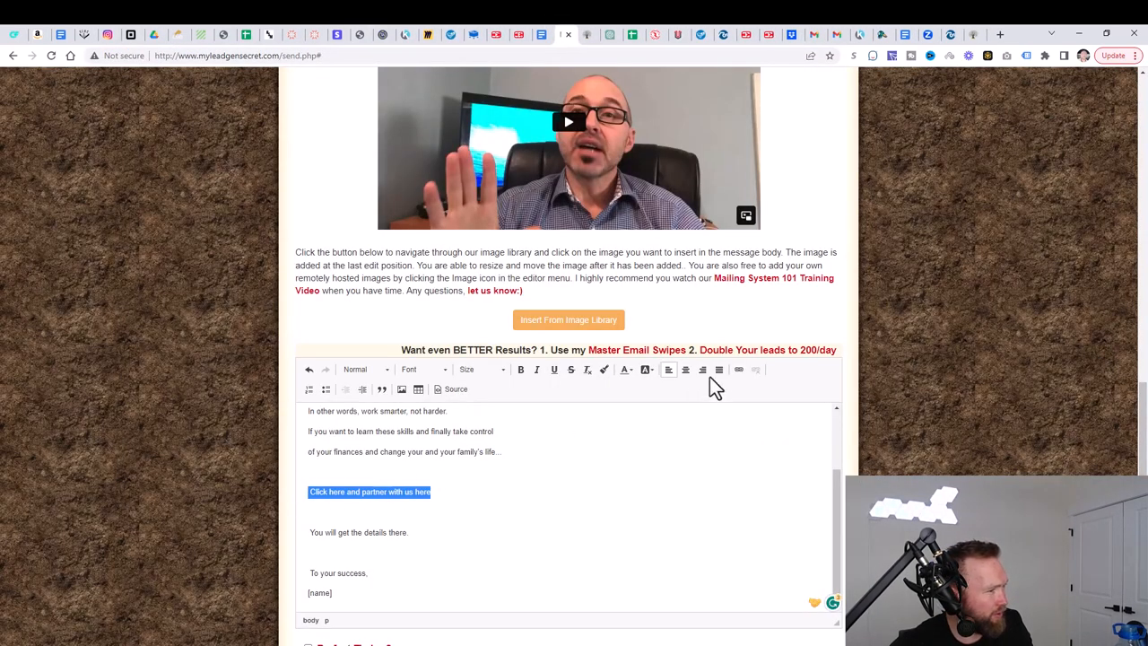
{"action": "left_click", "coordinate": [739, 369]}
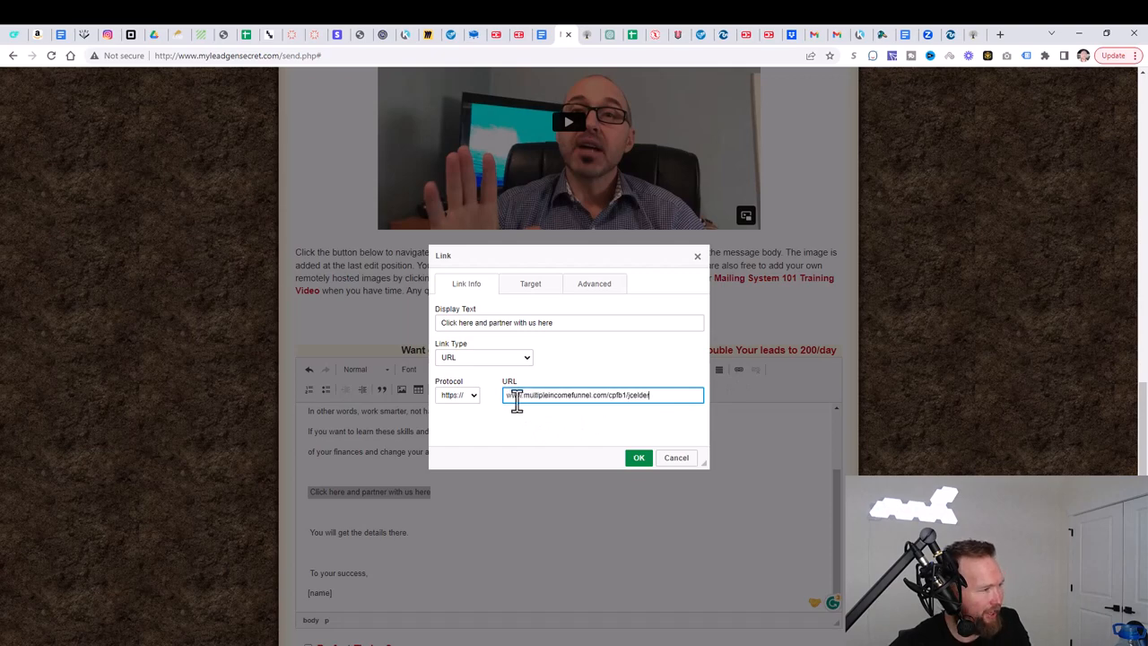
{"action": "left_click", "coordinate": [639, 457]}
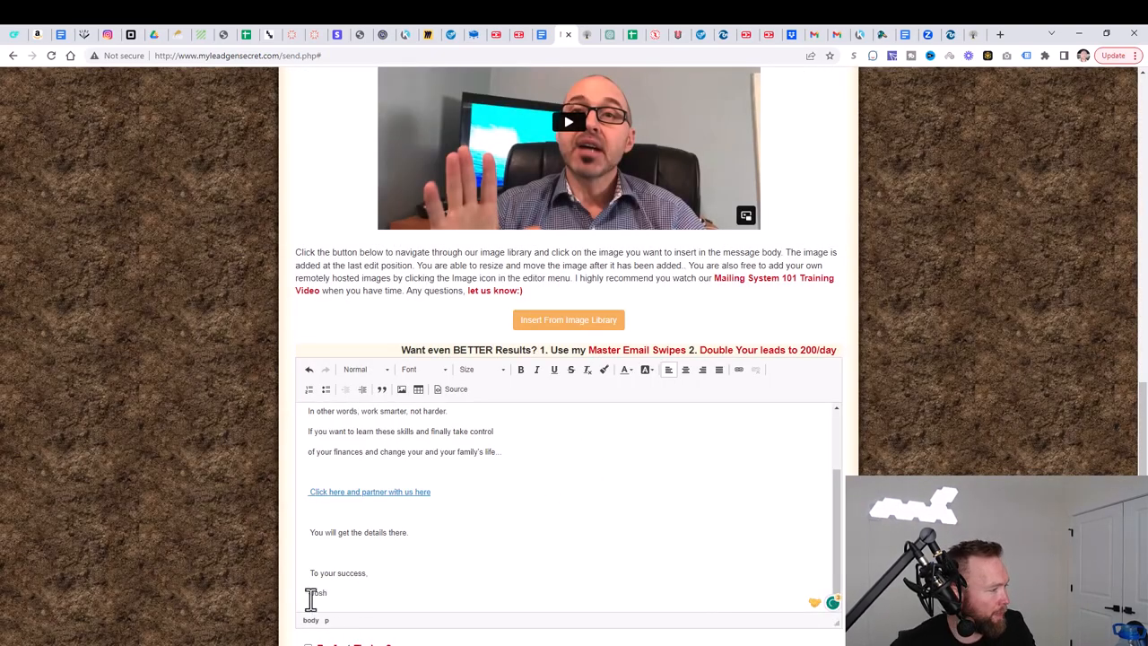
{"action": "scroll", "scroll_direction": "down", "scroll_amount": 3}
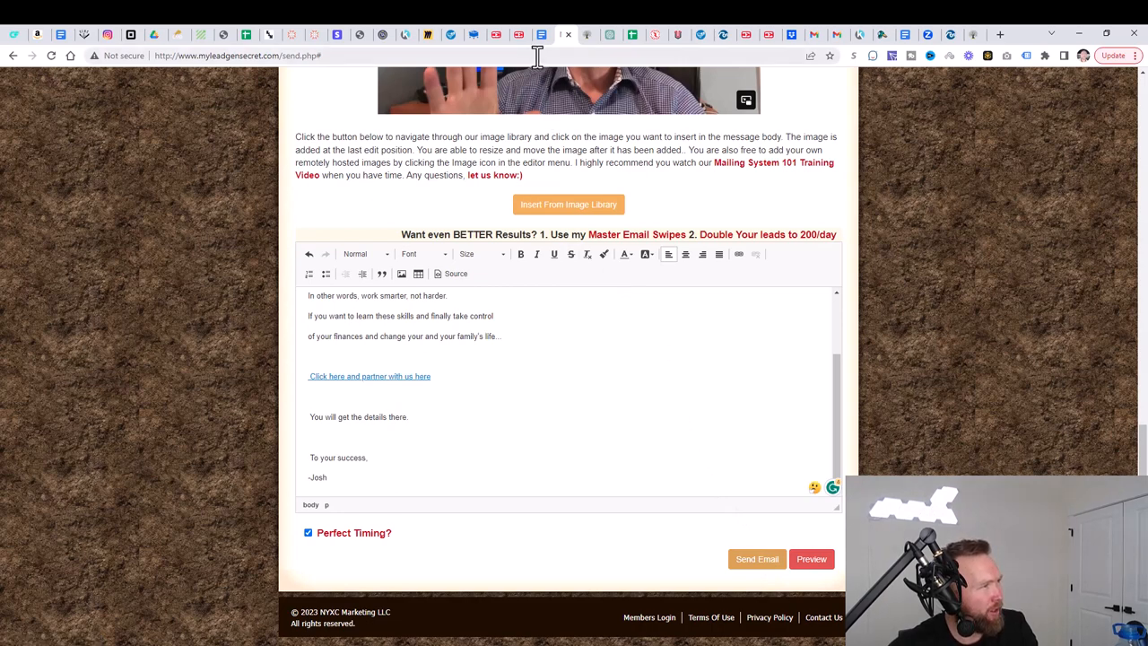
{"action": "mouse_move", "coordinate": [538, 49]}
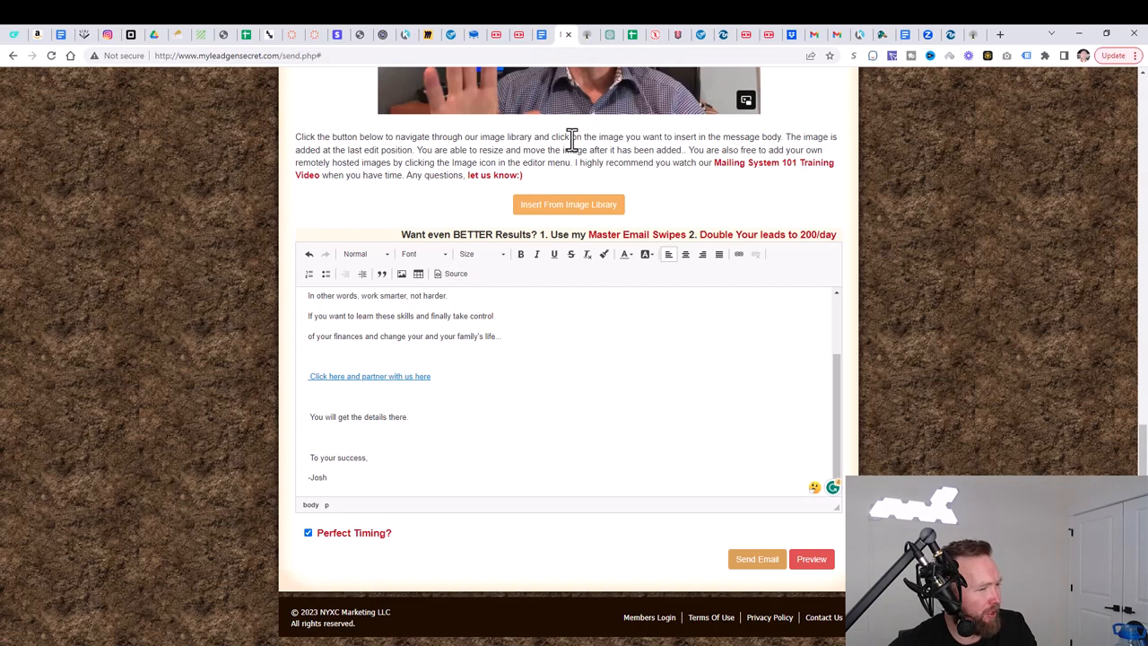
{"action": "left_click", "coordinate": [429, 34]}
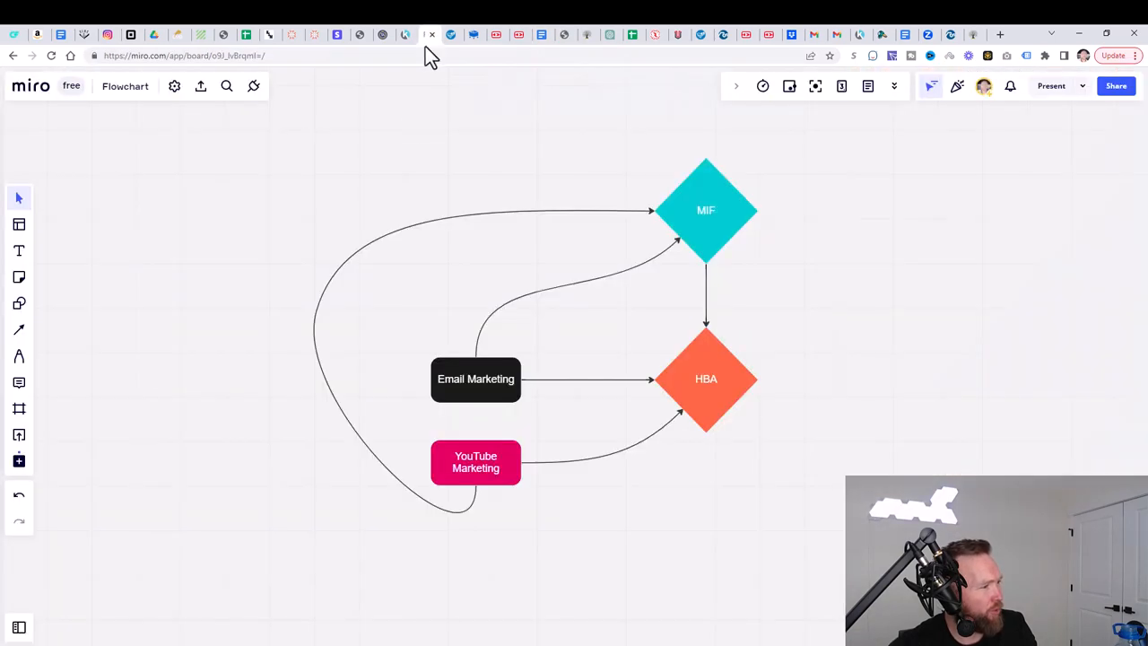
{"action": "mouse_move", "coordinate": [498, 475]}
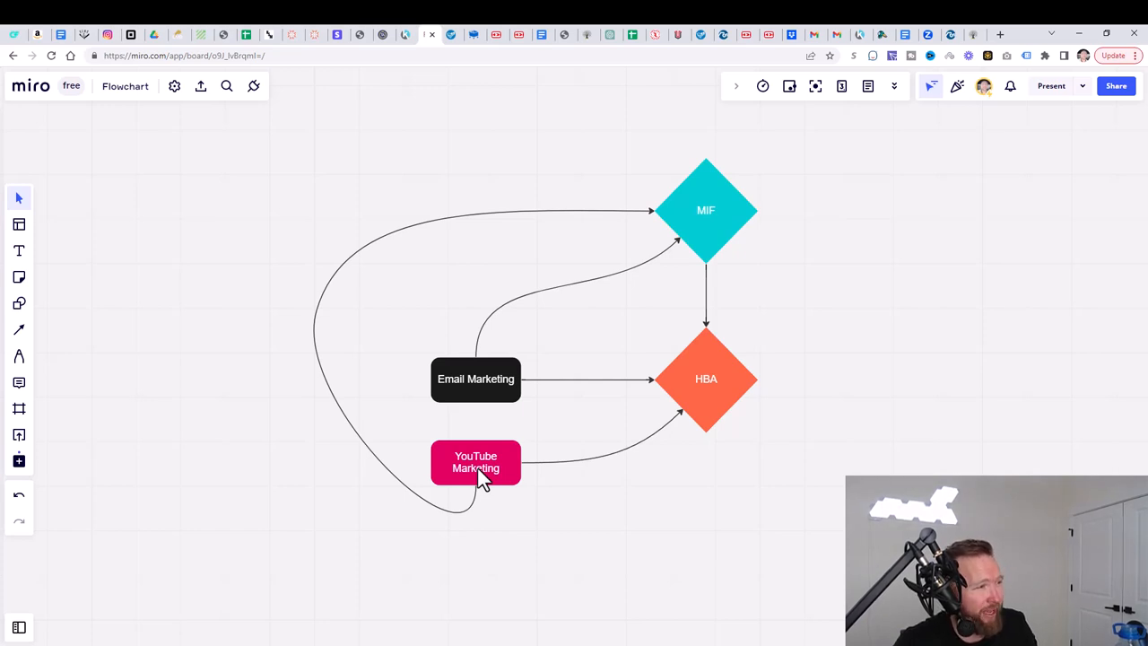
{"action": "mouse_move", "coordinate": [704, 296]}
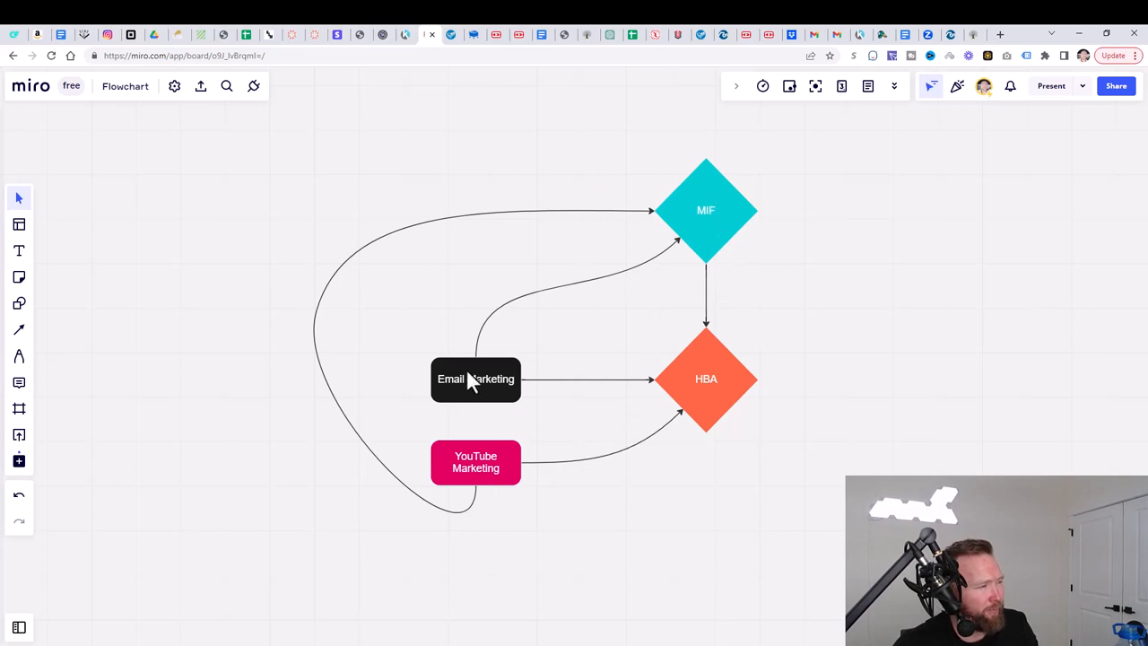
{"action": "mouse_move", "coordinate": [398, 446]}
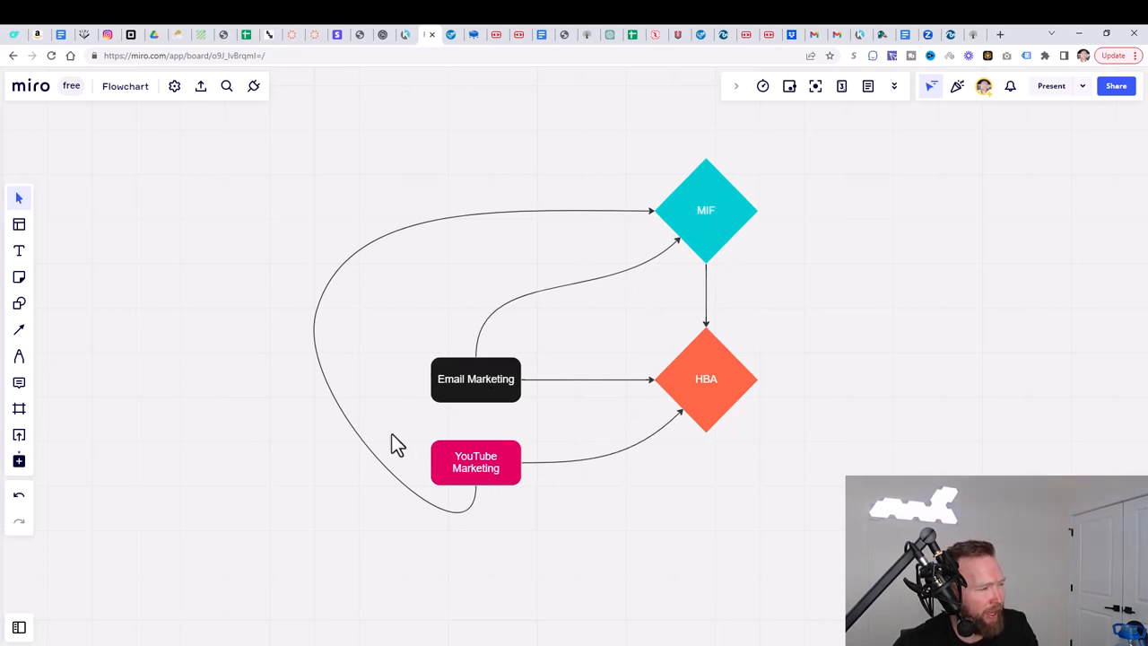